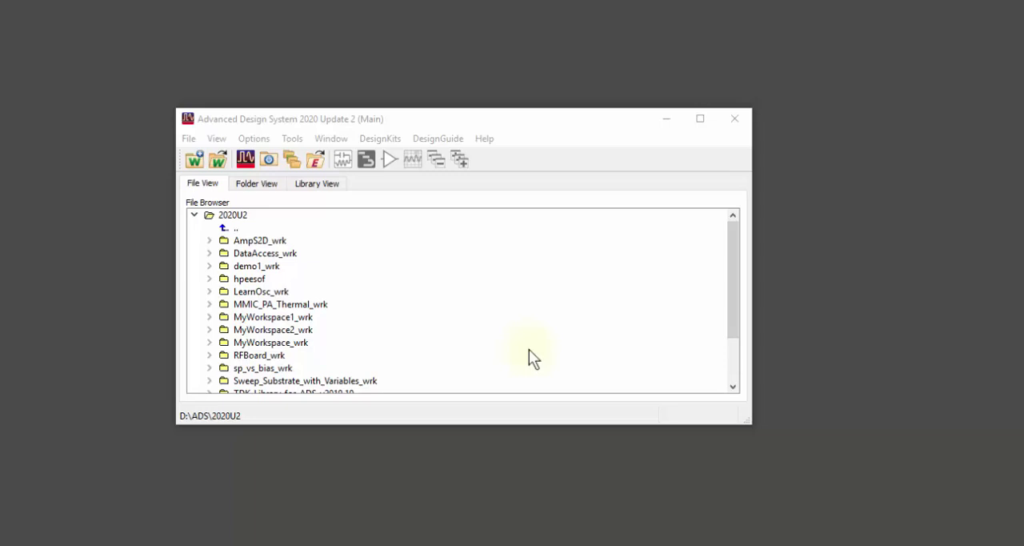
{"action": "mouse_move", "coordinate": [342, 216]}
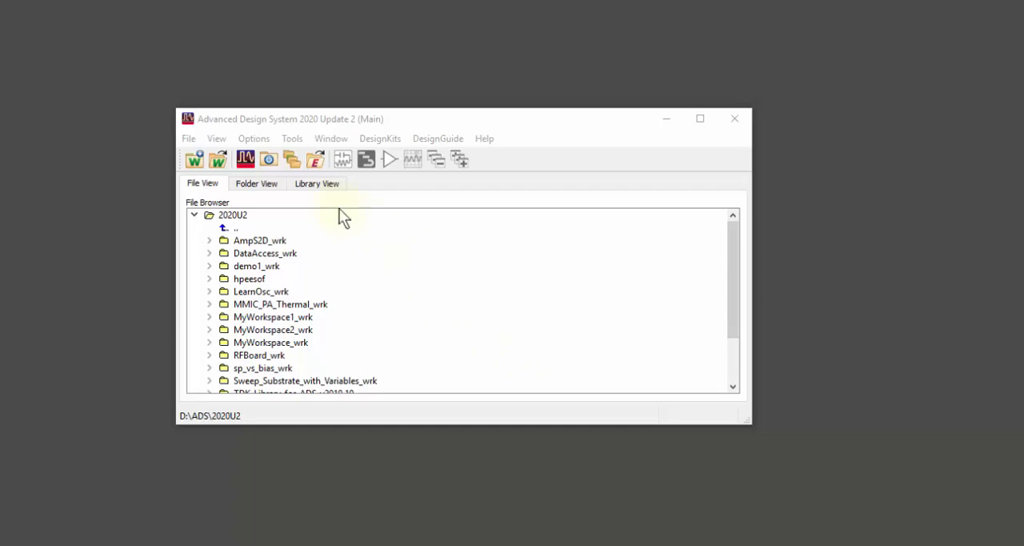
Step: Start a new workspace demo2_wrk and add the DemoKit_Non_Linear library to its included libraries
{"action": "left_click", "coordinate": [188, 137]}
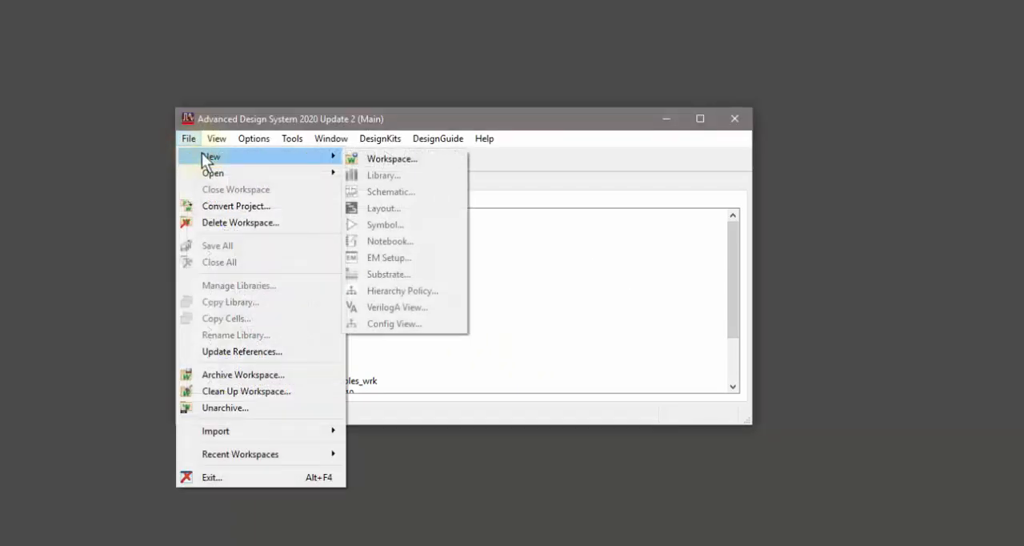
{"action": "left_click", "coordinate": [390, 158]}
{"action": "type", "text": "demo2_wrk"}
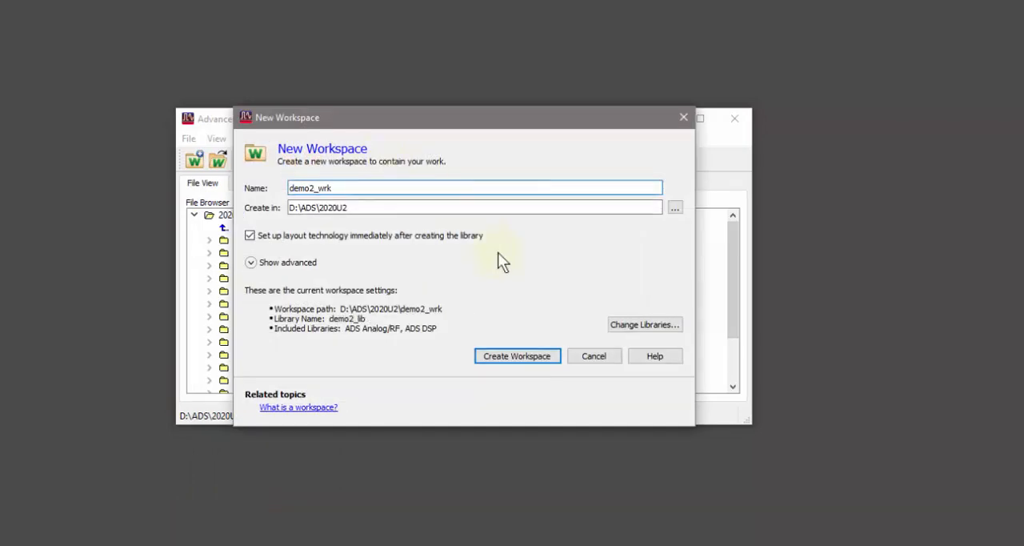
{"action": "left_click", "coordinate": [643, 323]}
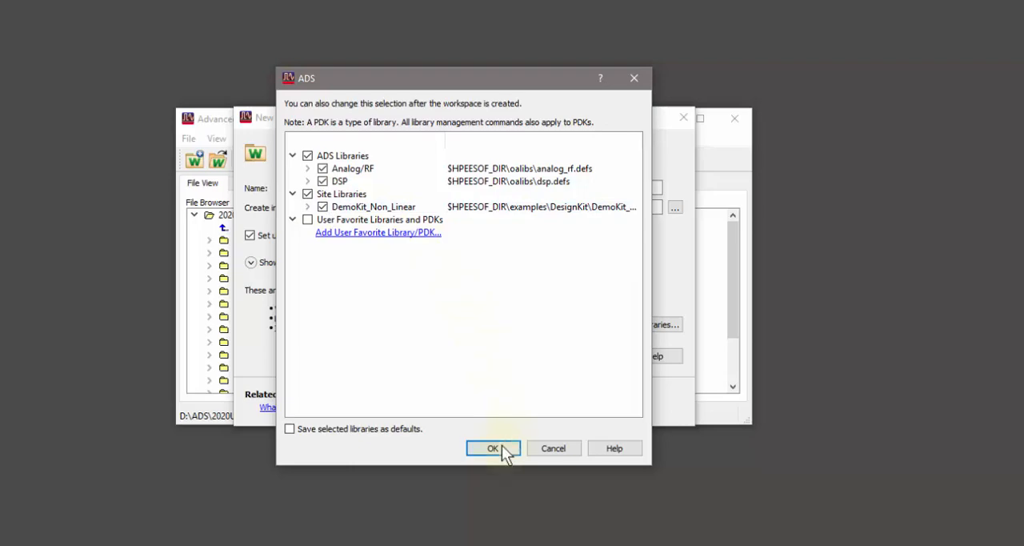
{"action": "left_click", "coordinate": [492, 448]}
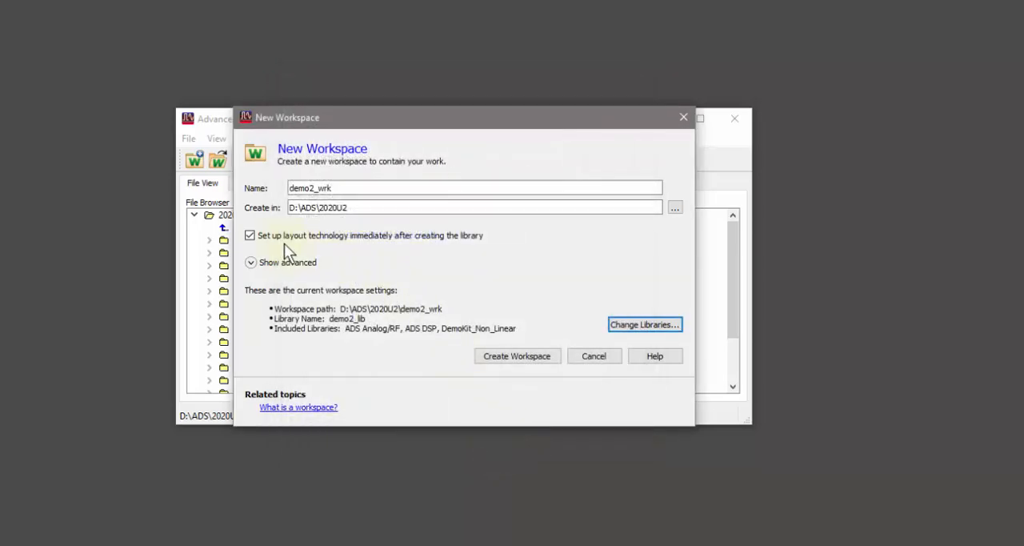
{"action": "mouse_move", "coordinate": [456, 320]}
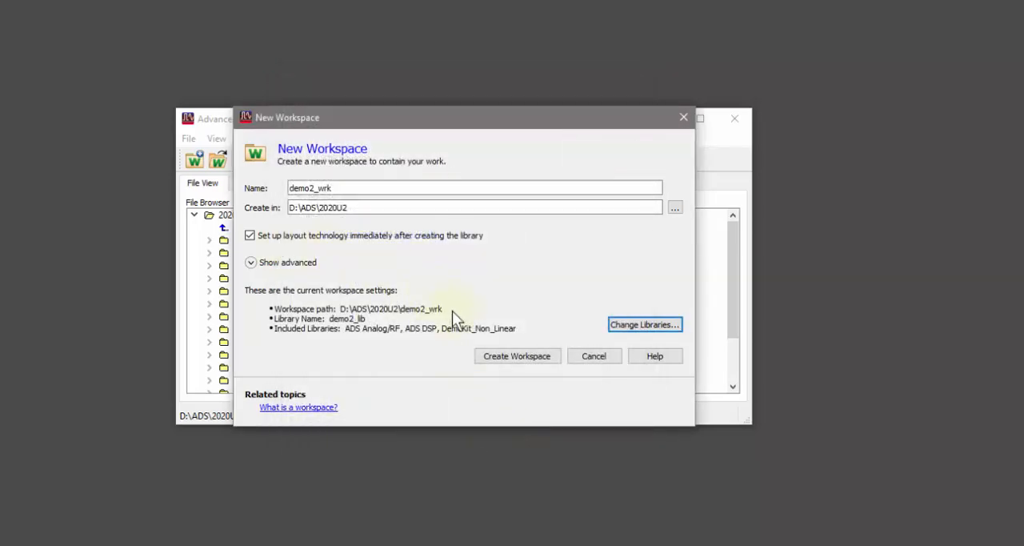
Step: Create demo2_wrk with the DemoKit_Non_Linear layout technology copied into demo2_lib
{"action": "left_click", "coordinate": [515, 355]}
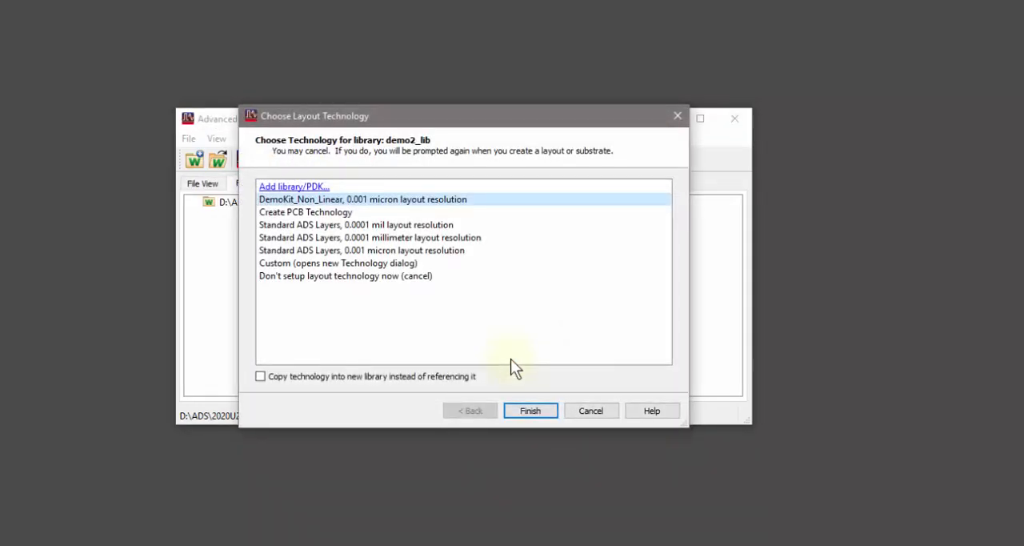
{"action": "mouse_move", "coordinate": [355, 216]}
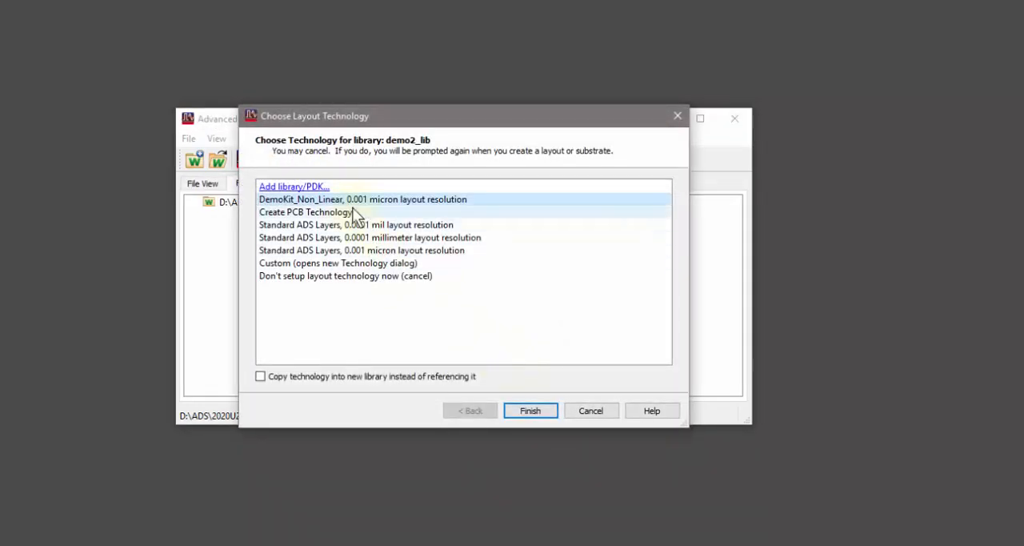
{"action": "mouse_move", "coordinate": [364, 237]}
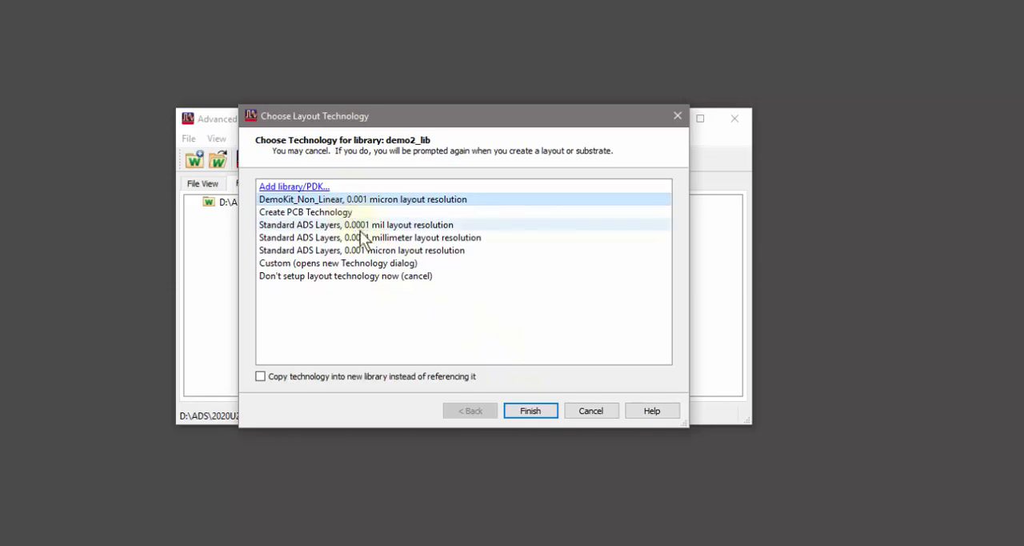
{"action": "left_click", "coordinate": [260, 376]}
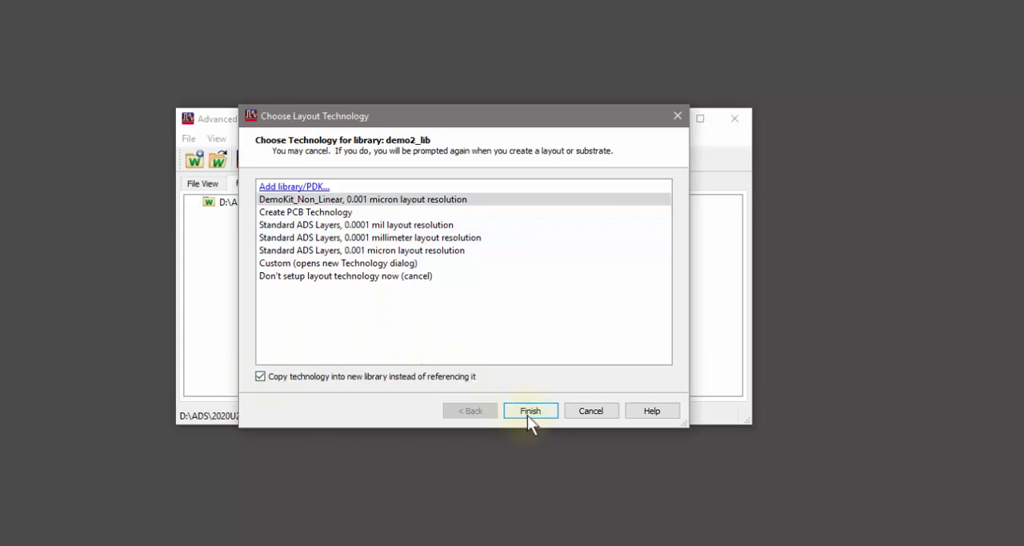
{"action": "left_click", "coordinate": [530, 409]}
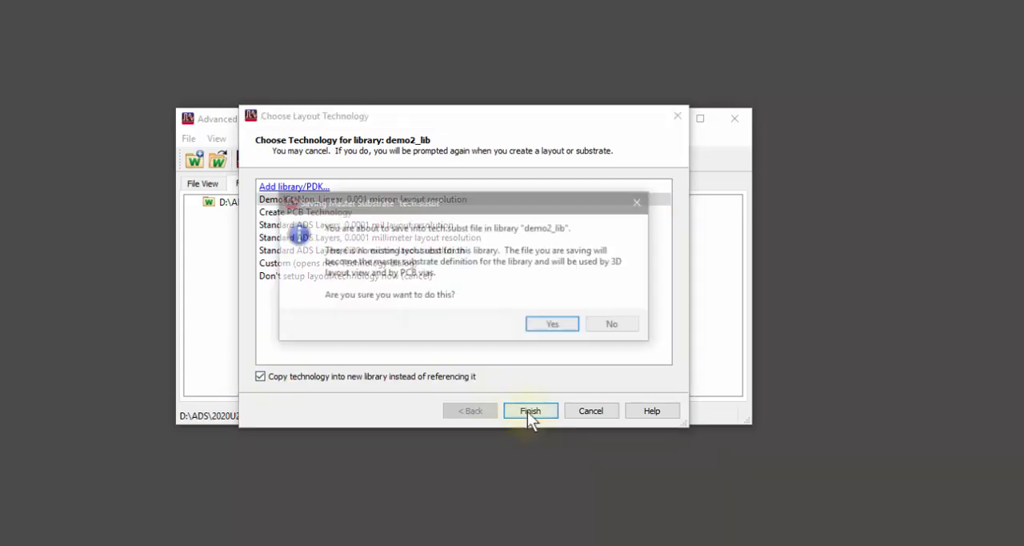
{"action": "left_click", "coordinate": [552, 323]}
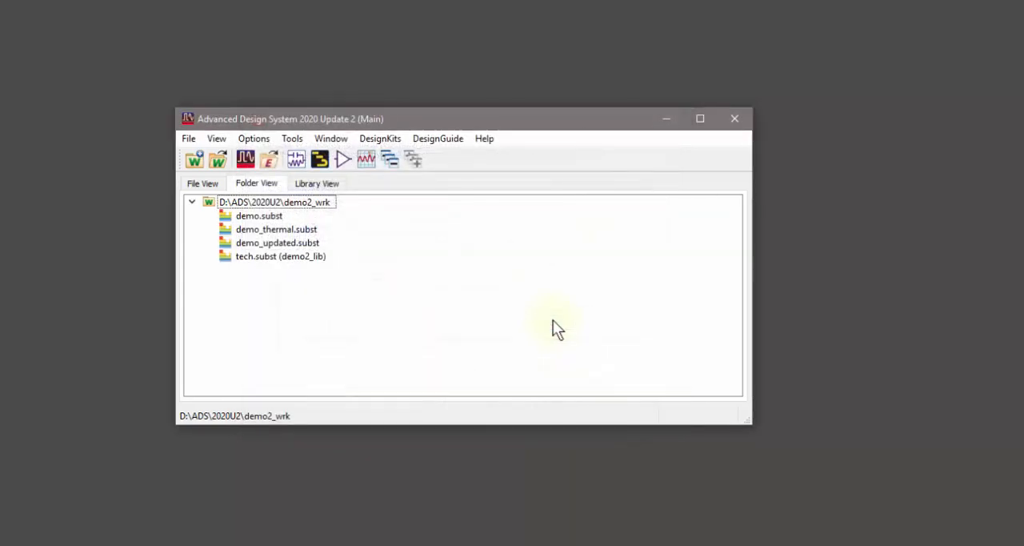
{"action": "mouse_move", "coordinate": [285, 230]}
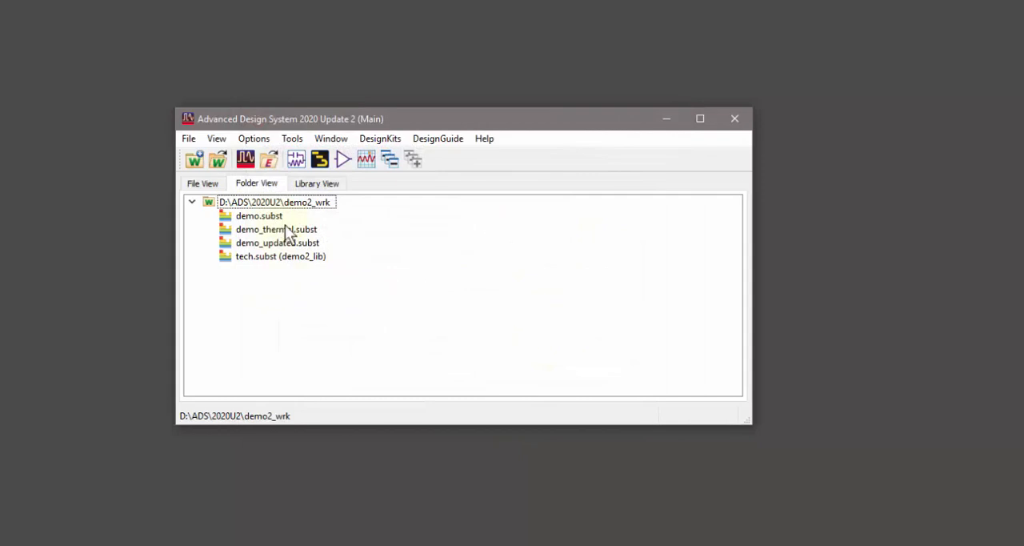
{"action": "mouse_move", "coordinate": [276, 230]}
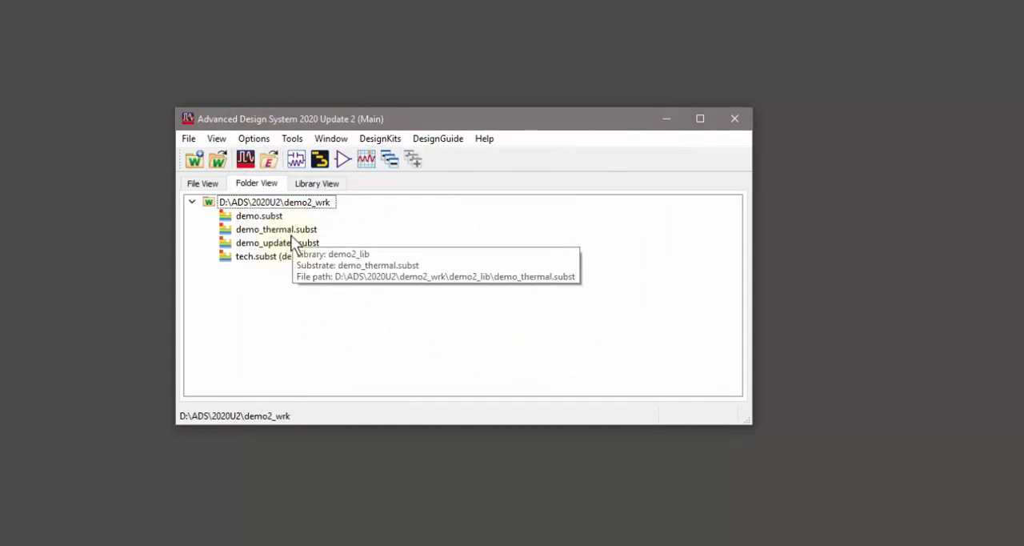
Step: Open demo_thermal.subst, inspect the heat_M2 heat source layer and start exporting thermal tech files
{"action": "double_click", "coordinate": [275, 228]}
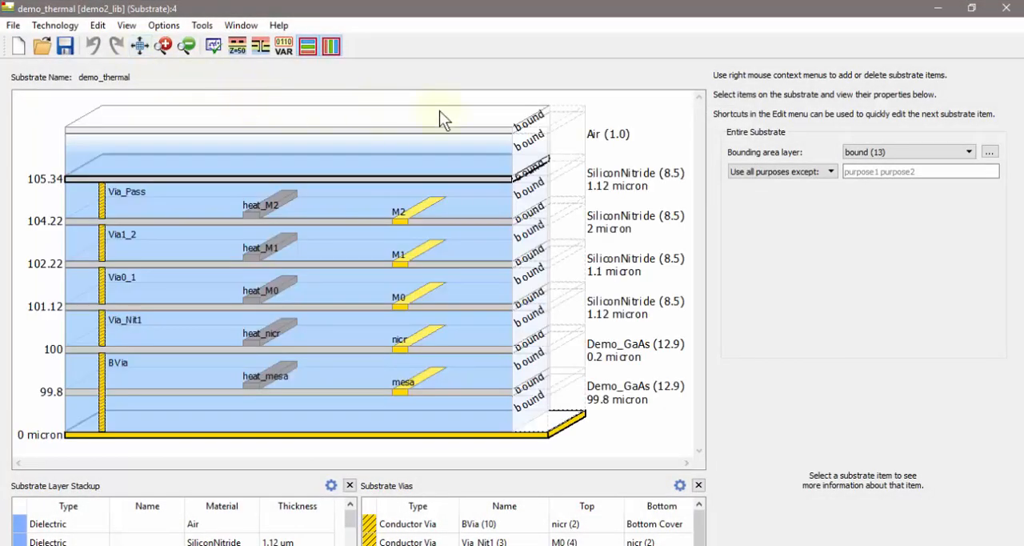
{"action": "mouse_move", "coordinate": [595, 343]}
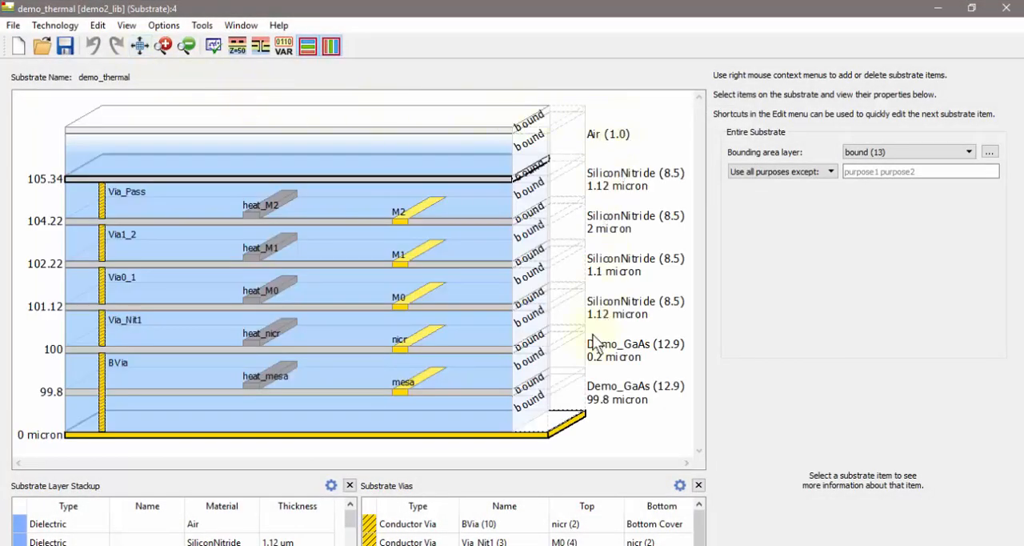
{"action": "mouse_move", "coordinate": [592, 344]}
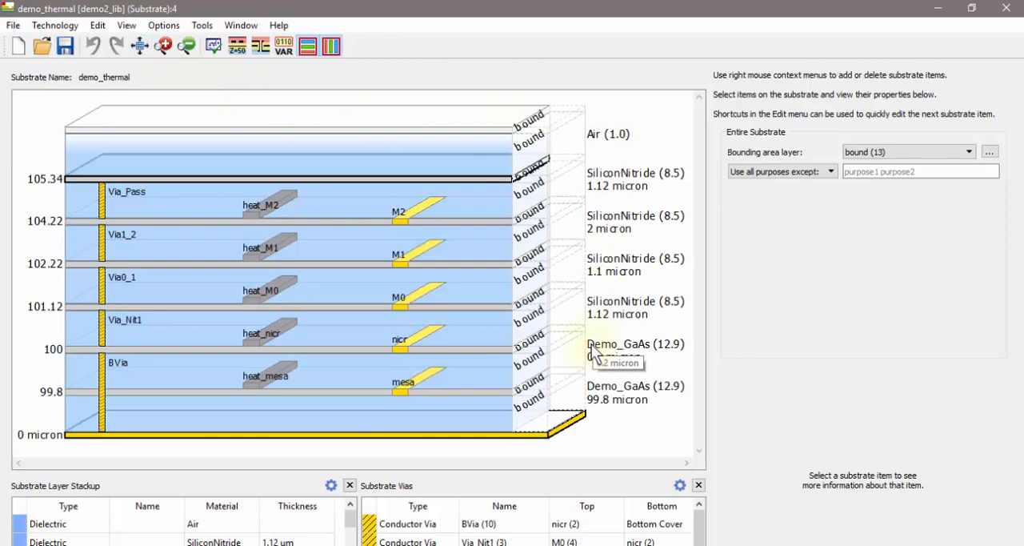
{"action": "mouse_move", "coordinate": [480, 381]}
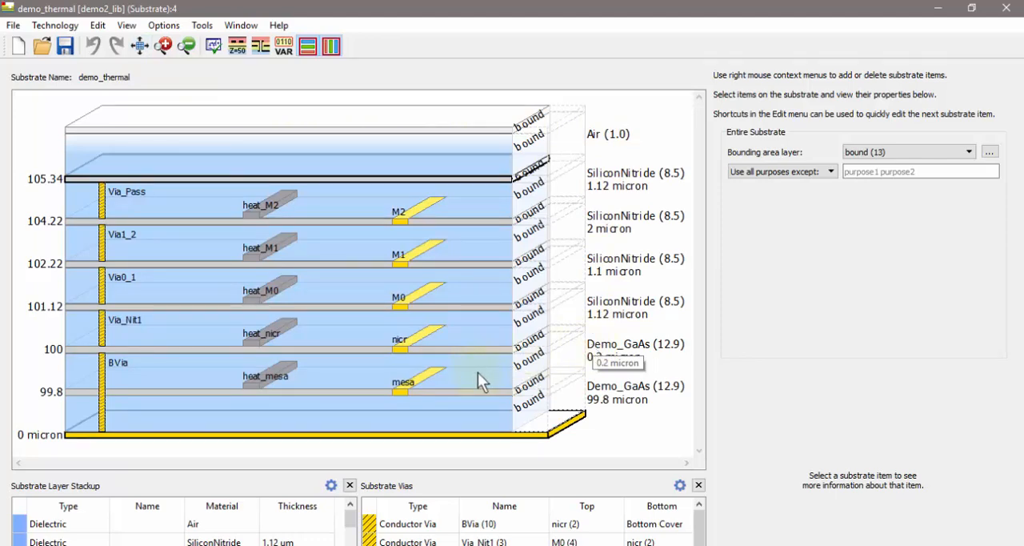
{"action": "mouse_move", "coordinate": [499, 211]}
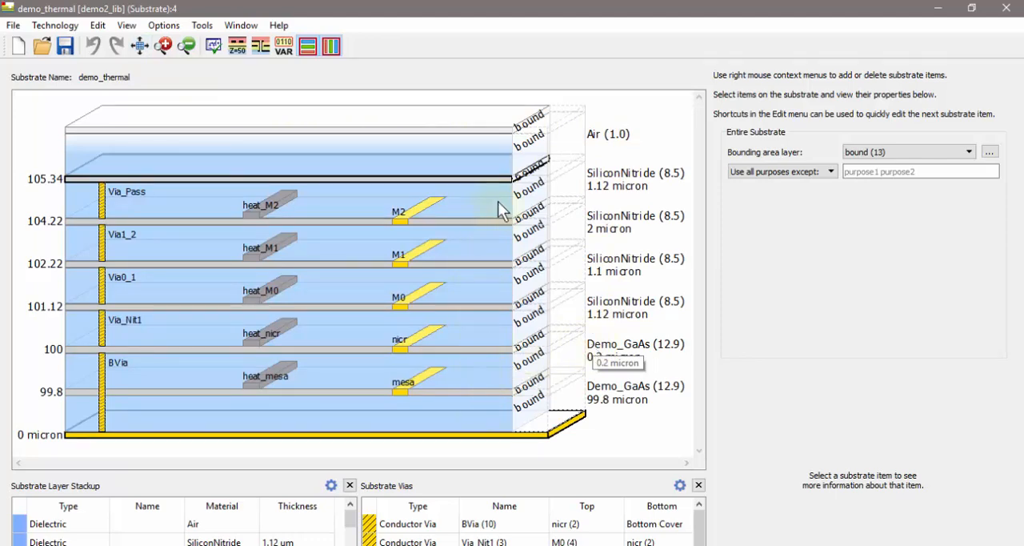
{"action": "mouse_move", "coordinate": [400, 222]}
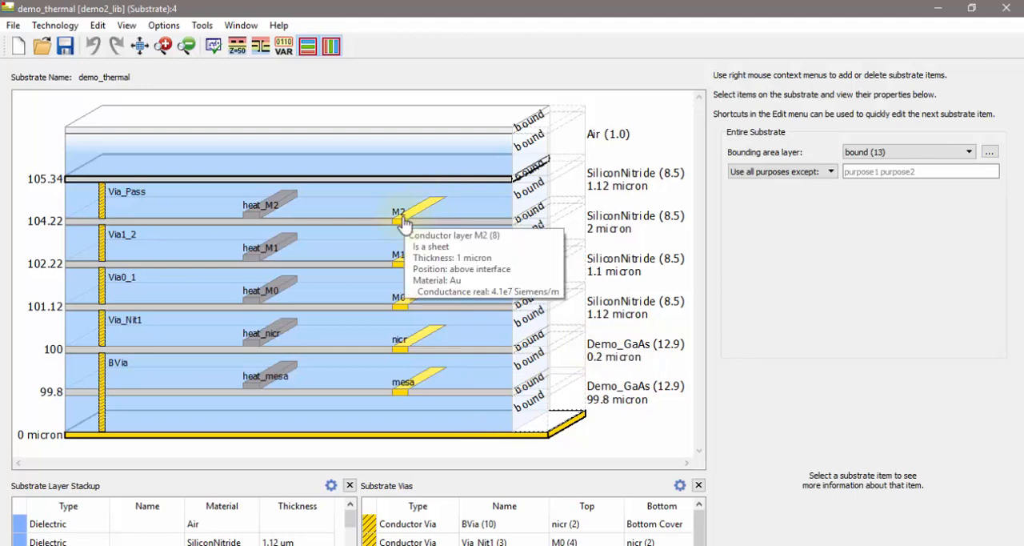
{"action": "mouse_move", "coordinate": [72, 413]}
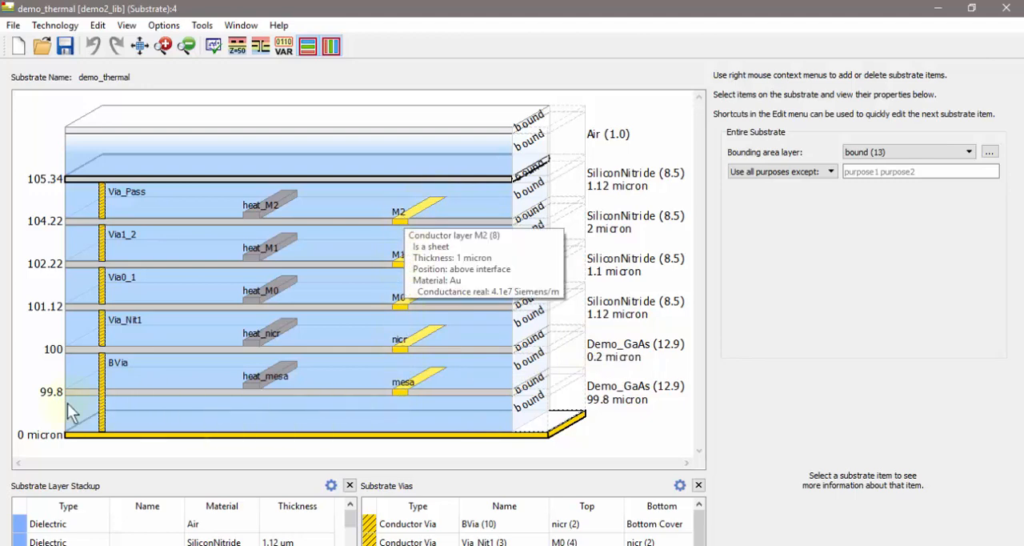
{"action": "mouse_move", "coordinate": [259, 222]}
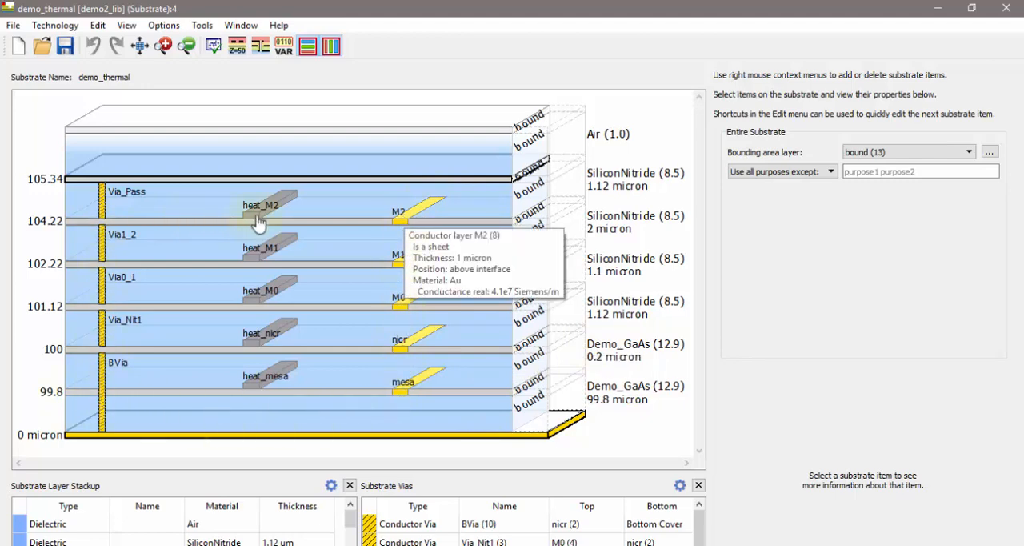
{"action": "left_click", "coordinate": [269, 207]}
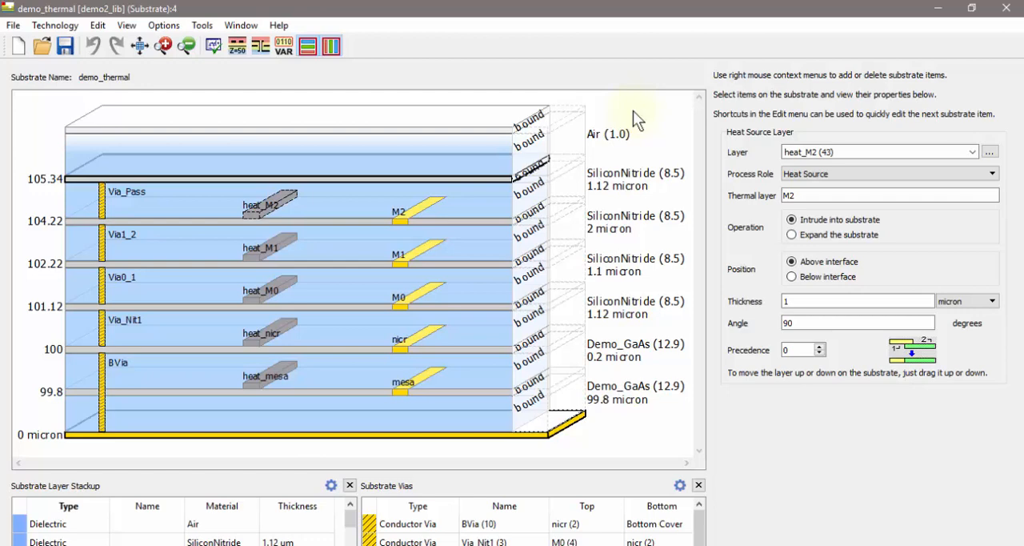
{"action": "mouse_move", "coordinate": [403, 35]}
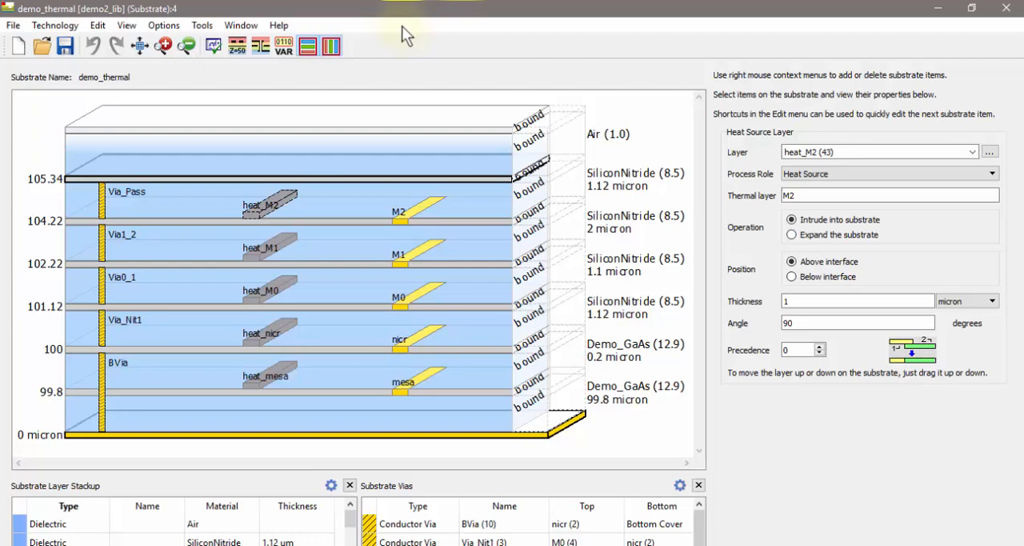
{"action": "mouse_move", "coordinate": [29, 24]}
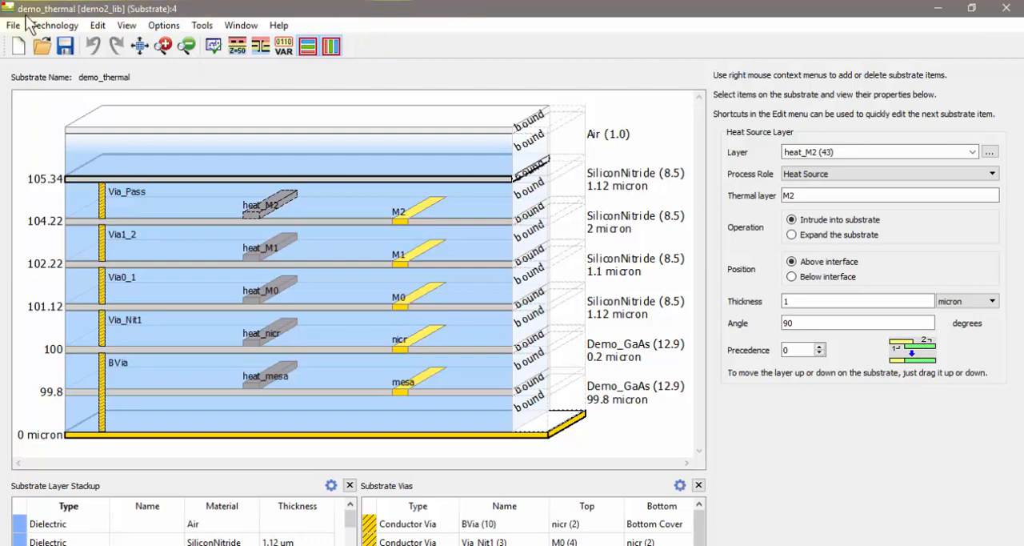
{"action": "left_click", "coordinate": [13, 25]}
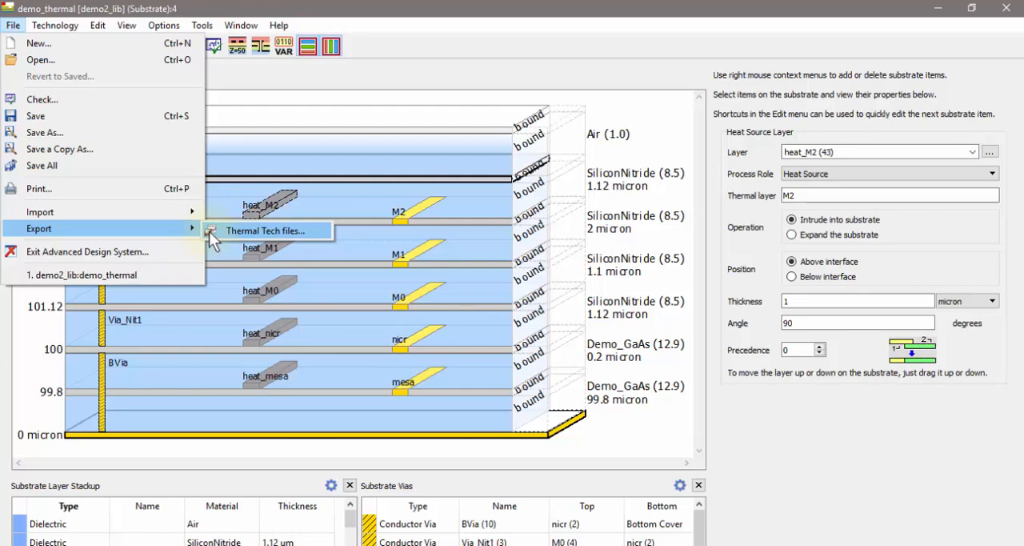
{"action": "mouse_move", "coordinate": [512, 64]}
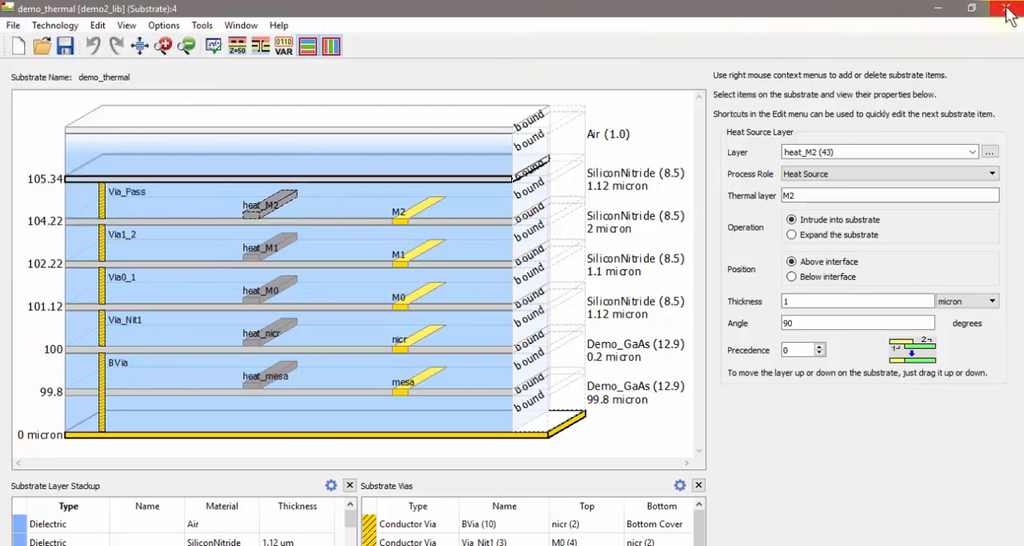
Step: Close the substrate editor and create a new empty layout cell try_fp
{"action": "left_click", "coordinate": [1005, 8]}
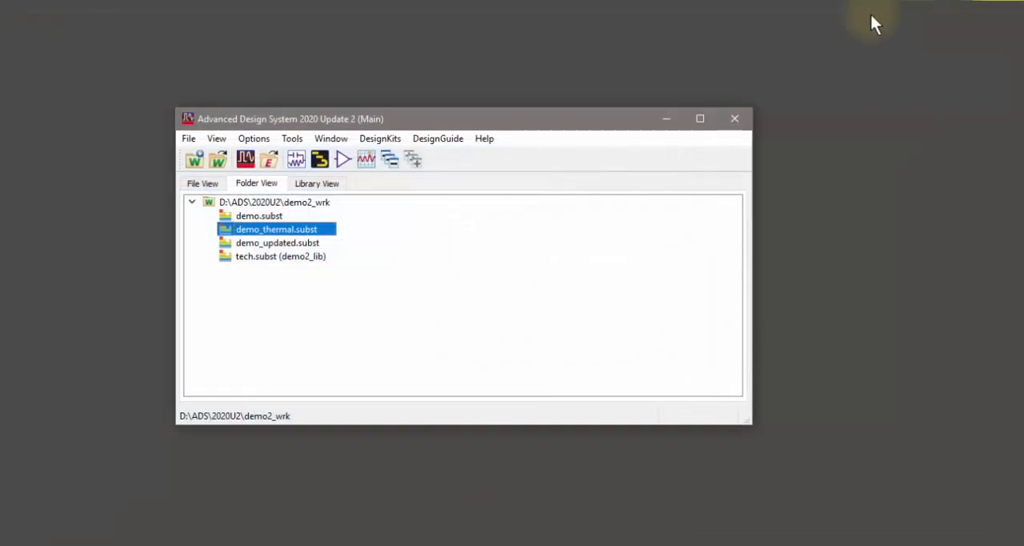
{"action": "mouse_move", "coordinate": [320, 160]}
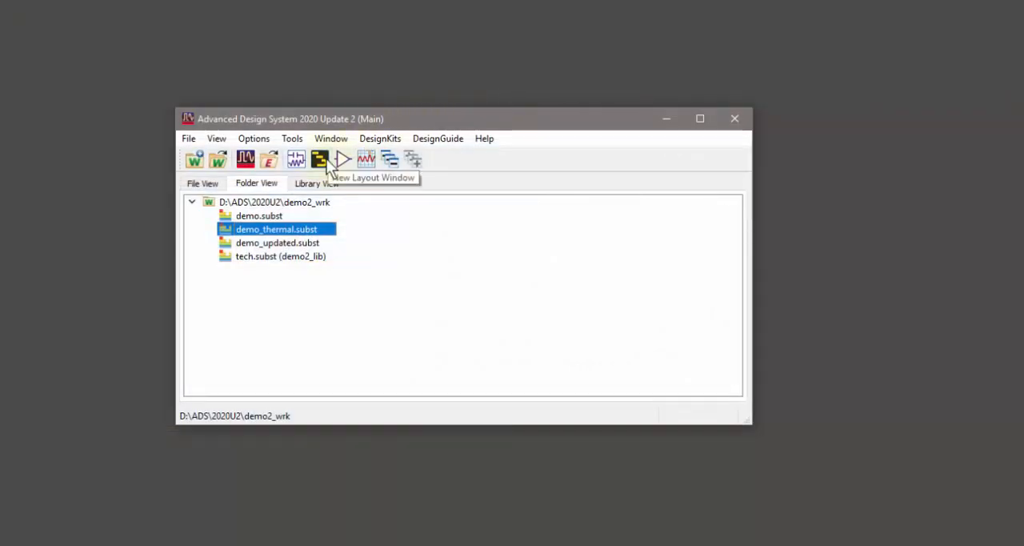
{"action": "left_click", "coordinate": [320, 158]}
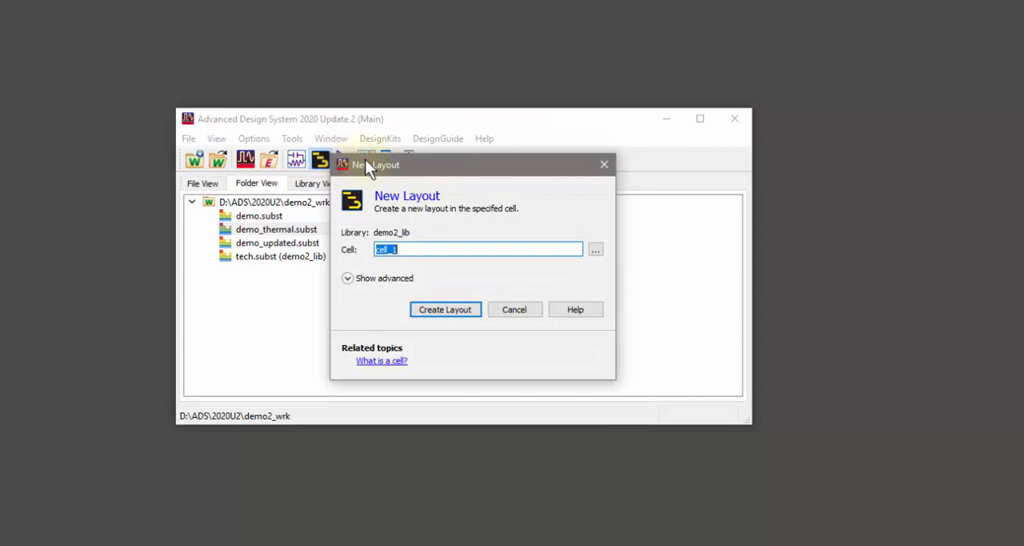
{"action": "type", "text": "try_f"}
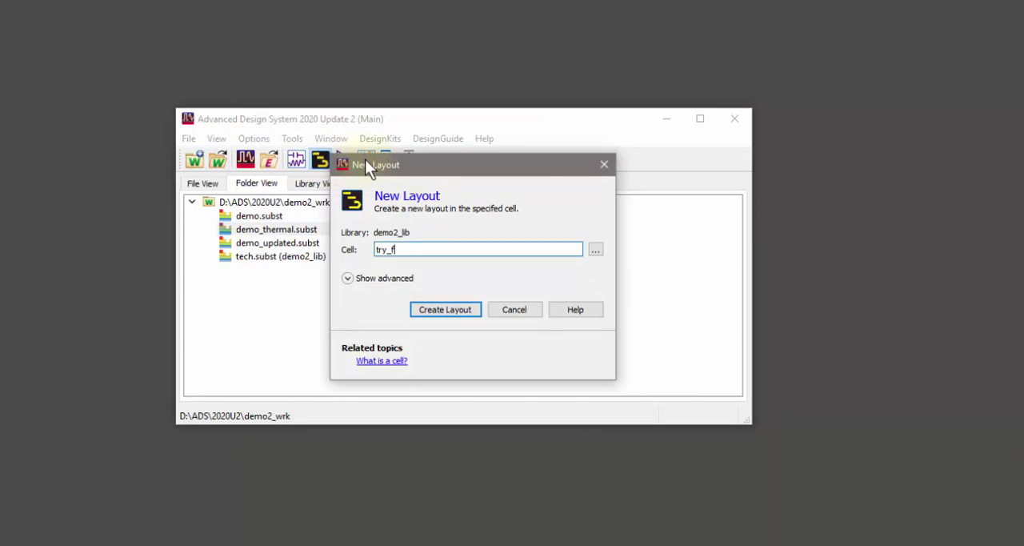
{"action": "left_click", "coordinate": [445, 308]}
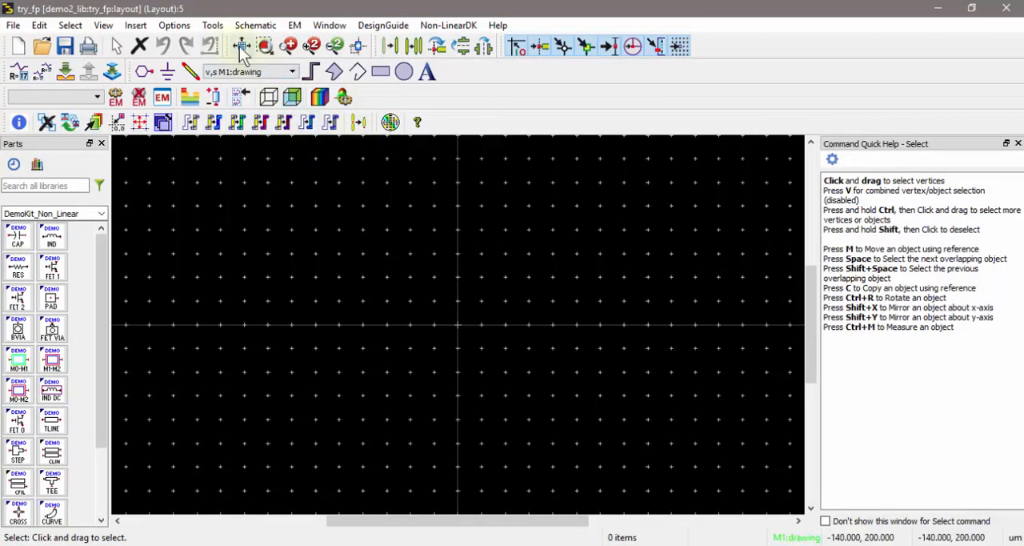
Step: Set the Thermal Floorplanner's thermal technology file to tech.tcl and accept the setup
{"action": "left_click", "coordinate": [211, 26]}
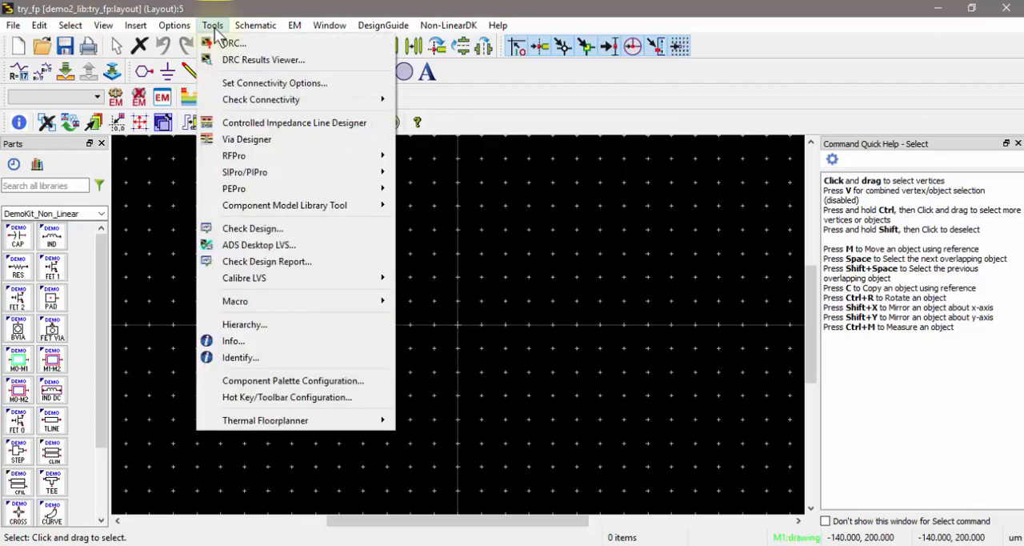
{"action": "mouse_move", "coordinate": [275, 419]}
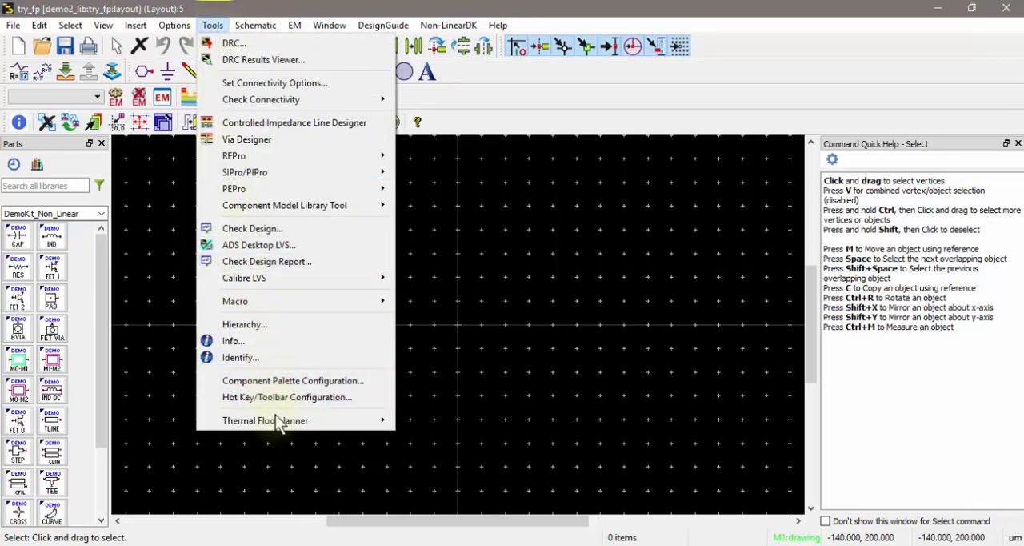
{"action": "mouse_move", "coordinate": [264, 419]}
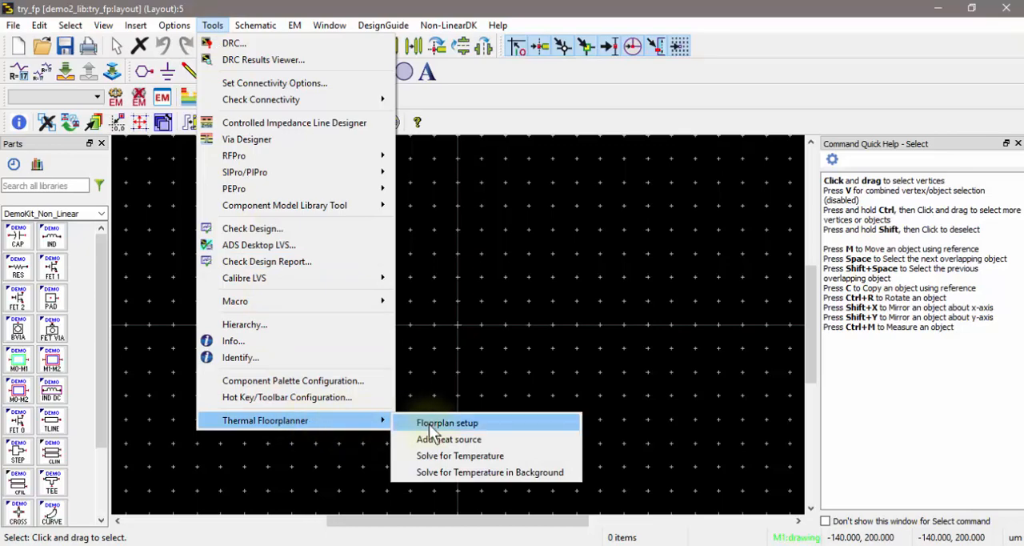
{"action": "left_click", "coordinate": [447, 423]}
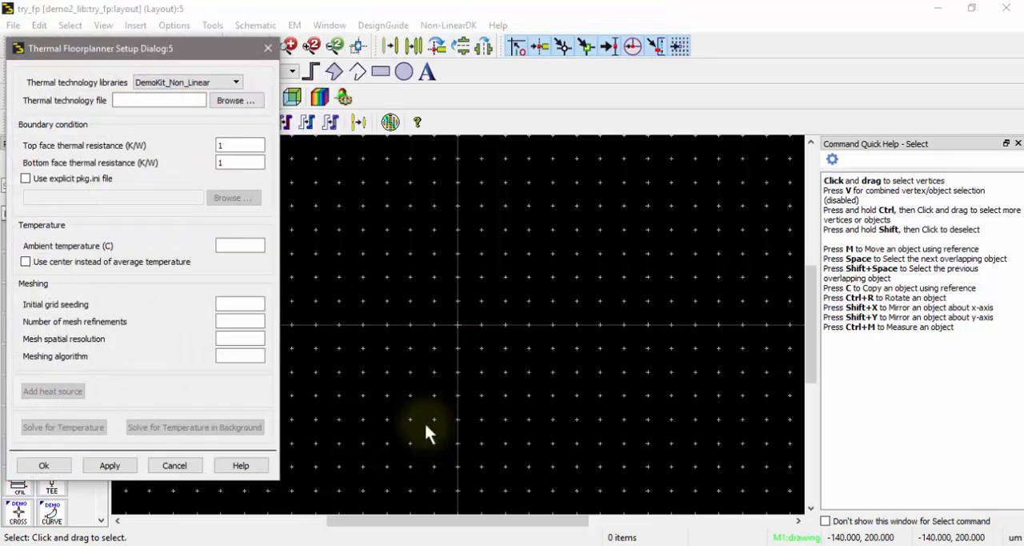
{"action": "mouse_move", "coordinate": [276, 299]}
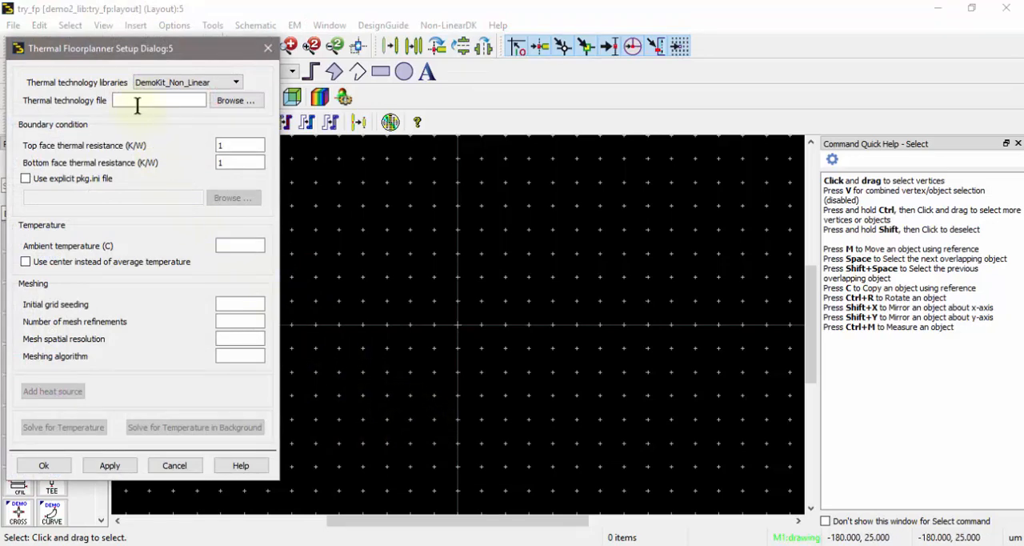
{"action": "mouse_move", "coordinate": [237, 100]}
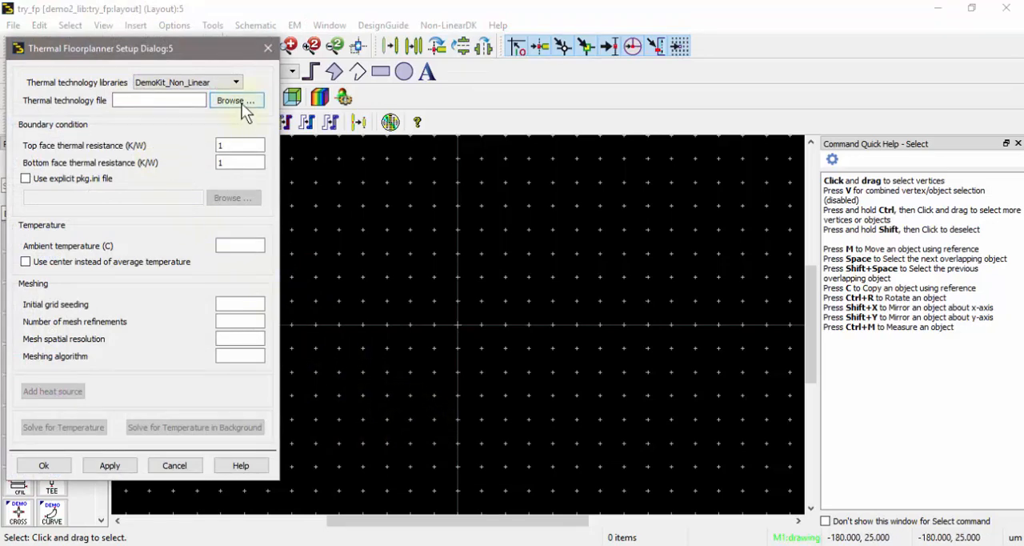
{"action": "left_click", "coordinate": [230, 100]}
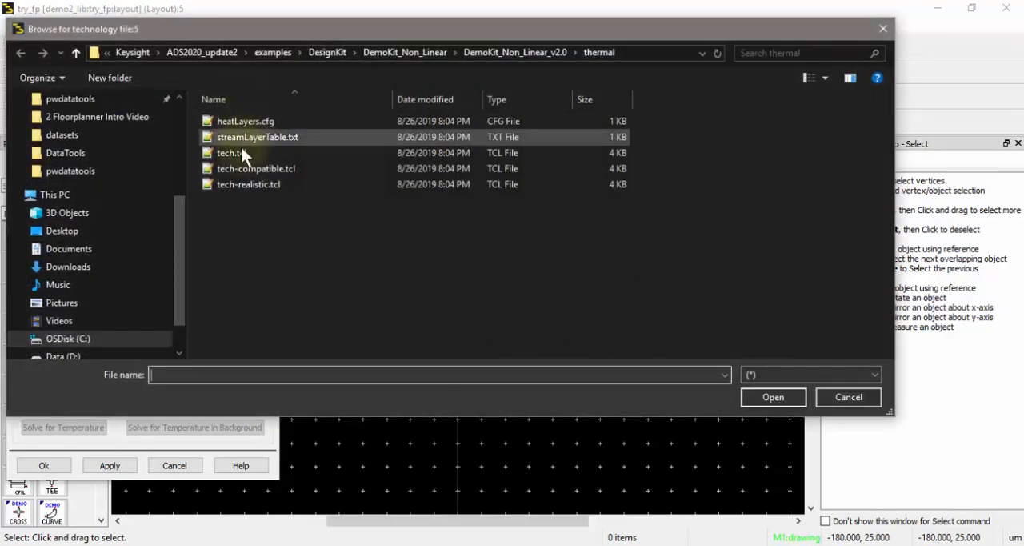
{"action": "left_click", "coordinate": [230, 152]}
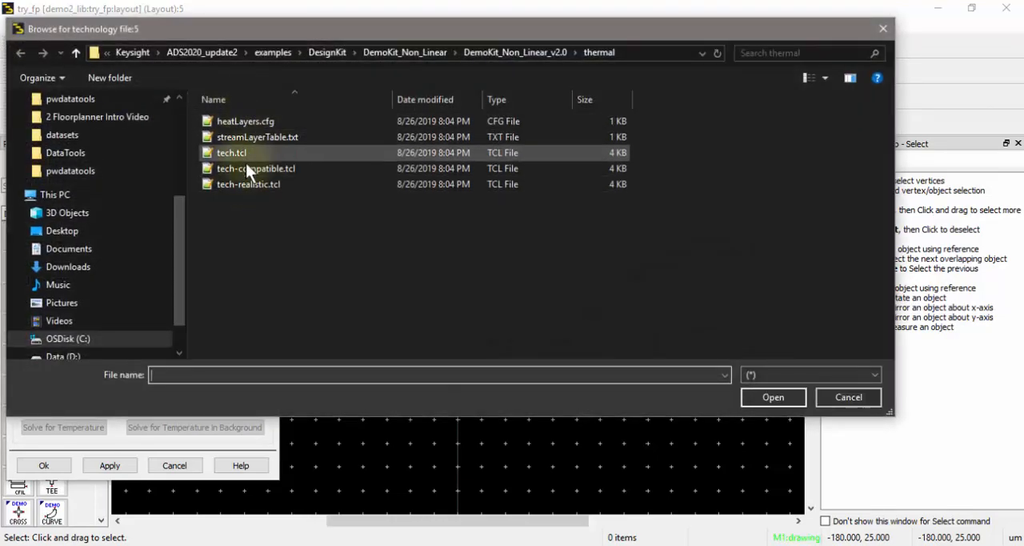
{"action": "mouse_move", "coordinate": [256, 168]}
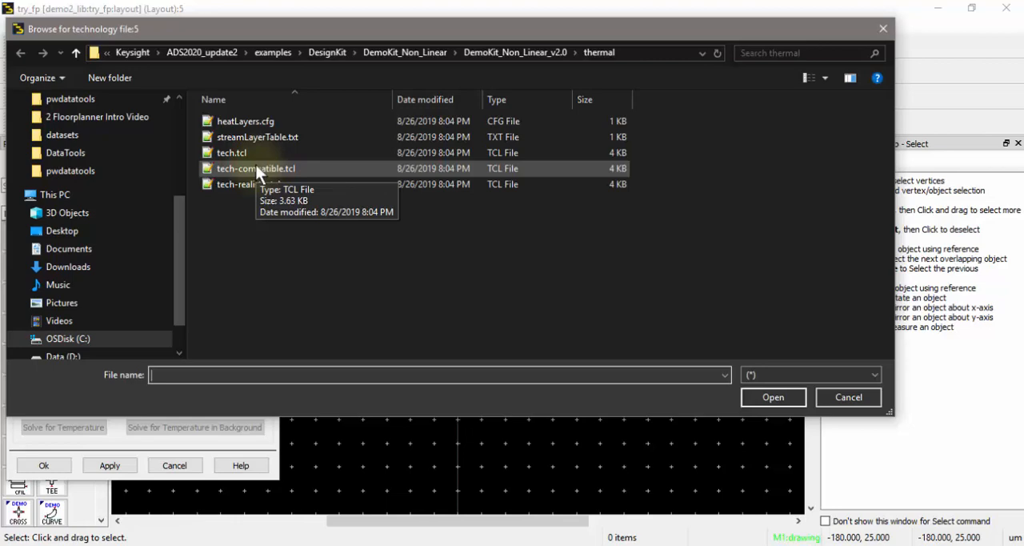
{"action": "mouse_move", "coordinate": [259, 184]}
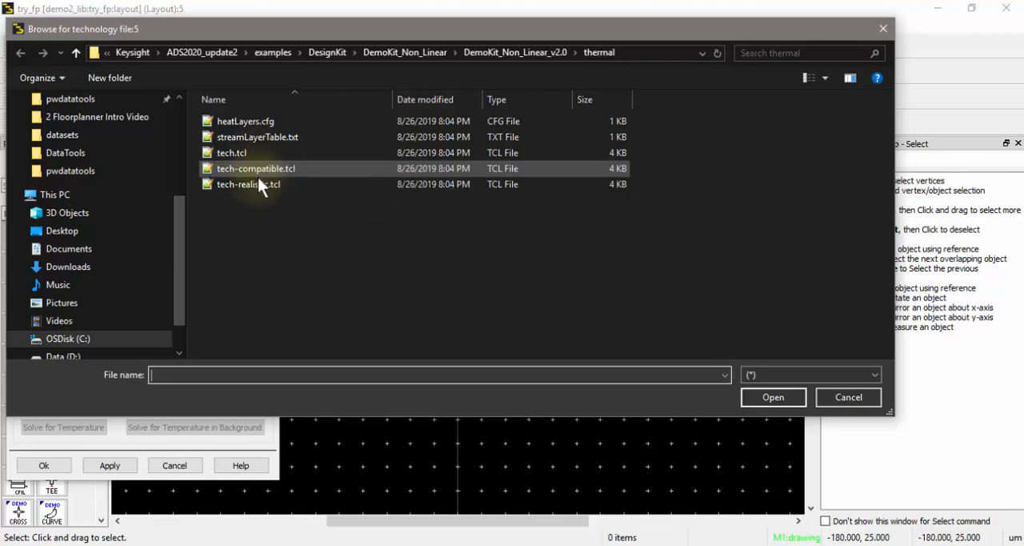
{"action": "left_click", "coordinate": [230, 152]}
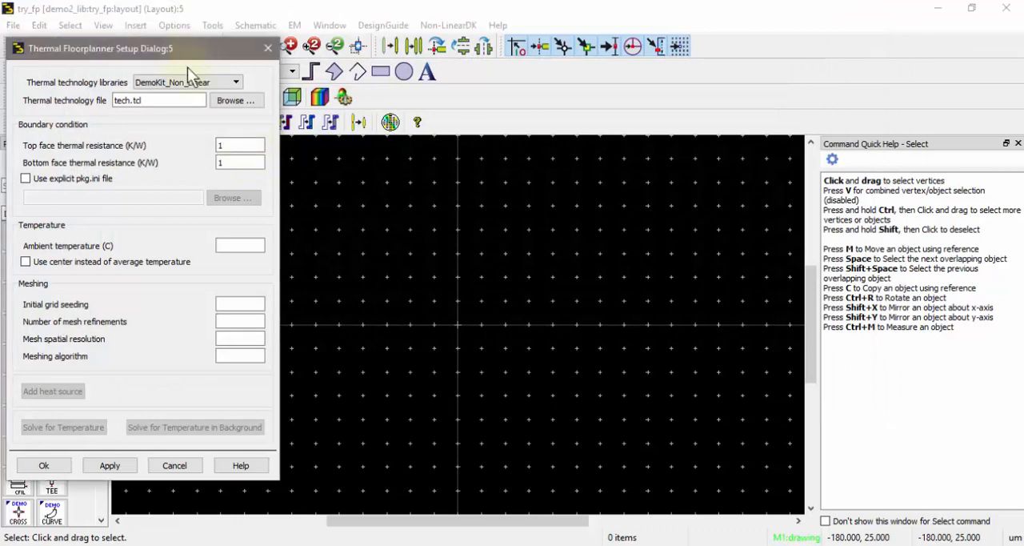
{"action": "mouse_move", "coordinate": [86, 415]}
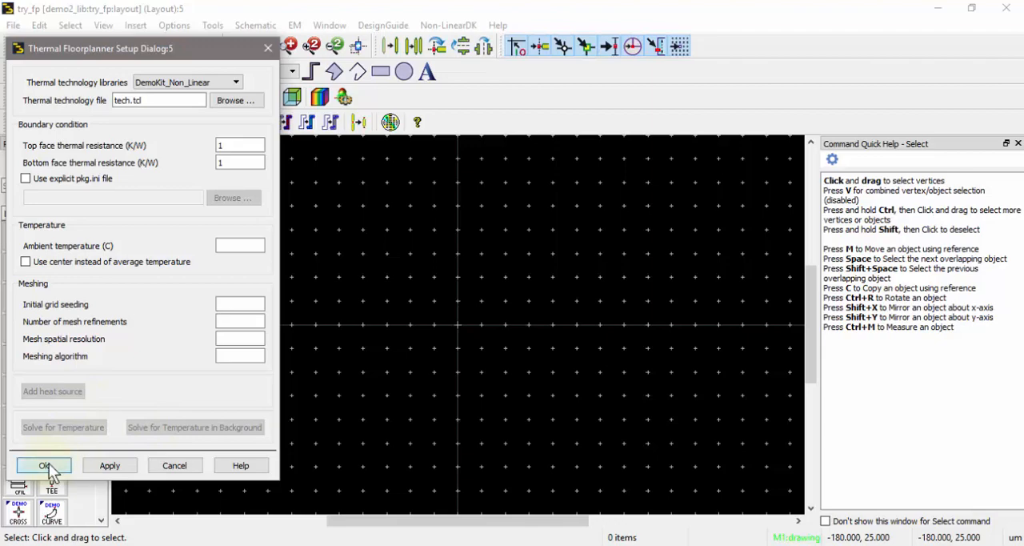
{"action": "left_click", "coordinate": [211, 26]}
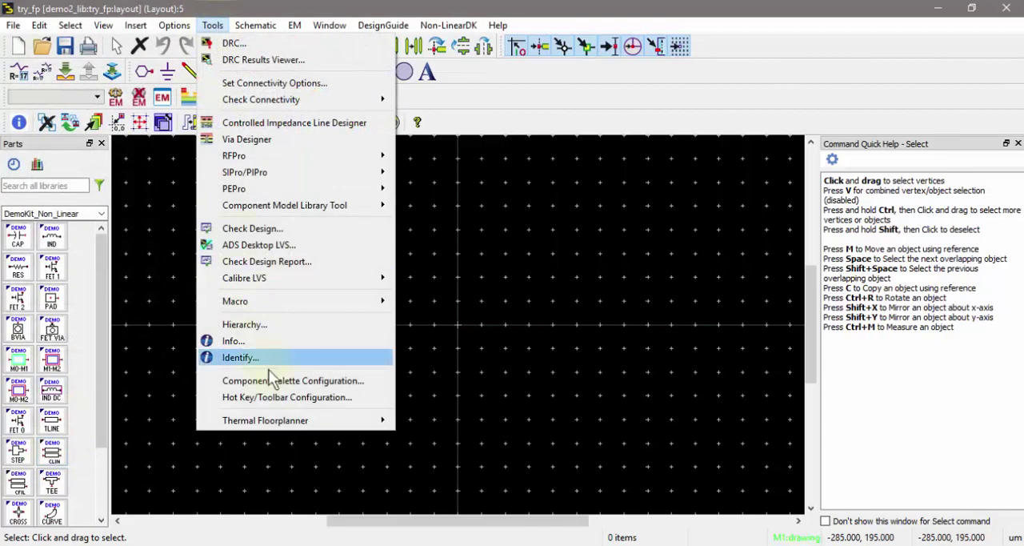
Step: Reopen the floorplan setup and keep face thermal resistances as the boundary condition
{"action": "left_click", "coordinate": [265, 419]}
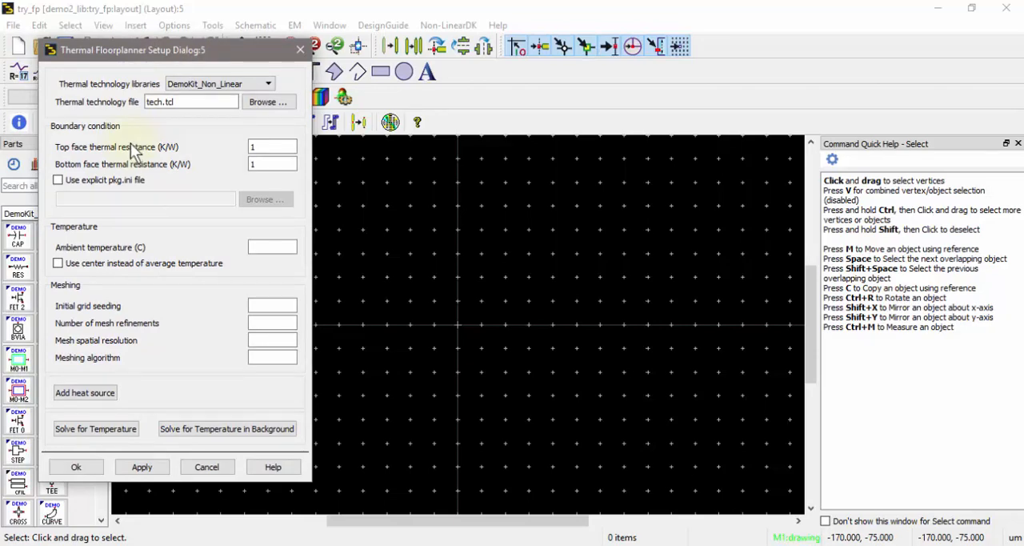
{"action": "mouse_move", "coordinate": [137, 355]}
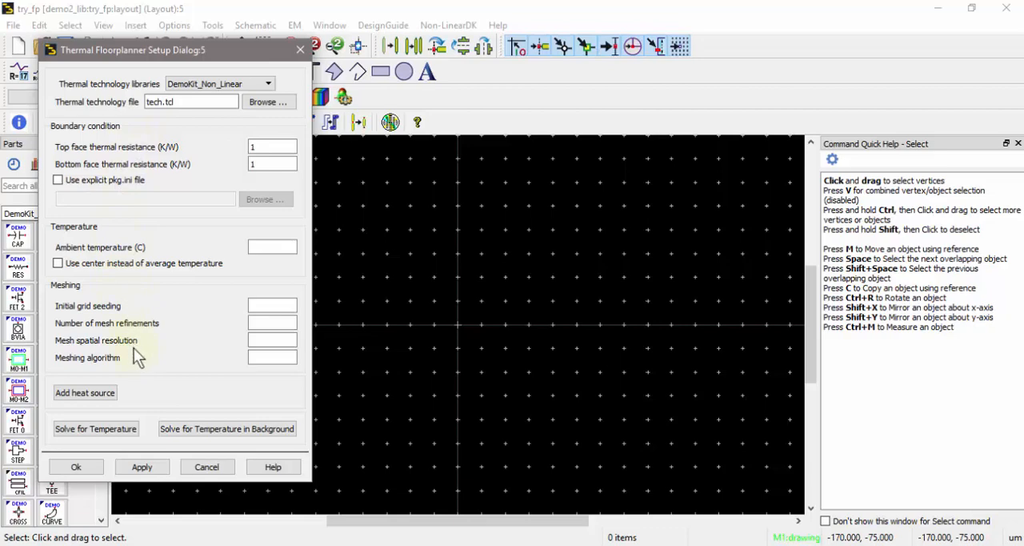
{"action": "mouse_move", "coordinate": [154, 202]}
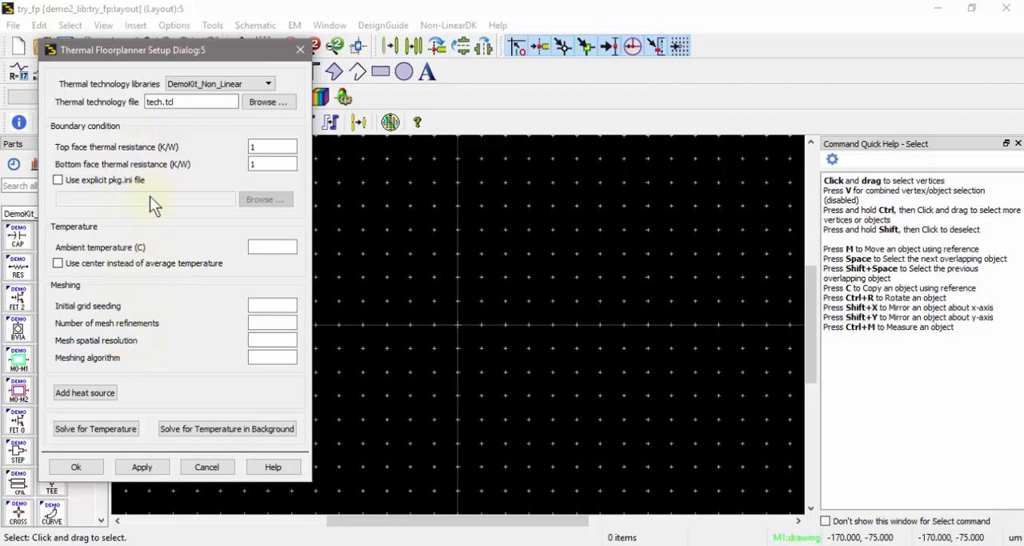
{"action": "mouse_move", "coordinate": [214, 163]}
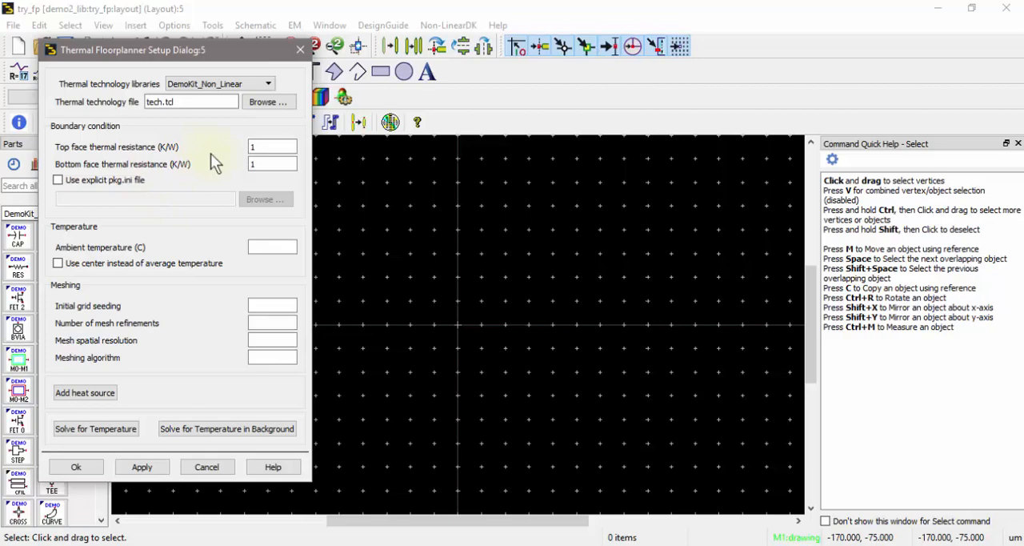
{"action": "mouse_move", "coordinate": [157, 178]}
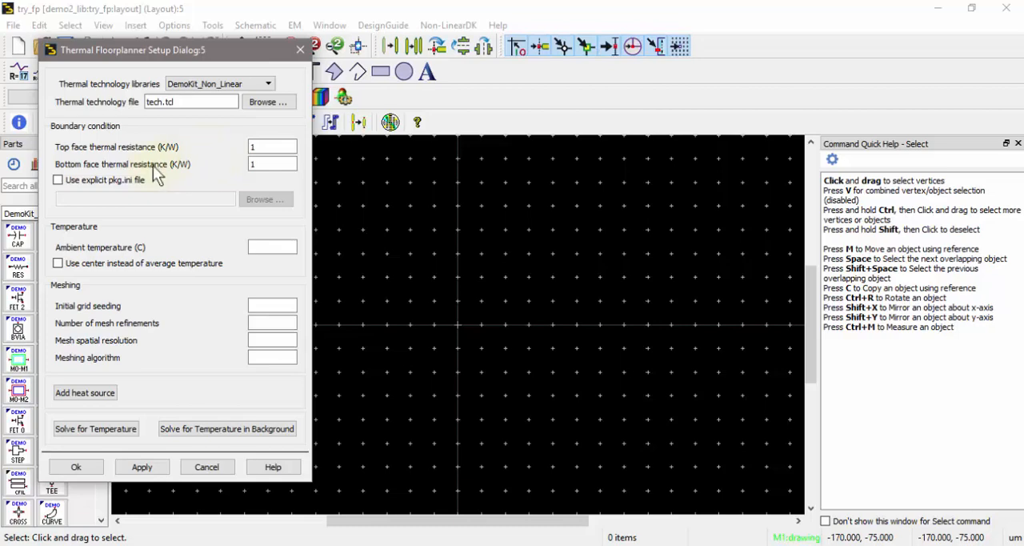
{"action": "left_click", "coordinate": [58, 179]}
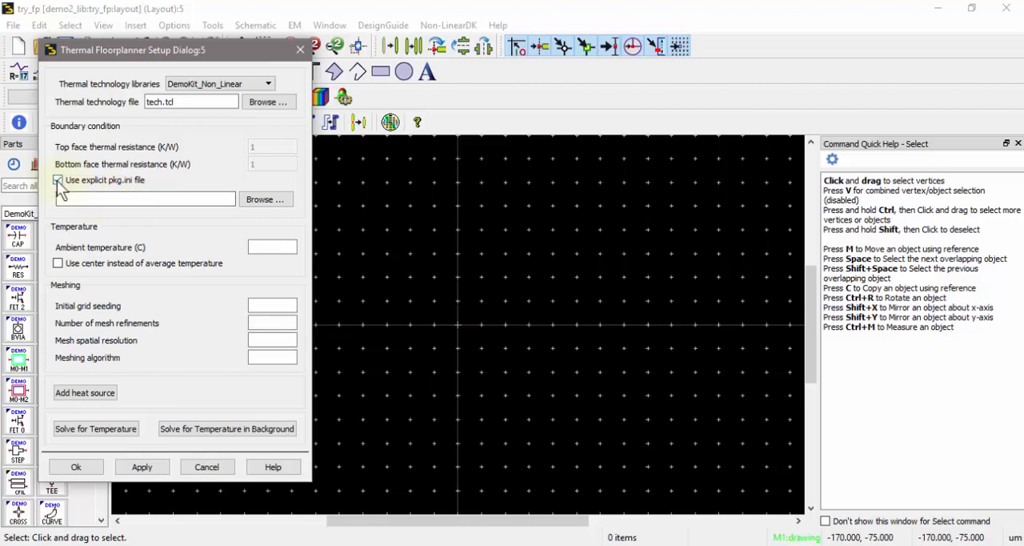
{"action": "left_click", "coordinate": [58, 179]}
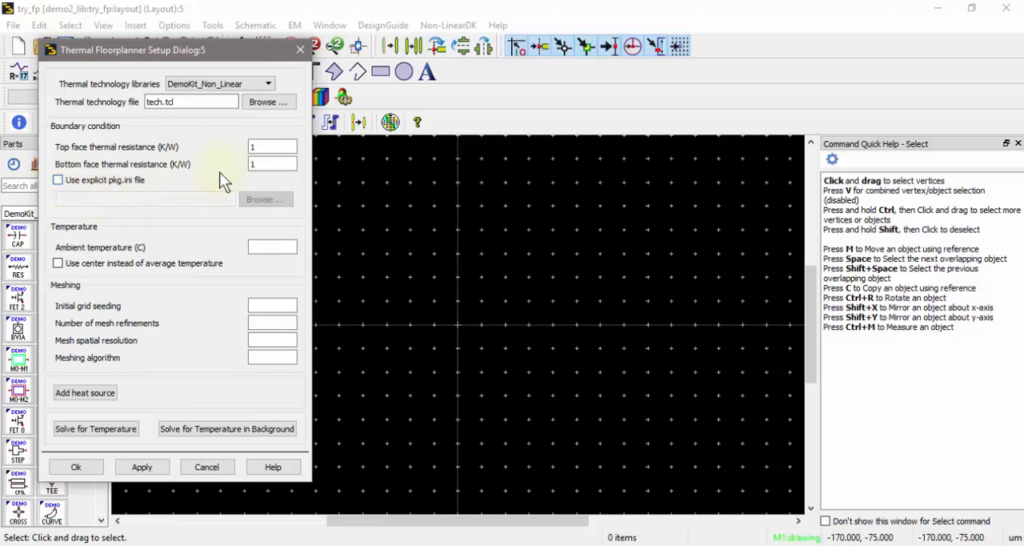
{"action": "mouse_move", "coordinate": [211, 256]}
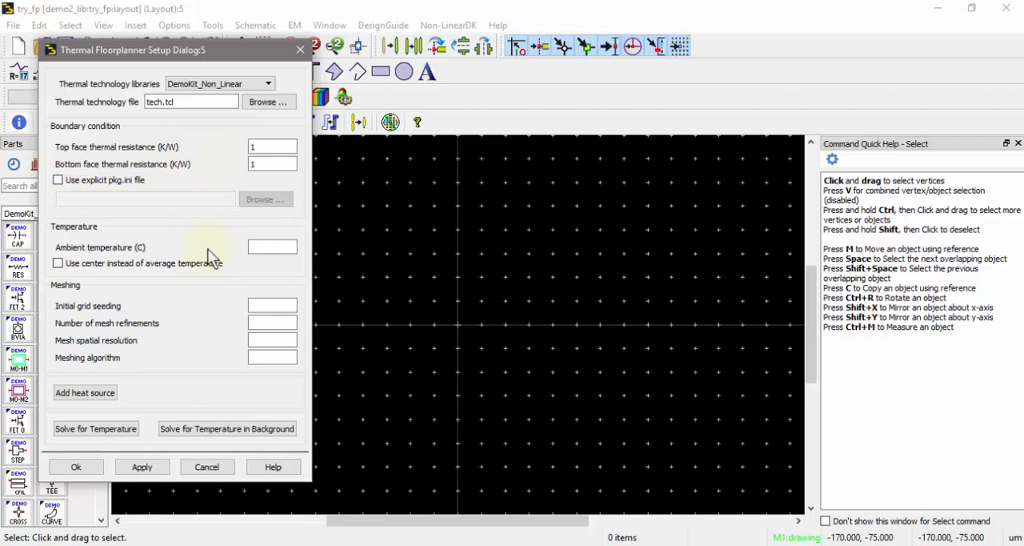
{"action": "mouse_move", "coordinate": [223, 312]}
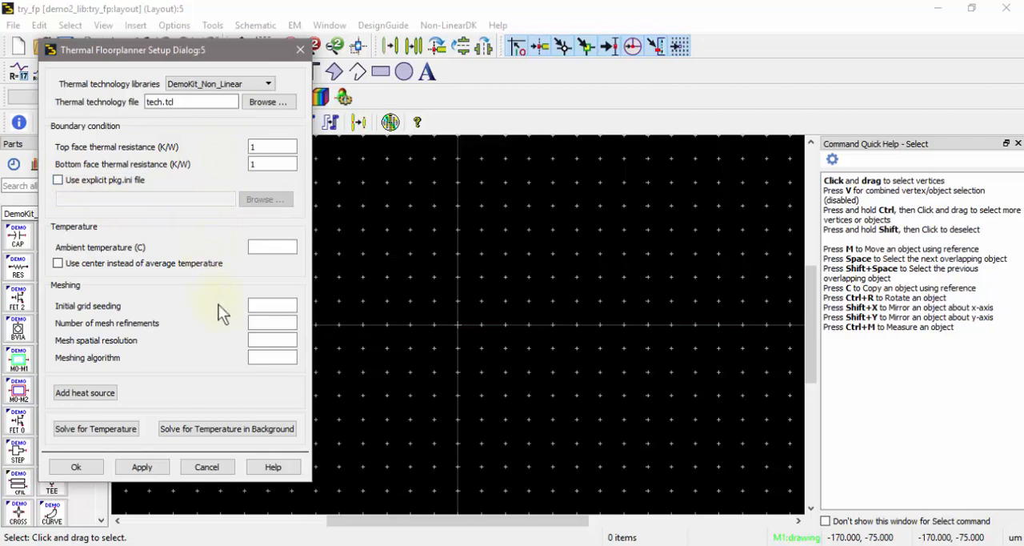
{"action": "mouse_move", "coordinate": [176, 368]}
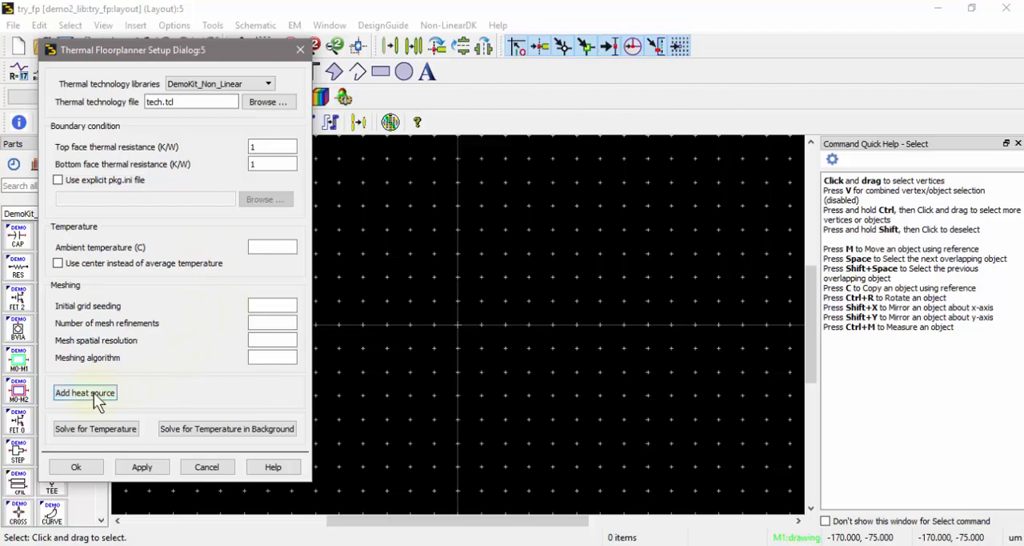
Step: Add a heat source array named dummyname dissipating power in the heat_mesa layer, width 10, pitch 20
{"action": "left_click", "coordinate": [85, 392]}
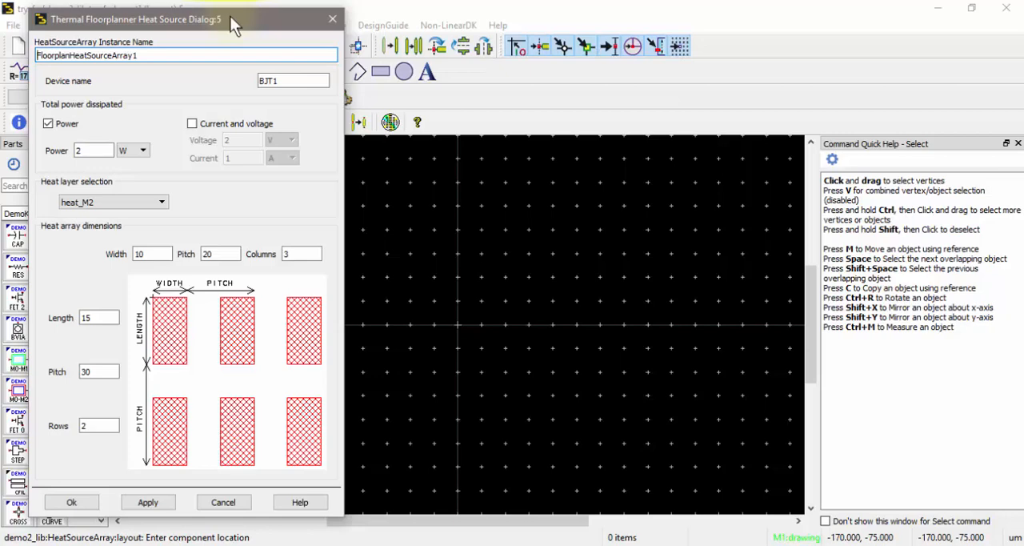
{"action": "triple_click", "coordinate": [186, 54]}
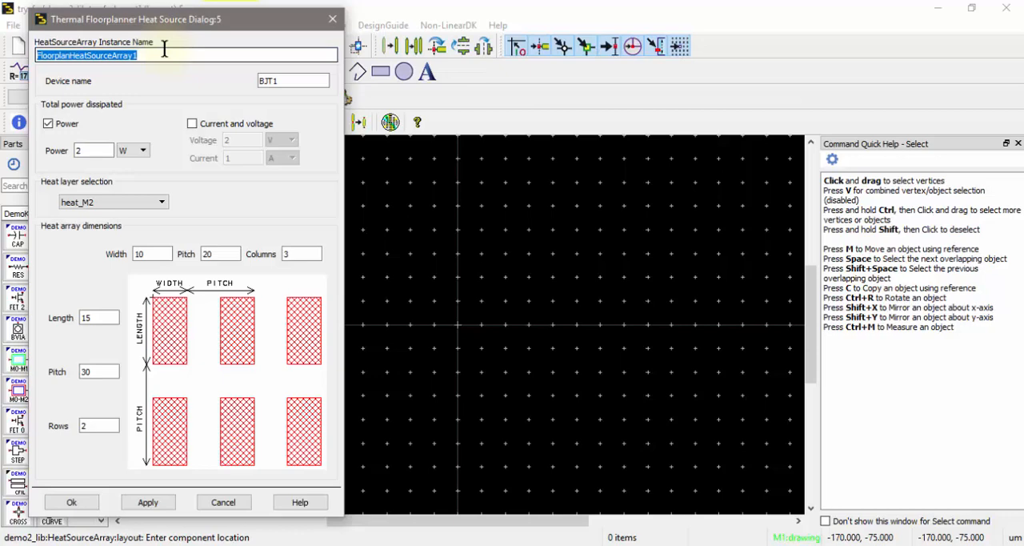
{"action": "type", "text": "dumm"}
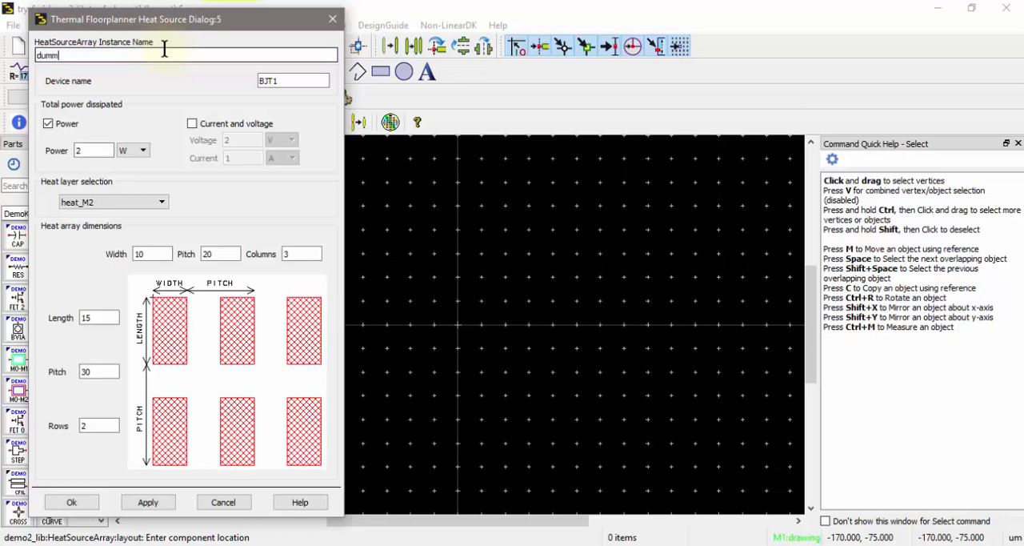
{"action": "type", "text": "yname"}
{"action": "left_click", "coordinate": [293, 80]}
{"action": "type", "text": "Q1"}
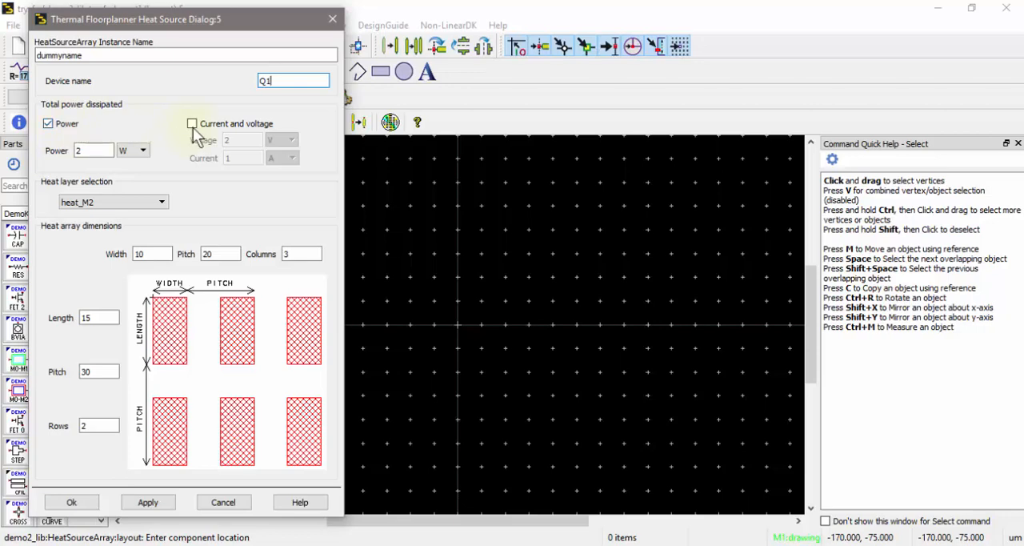
{"action": "left_click", "coordinate": [192, 124]}
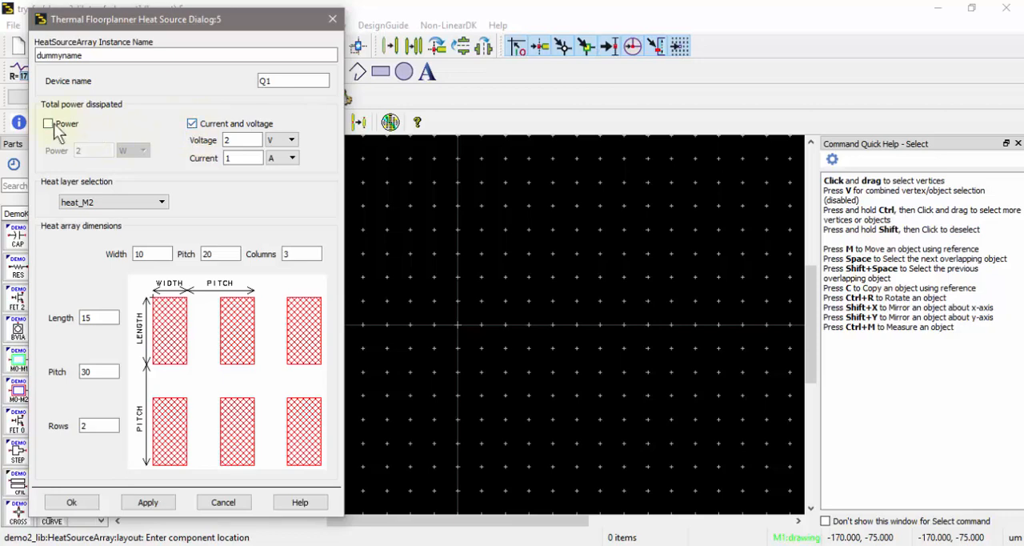
{"action": "left_click", "coordinate": [48, 123]}
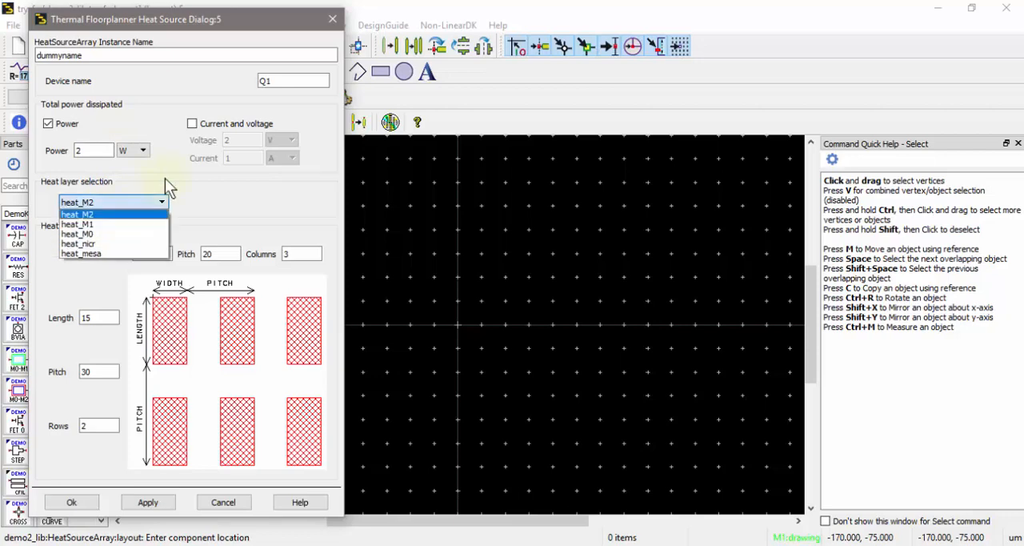
{"action": "mouse_move", "coordinate": [115, 228]}
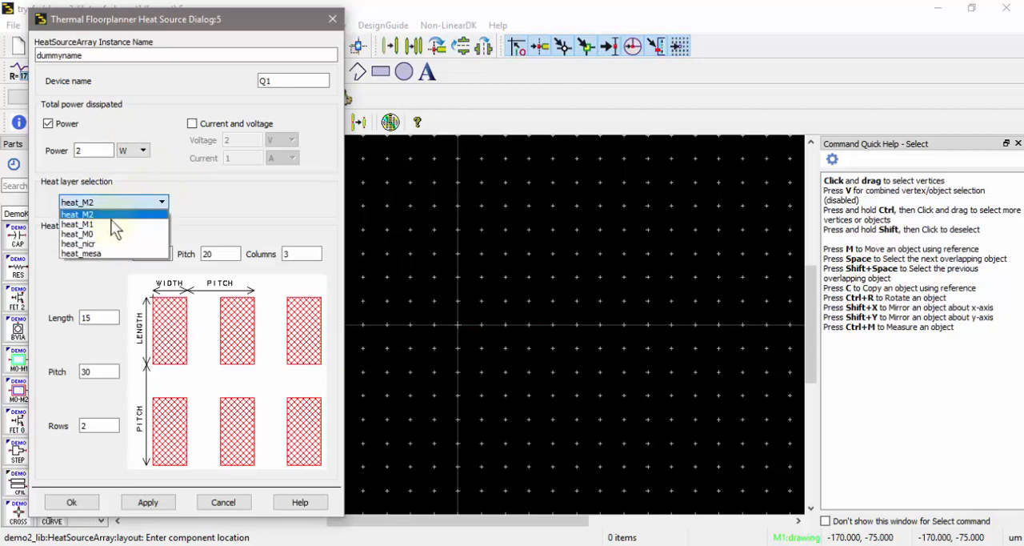
{"action": "mouse_move", "coordinate": [88, 224]}
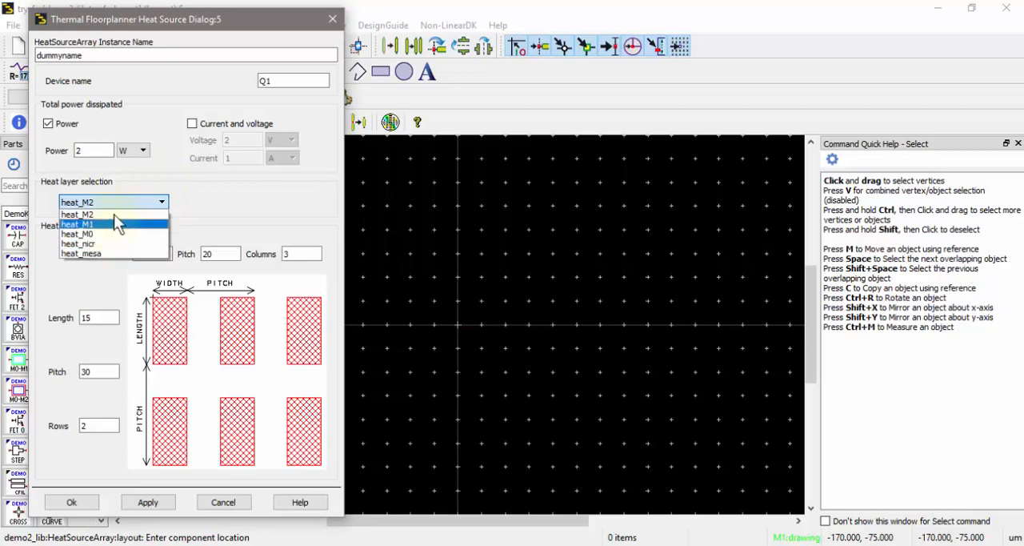
{"action": "mouse_move", "coordinate": [112, 252]}
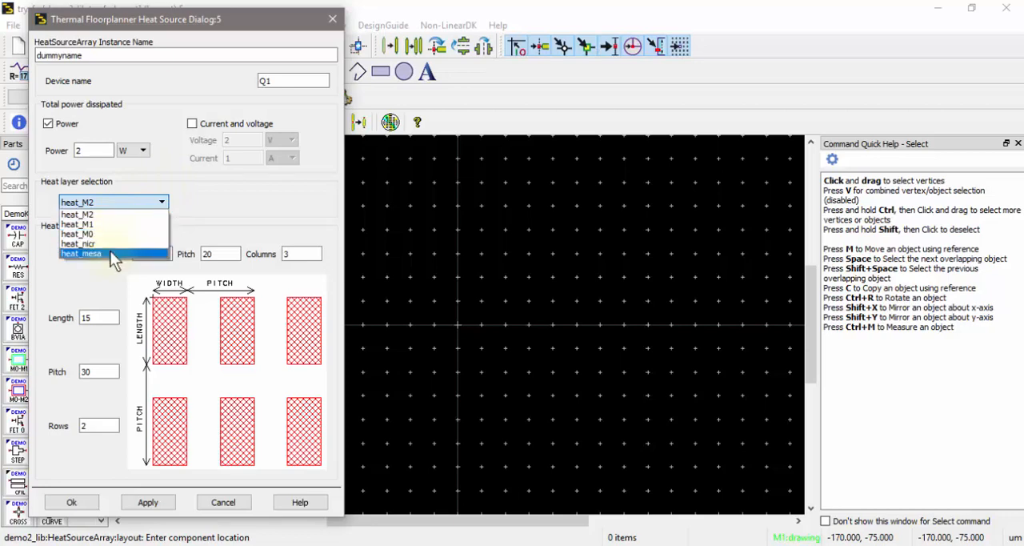
{"action": "left_click", "coordinate": [80, 253]}
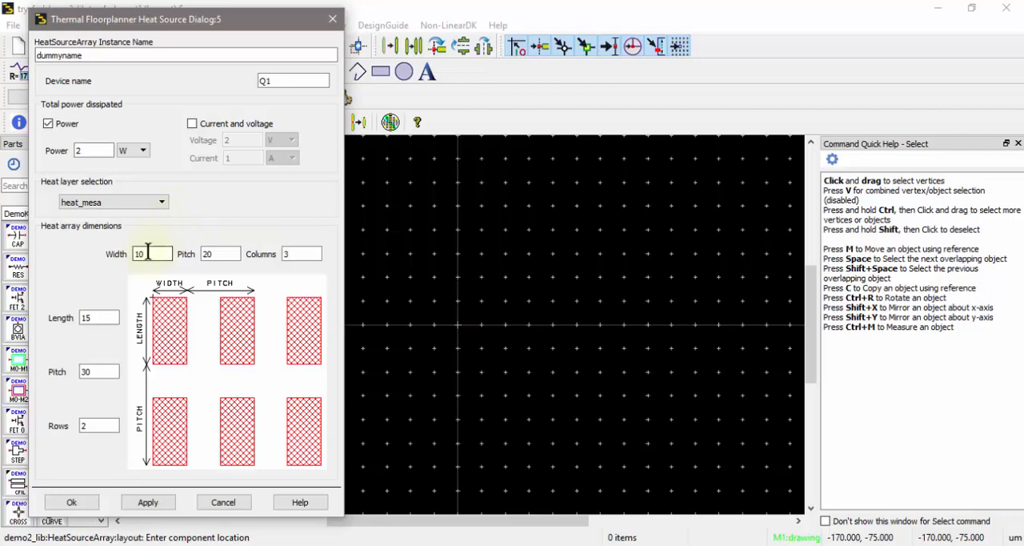
{"action": "mouse_move", "coordinate": [168, 239]}
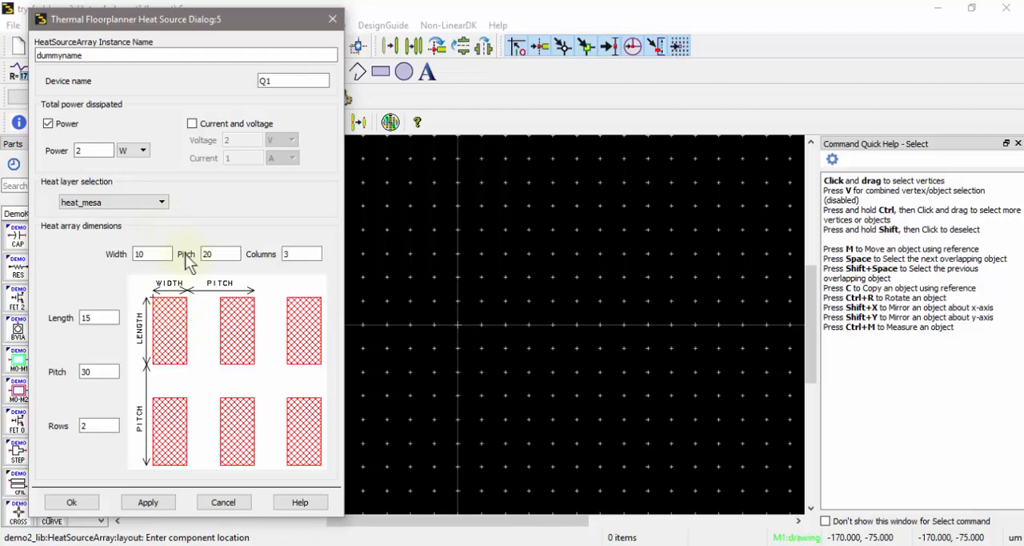
{"action": "mouse_move", "coordinate": [156, 336]}
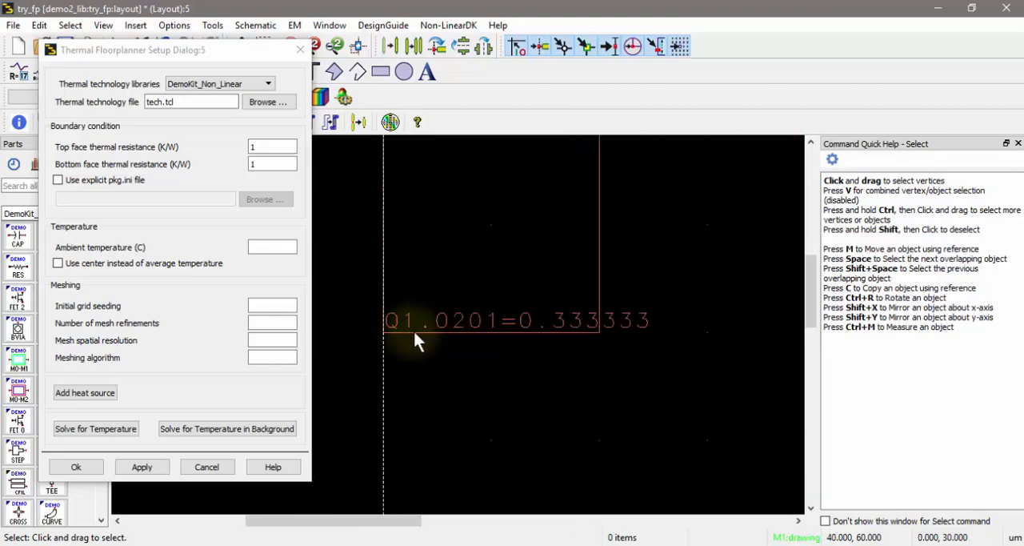
{"action": "mouse_move", "coordinate": [515, 349]}
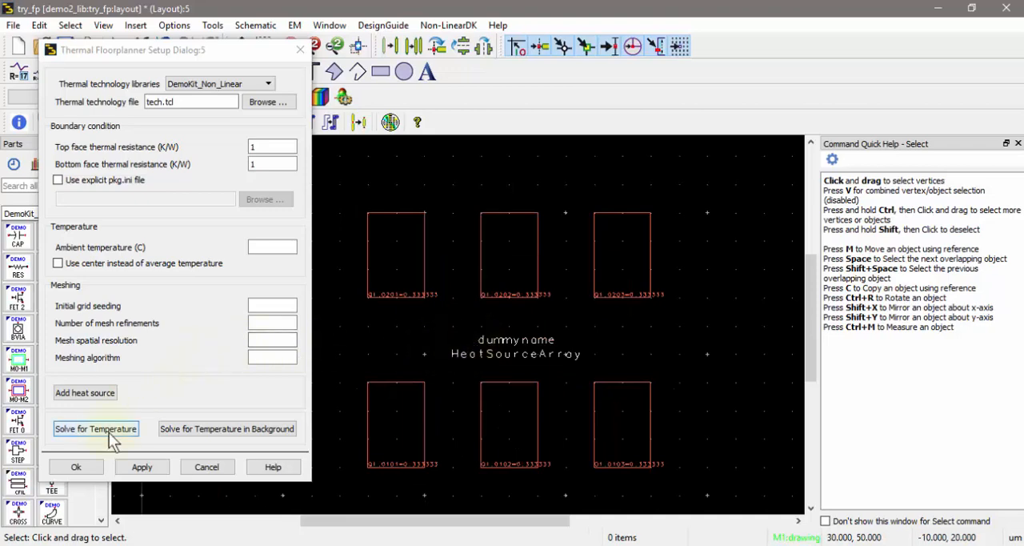
Step: Solve for temperature and maximize the Thermal Viewer map peaking near 395.5 degrees
{"action": "left_click", "coordinate": [96, 429]}
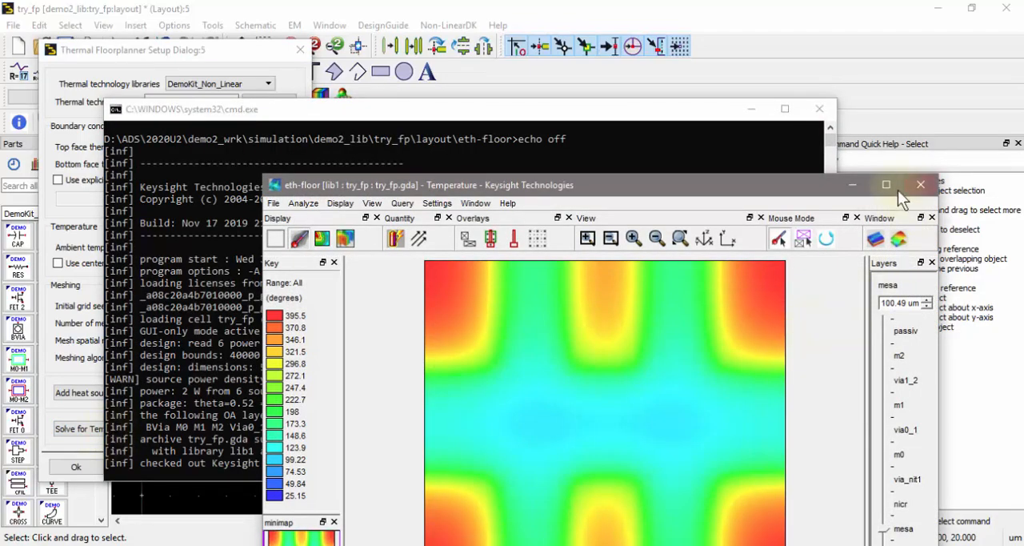
{"action": "left_click", "coordinate": [887, 184]}
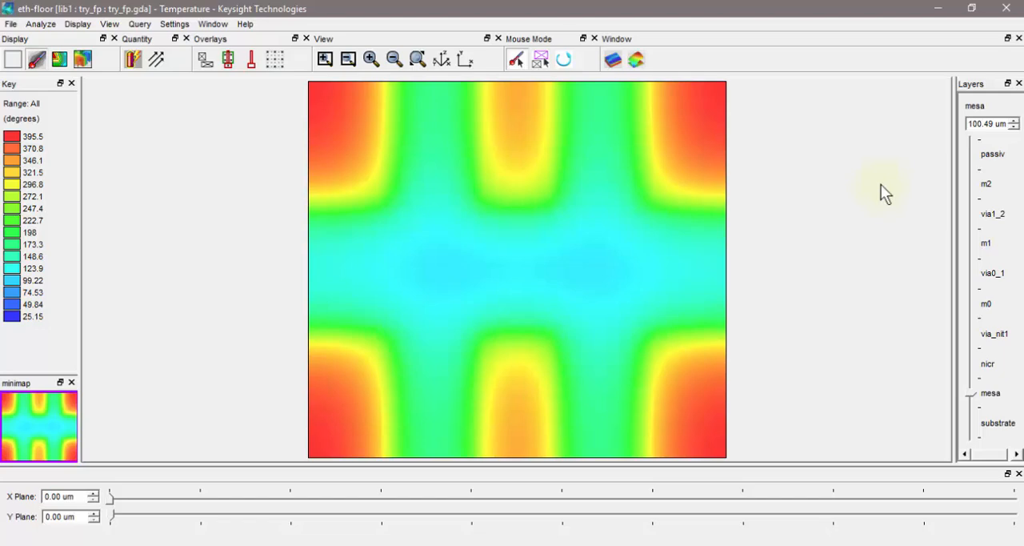
{"action": "mouse_move", "coordinate": [880, 176]}
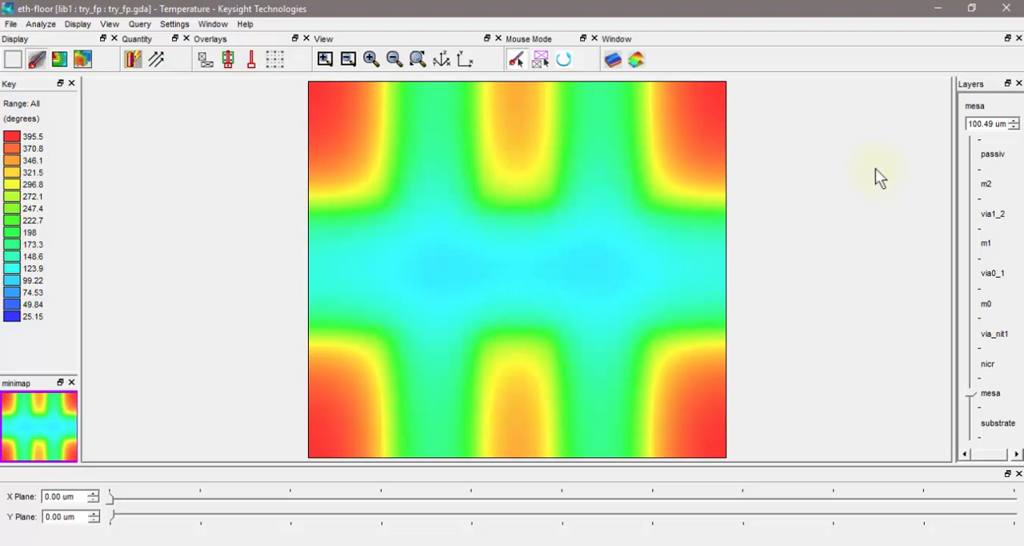
{"action": "mouse_move", "coordinate": [1011, 26]}
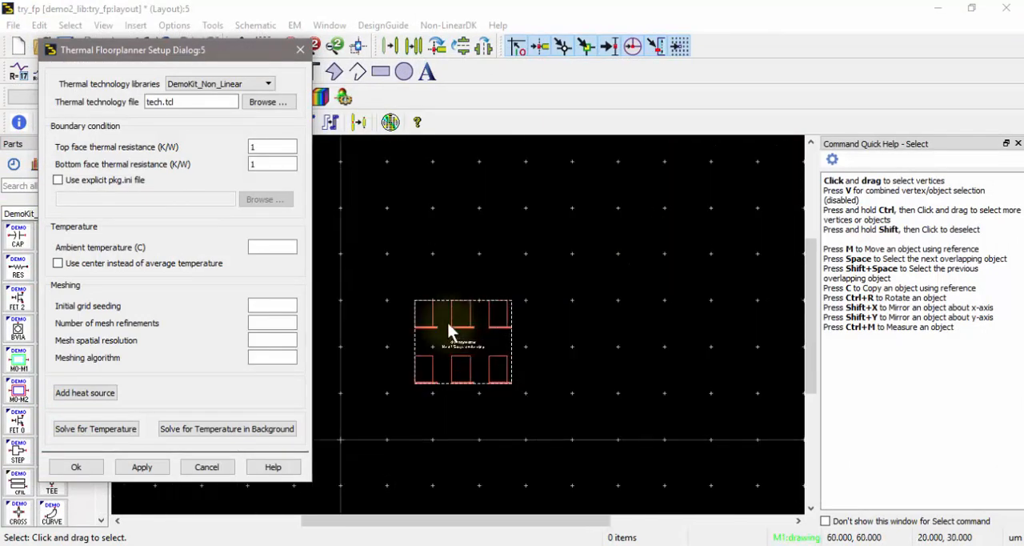
Step: Fit the whole layout in view and launch a background temperature solve
{"action": "left_click", "coordinate": [75, 467]}
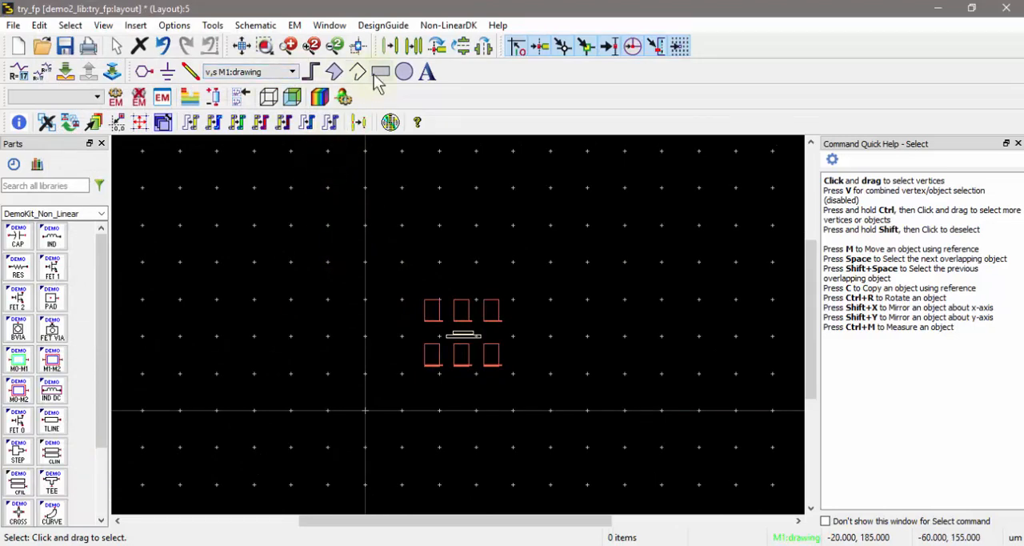
{"action": "left_click", "coordinate": [381, 72]}
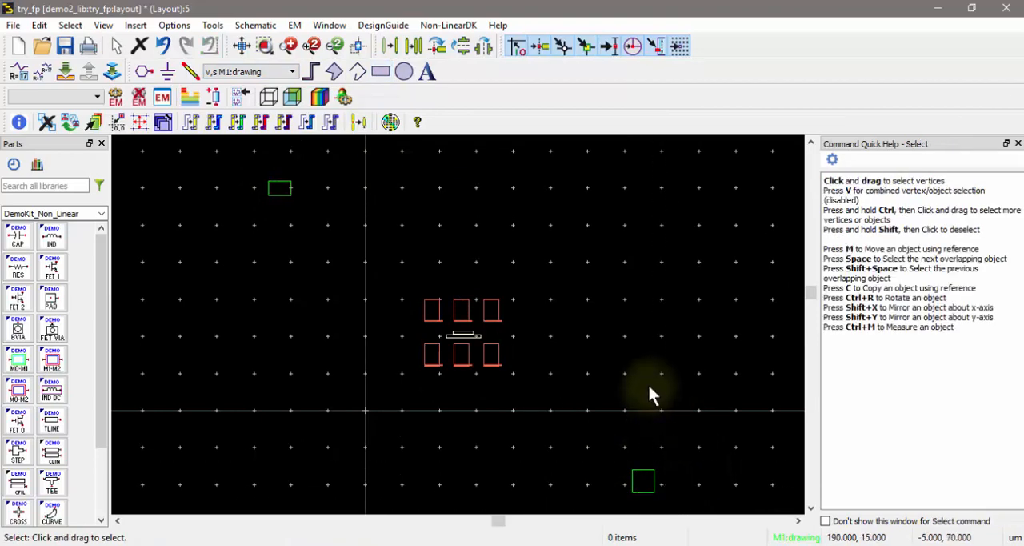
{"action": "left_click", "coordinate": [211, 25]}
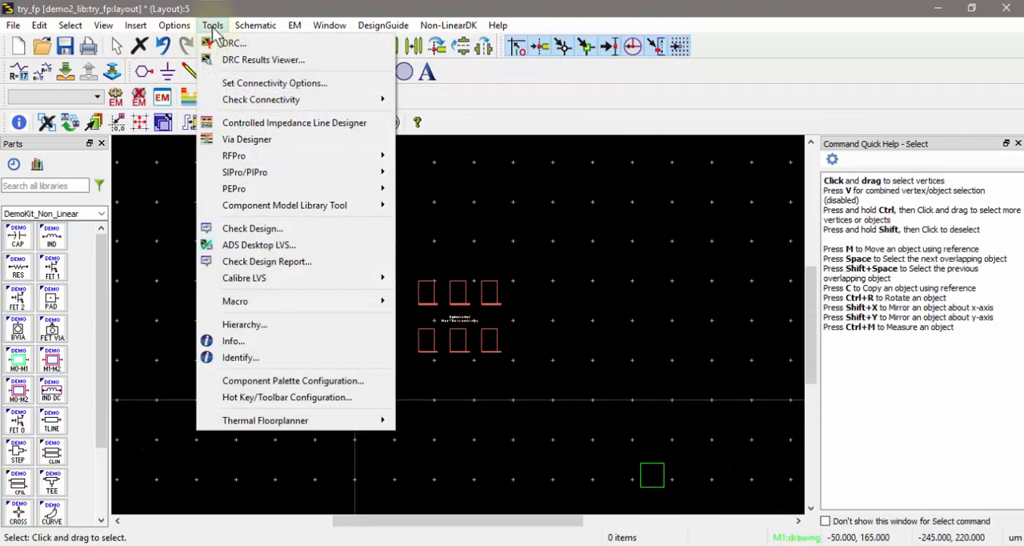
{"action": "mouse_move", "coordinate": [266, 419]}
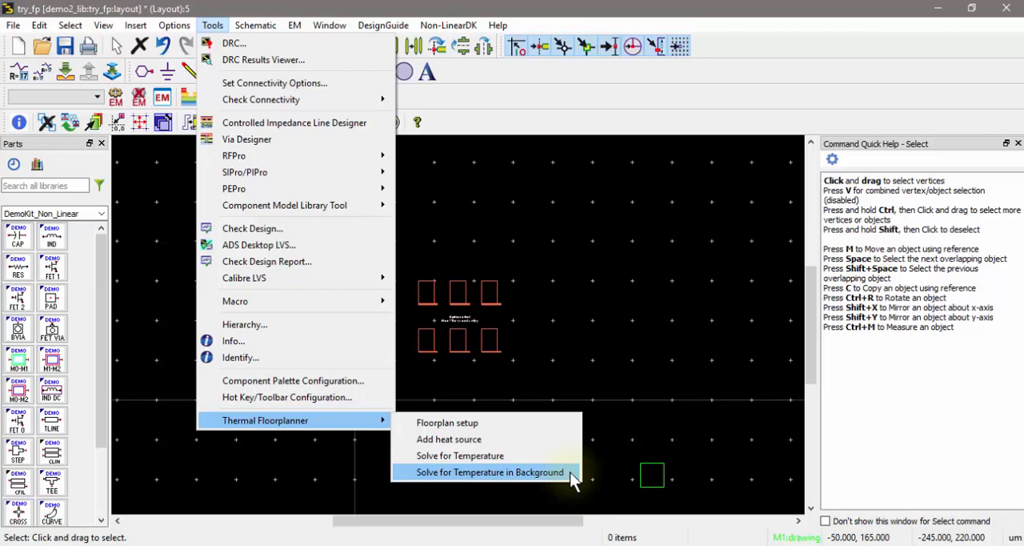
{"action": "left_click", "coordinate": [490, 470]}
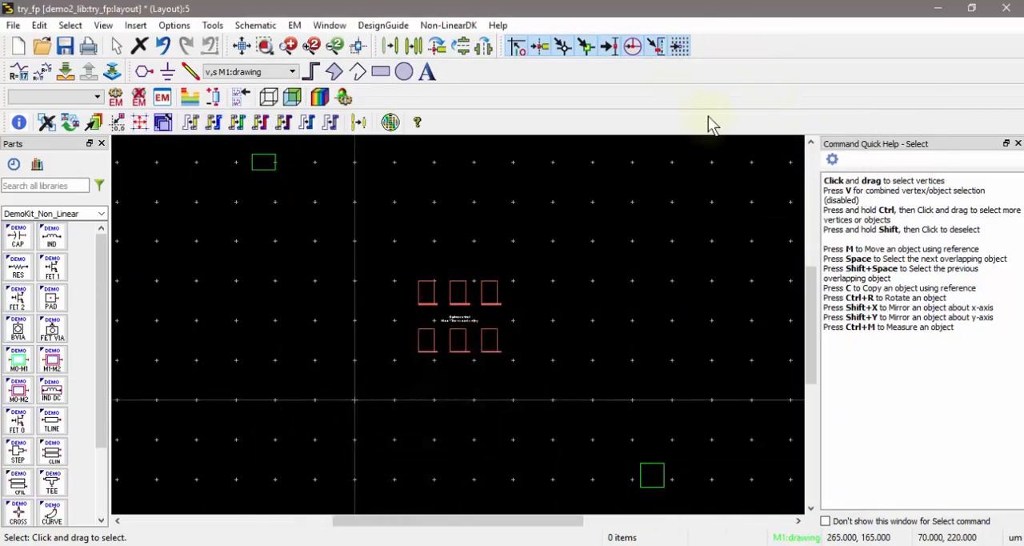
{"action": "mouse_move", "coordinate": [516, 240]}
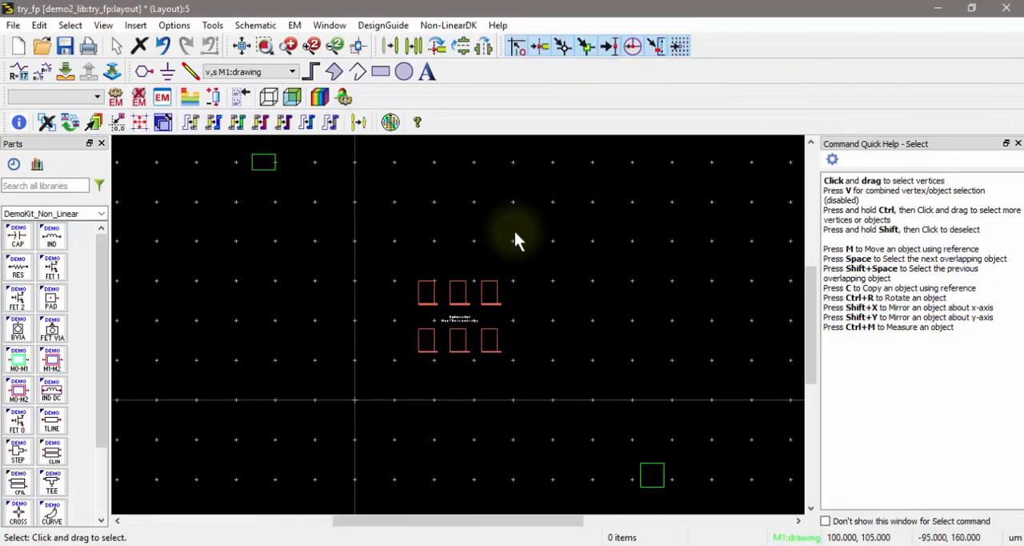
{"action": "mouse_move", "coordinate": [422, 333]}
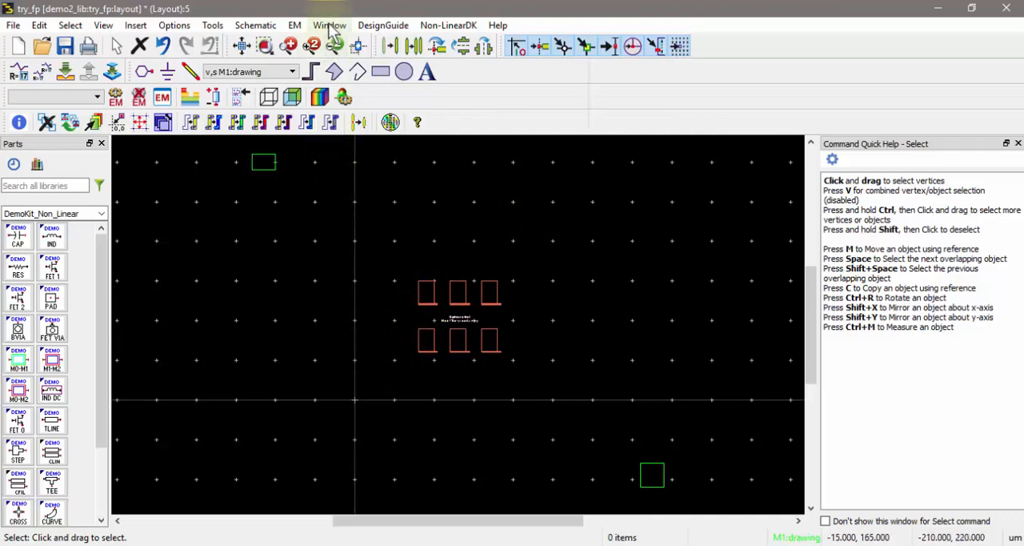
Step: Reopen the try_fp.gda temperature result in the Thermal Viewer
{"action": "left_click", "coordinate": [330, 25]}
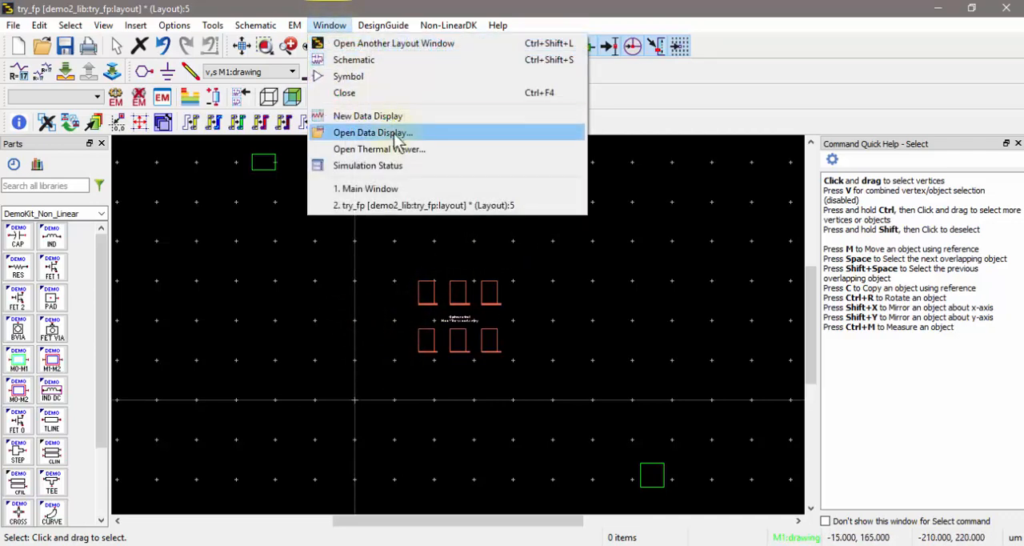
{"action": "left_click", "coordinate": [378, 148]}
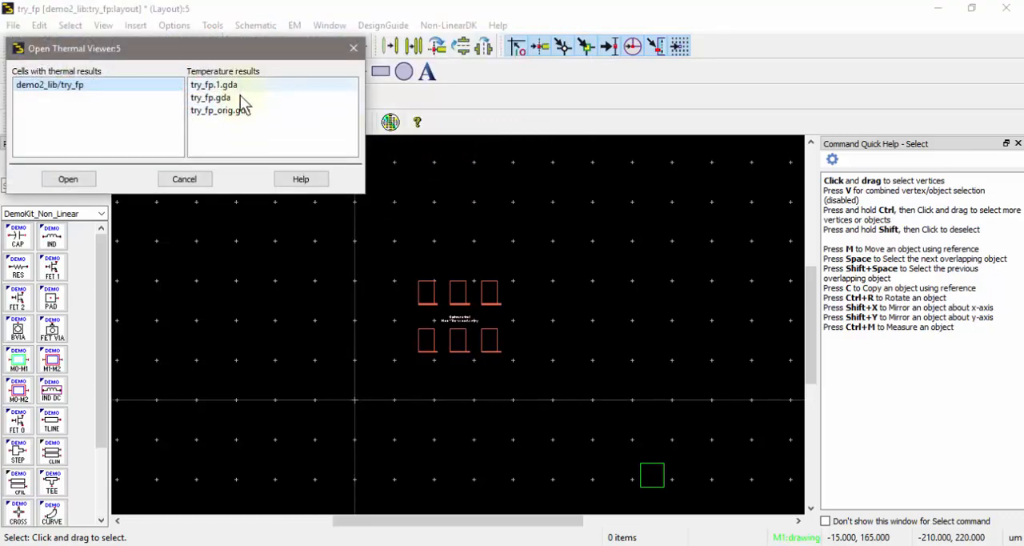
{"action": "left_click", "coordinate": [211, 96]}
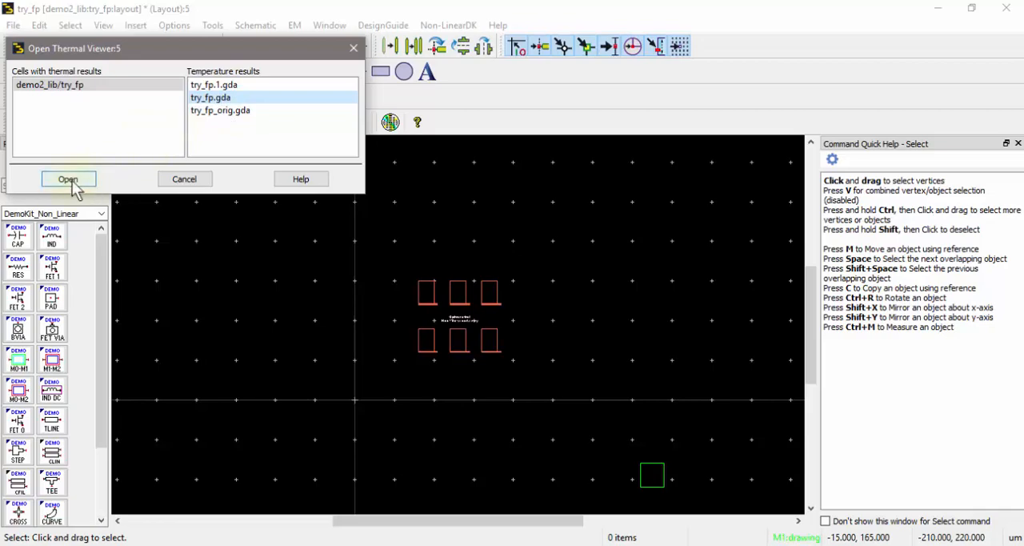
{"action": "left_click", "coordinate": [68, 179]}
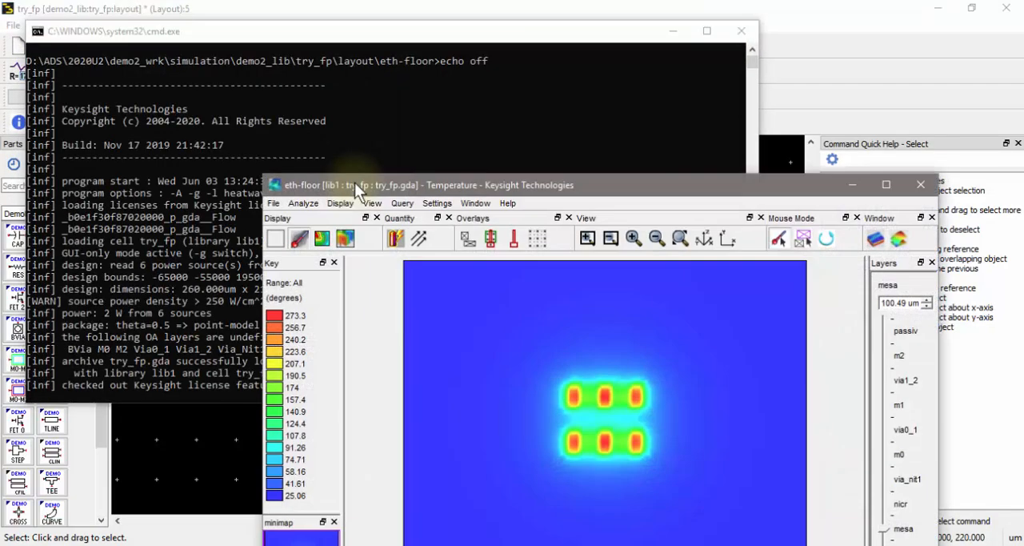
Step: Maximize the viewer, compare mesa and substrate layer temperatures and probe a cool spot left of the array
{"action": "left_click", "coordinate": [887, 184]}
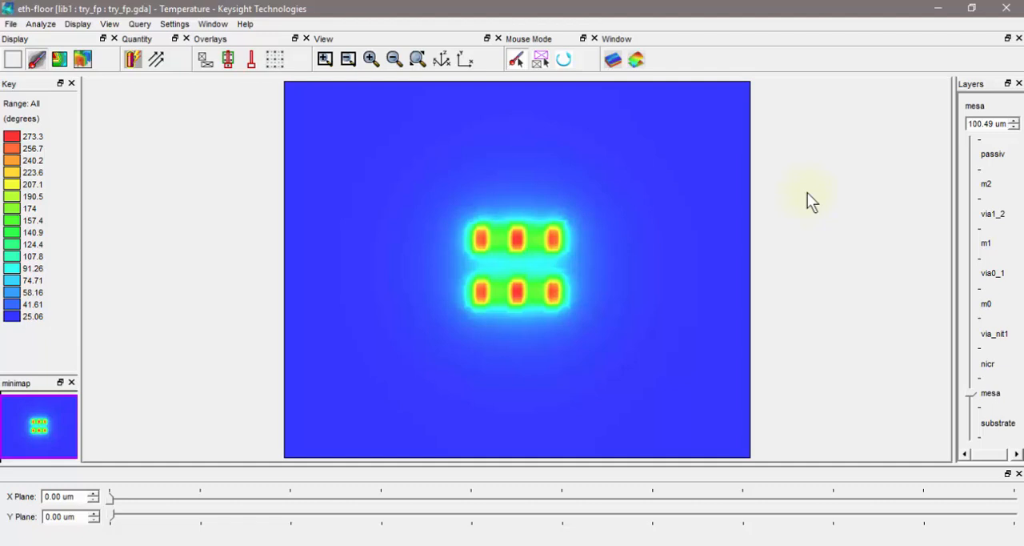
{"action": "mouse_move", "coordinate": [976, 400]}
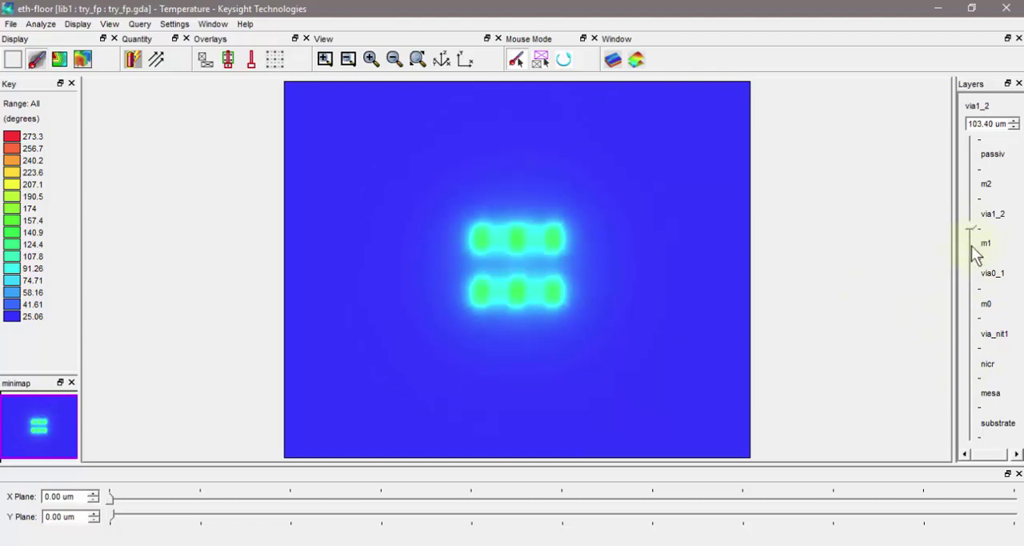
{"action": "mouse_move", "coordinate": [979, 400]}
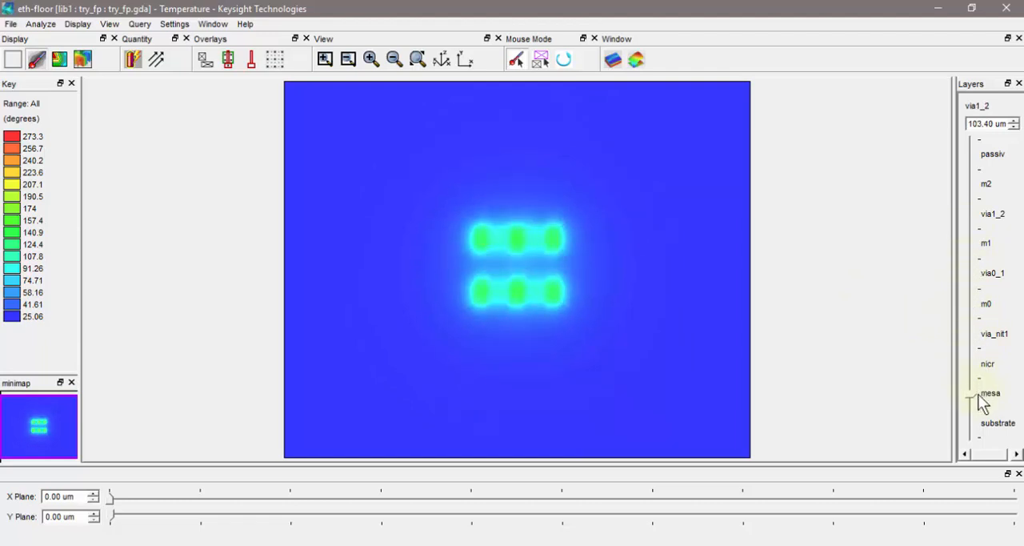
{"action": "left_click", "coordinate": [991, 393]}
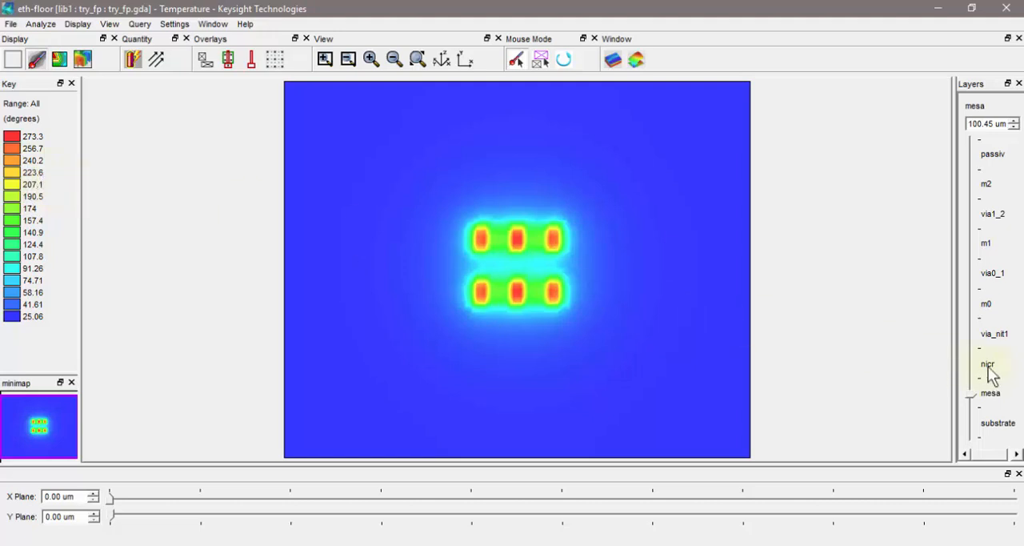
{"action": "left_click", "coordinate": [990, 394]}
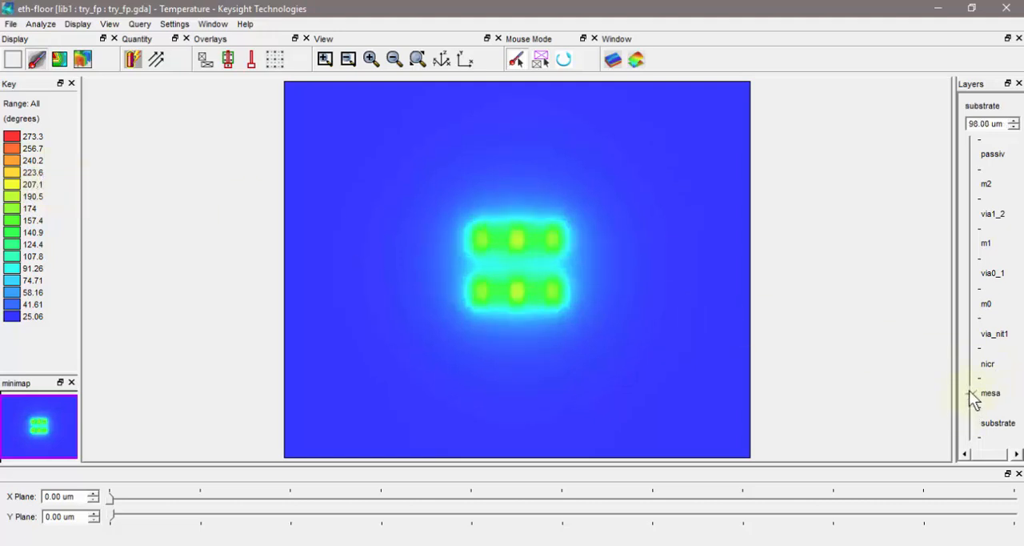
{"action": "left_click", "coordinate": [991, 394]}
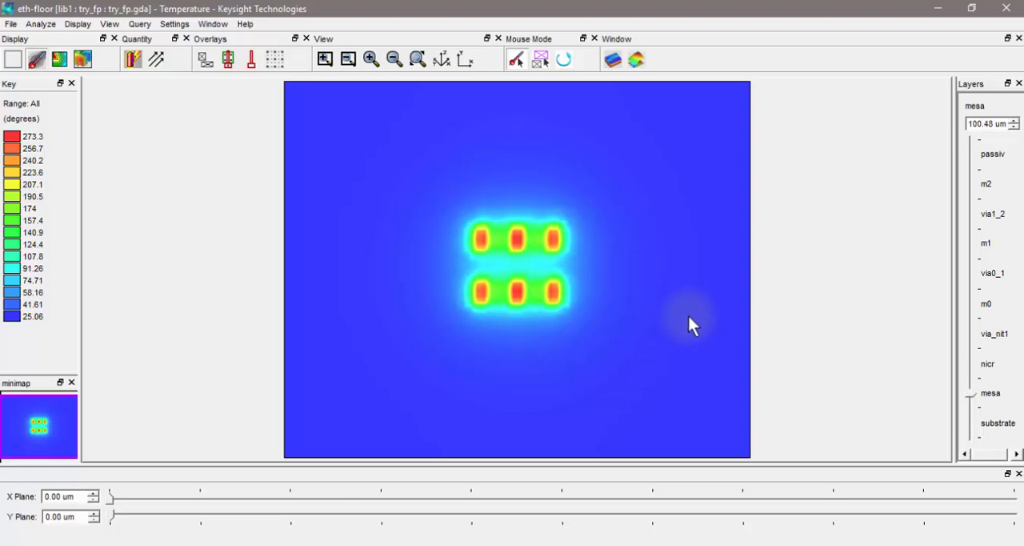
{"action": "mouse_move", "coordinate": [552, 291]}
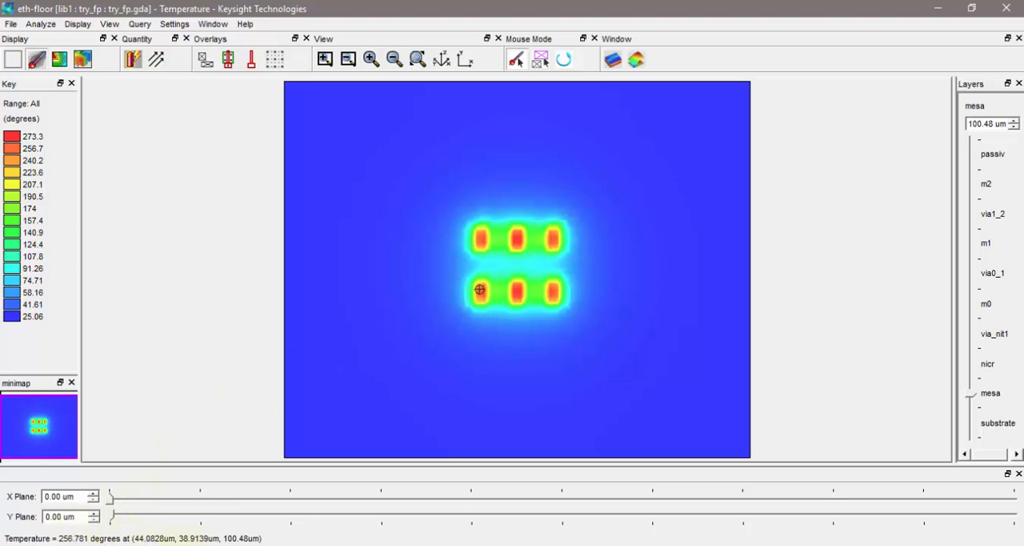
{"action": "mouse_move", "coordinate": [403, 268]}
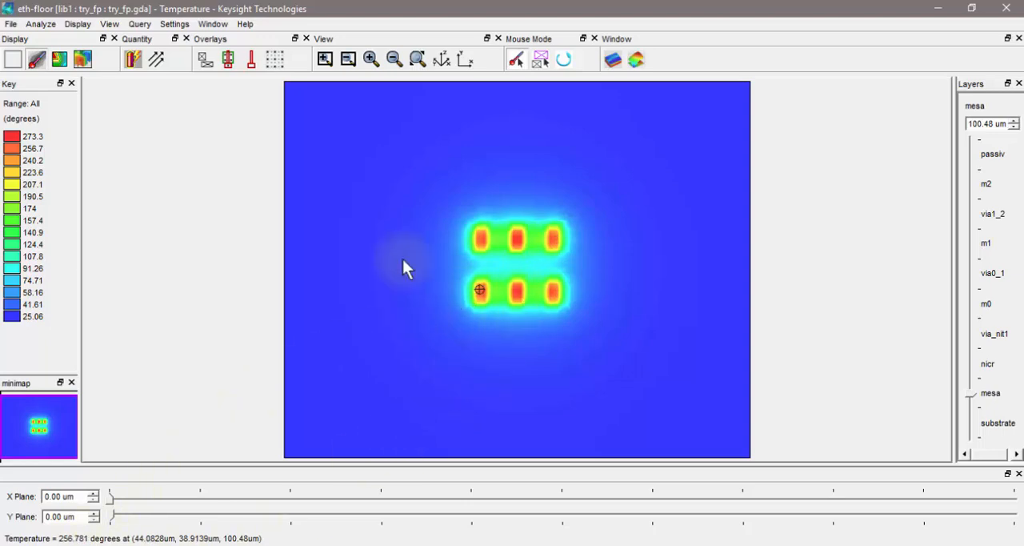
{"action": "mouse_move", "coordinate": [349, 226]}
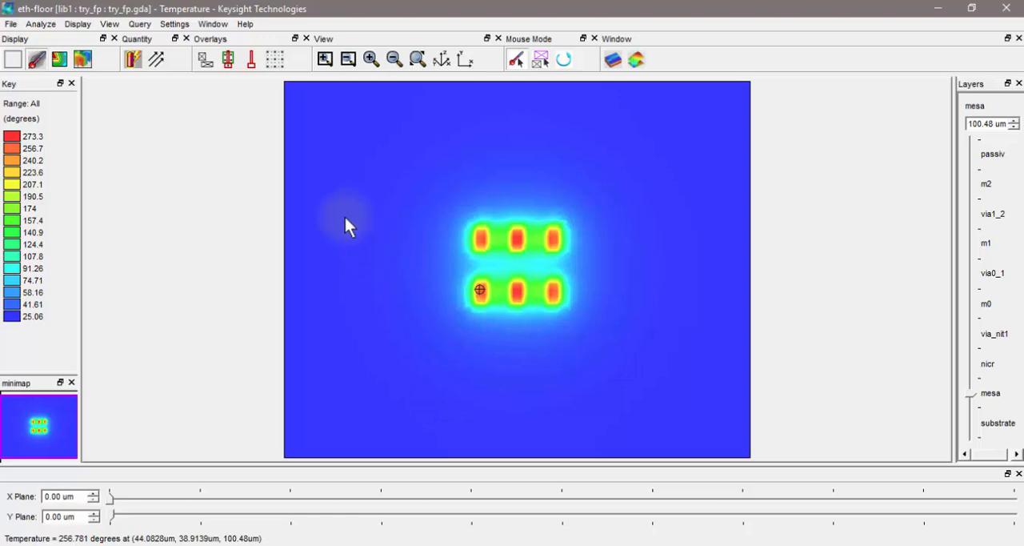
{"action": "left_click", "coordinate": [111, 22]}
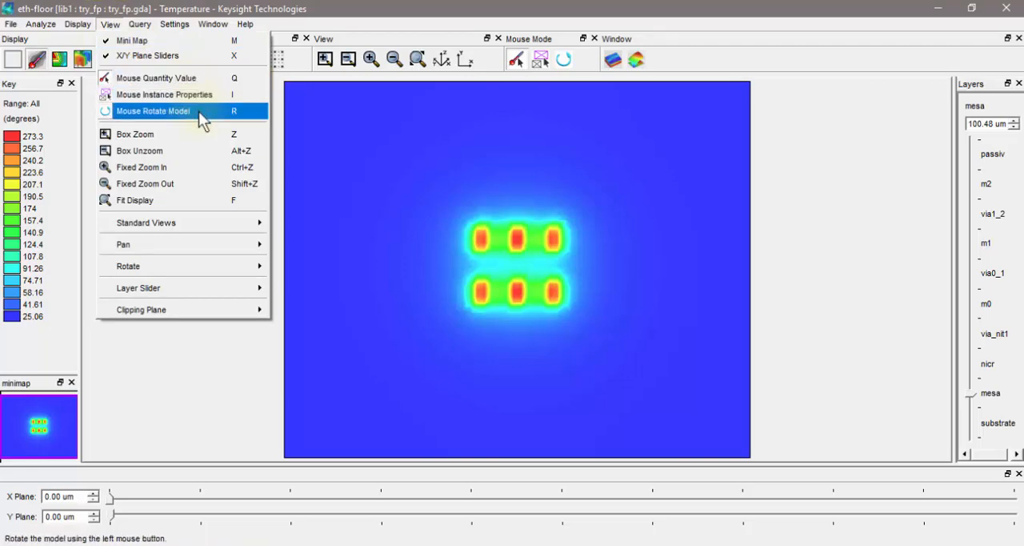
Step: Rotate the model to a tilted 3D view and cut it at an X plane near 109 um
{"action": "left_click", "coordinate": [153, 110]}
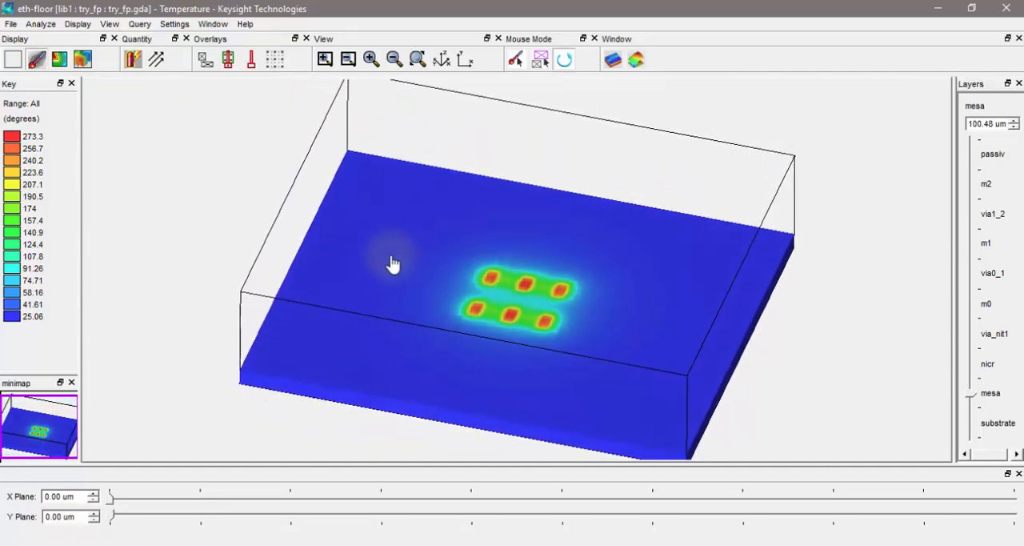
{"action": "left_click_drag", "start_coordinate": [392, 264], "coordinate": [568, 364]}
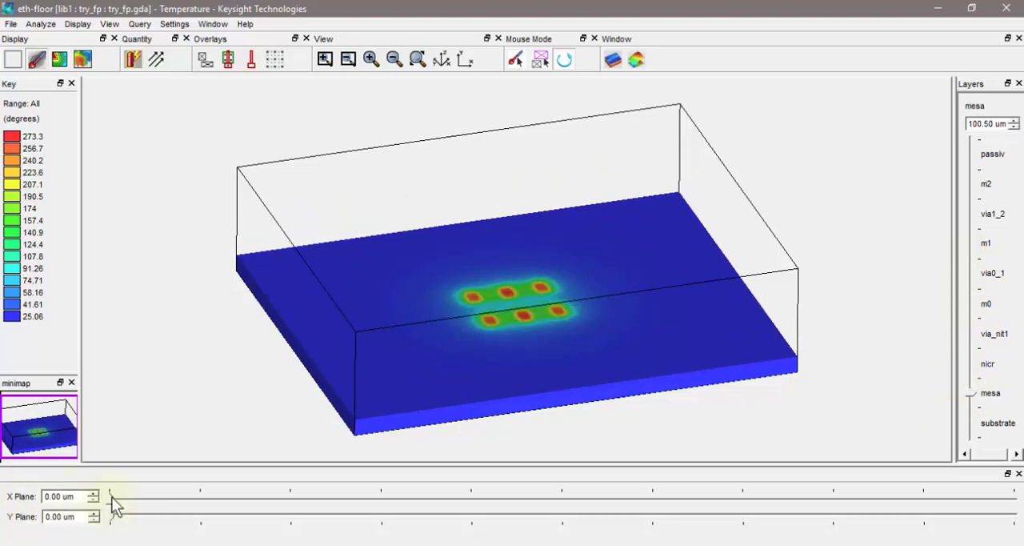
{"action": "left_click_drag", "start_coordinate": [112, 496], "coordinate": [454, 496]}
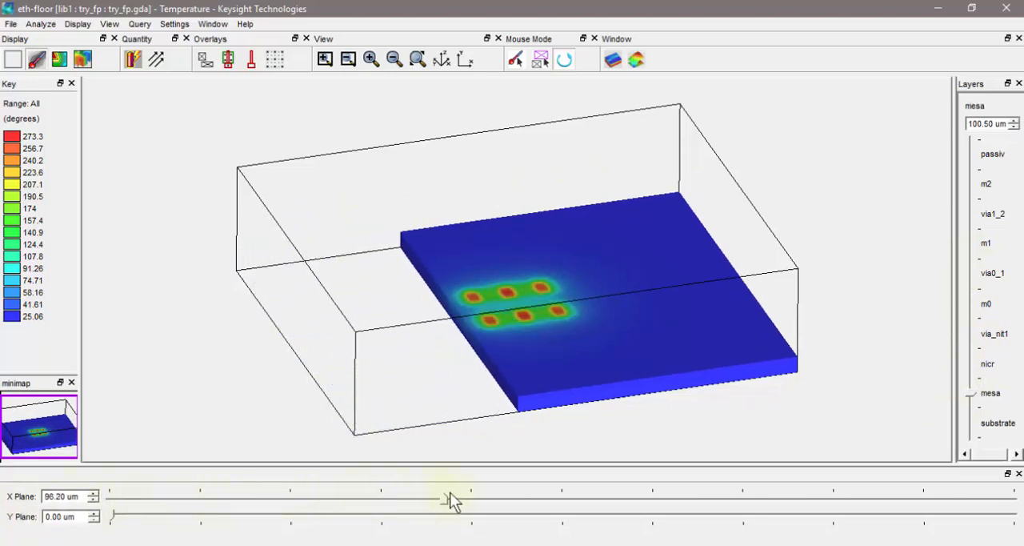
{"action": "left_click_drag", "start_coordinate": [470, 499], "coordinate": [493, 499]}
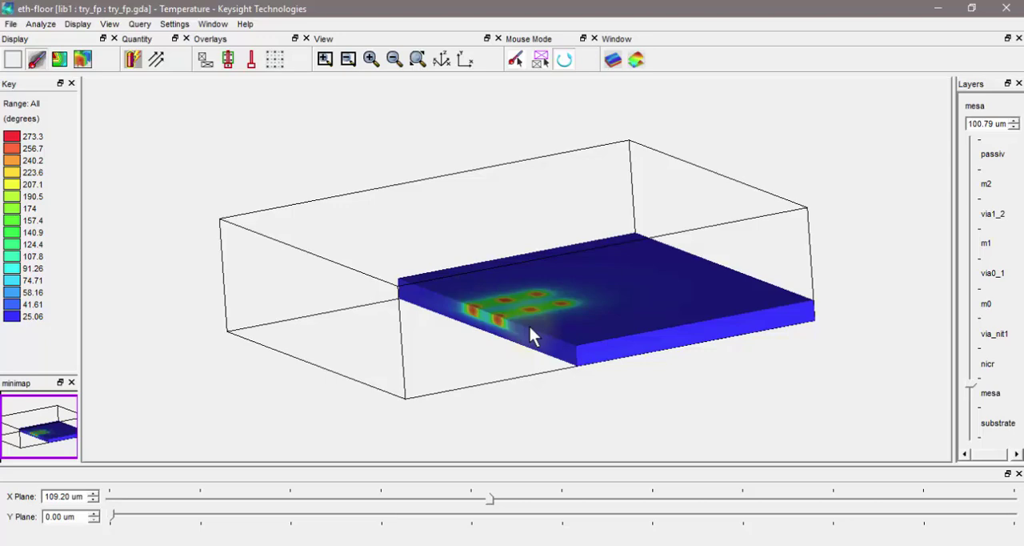
{"action": "mouse_move", "coordinate": [522, 339]}
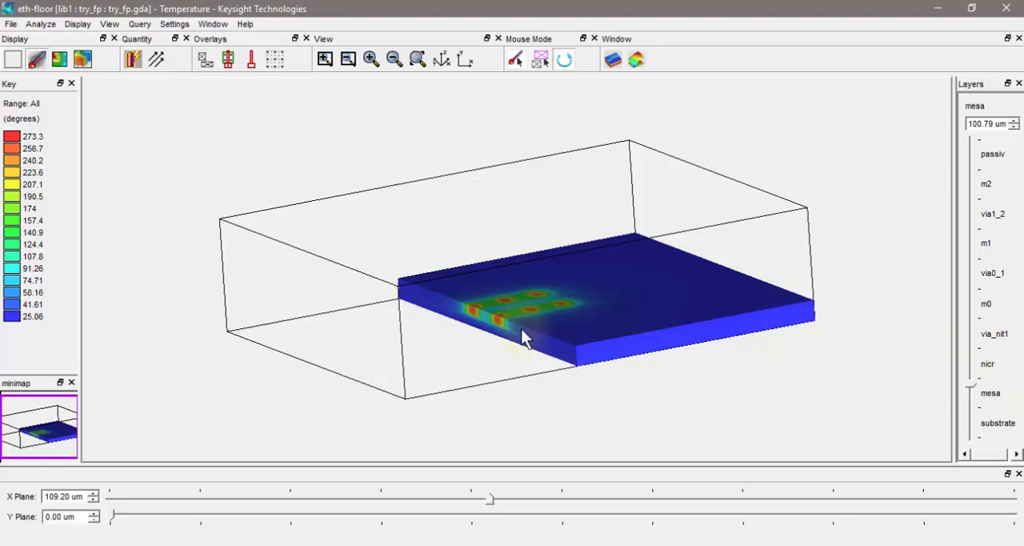
{"action": "mouse_move", "coordinate": [198, 104]}
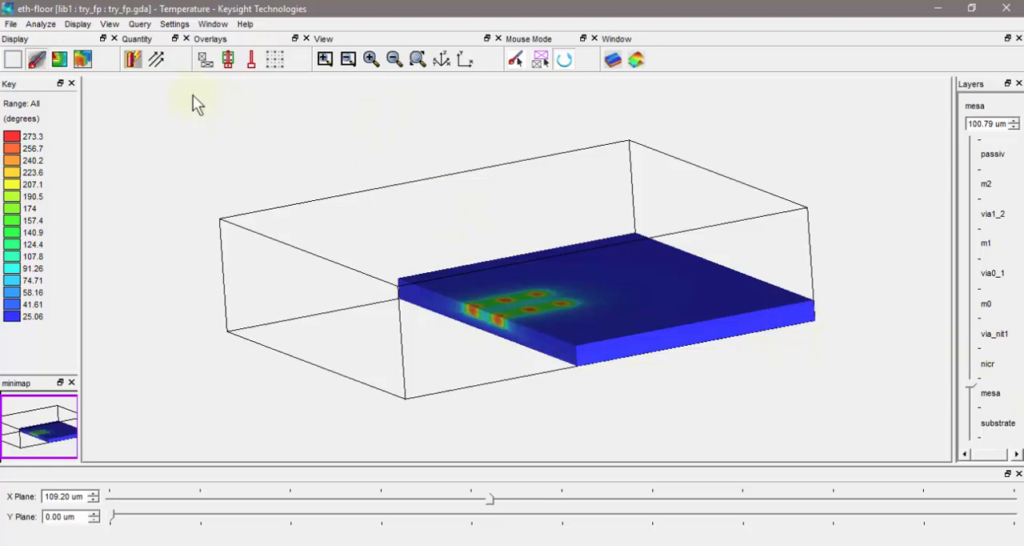
Step: Display true layer thickness and cut the 3D block at a Y plane near 122 um through the hot spots
{"action": "left_click", "coordinate": [77, 23]}
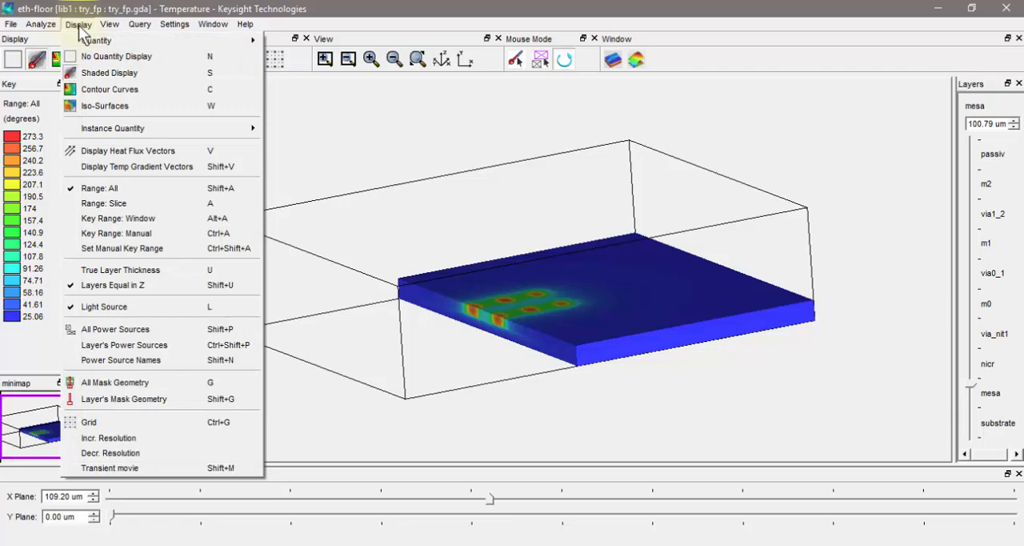
{"action": "mouse_move", "coordinate": [112, 285]}
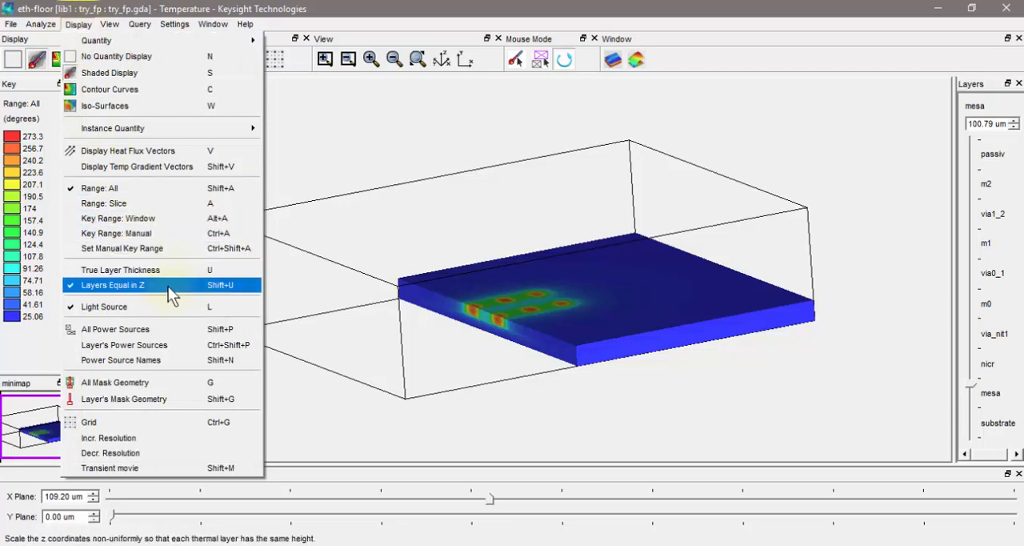
{"action": "mouse_move", "coordinate": [120, 269]}
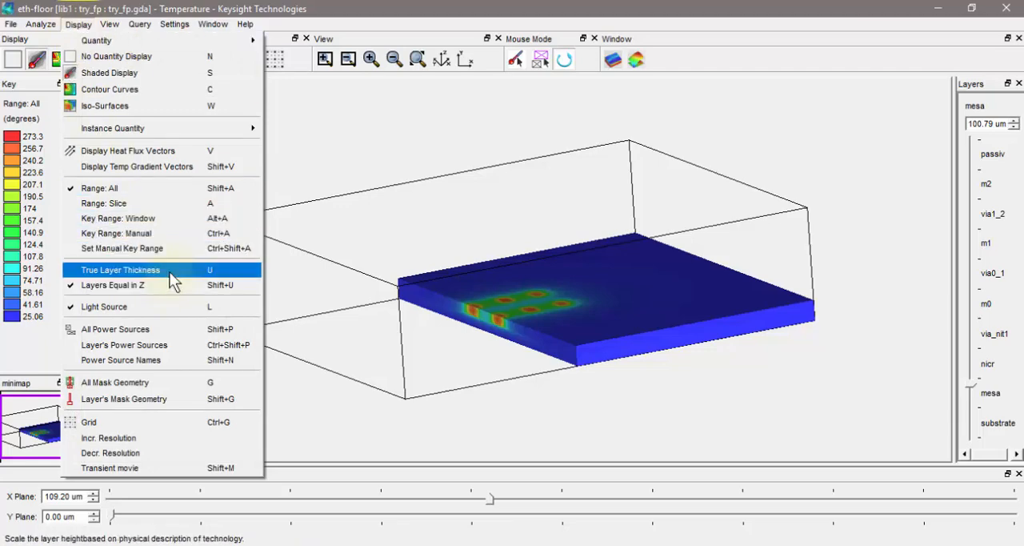
{"action": "left_click", "coordinate": [120, 269]}
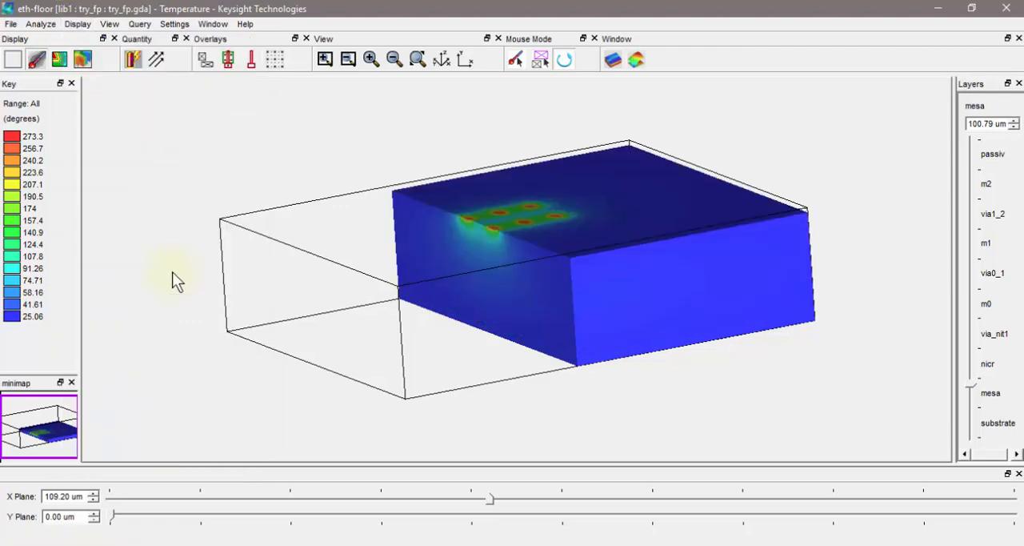
{"action": "mouse_move", "coordinate": [969, 390]}
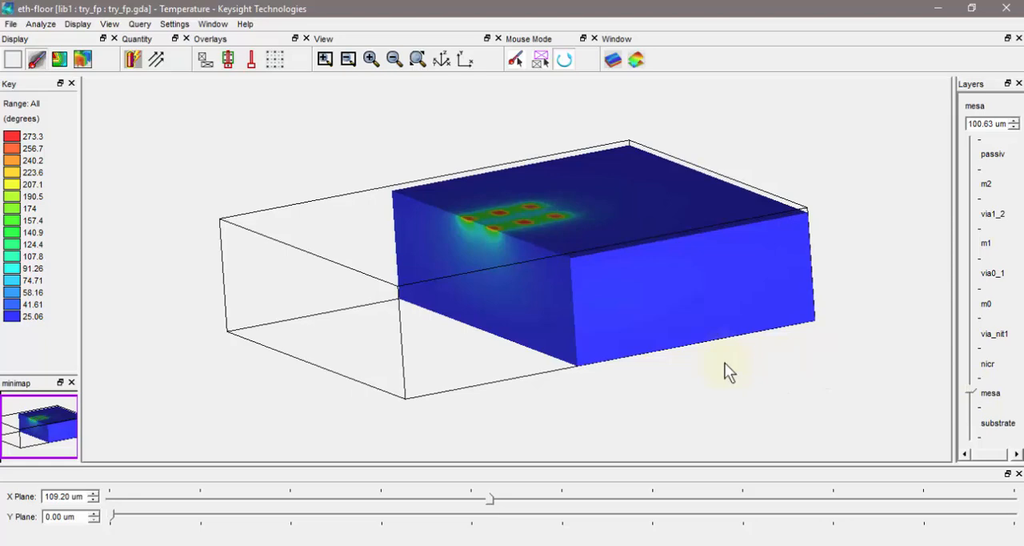
{"action": "mouse_move", "coordinate": [520, 224]}
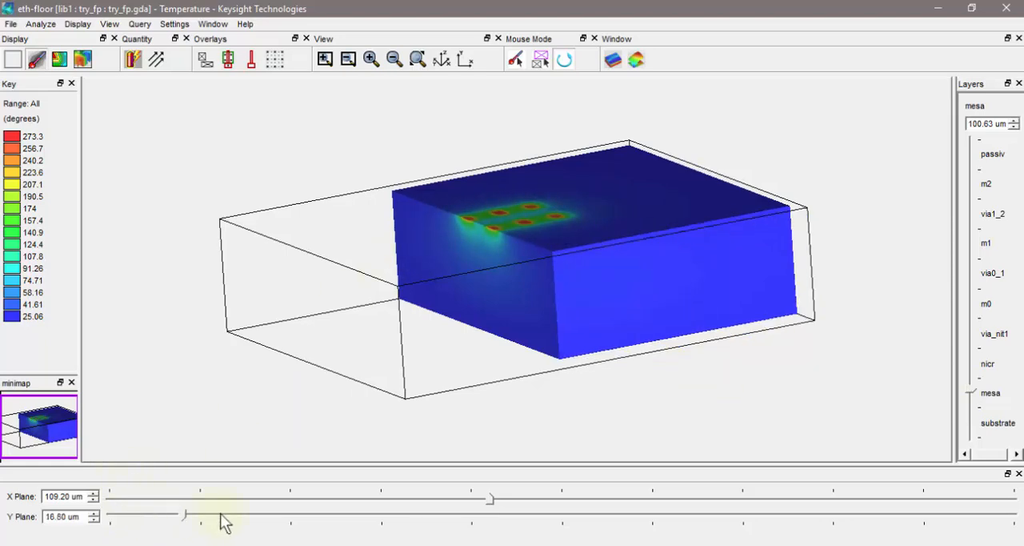
{"action": "left_click_drag", "start_coordinate": [184, 516], "coordinate": [640, 515]}
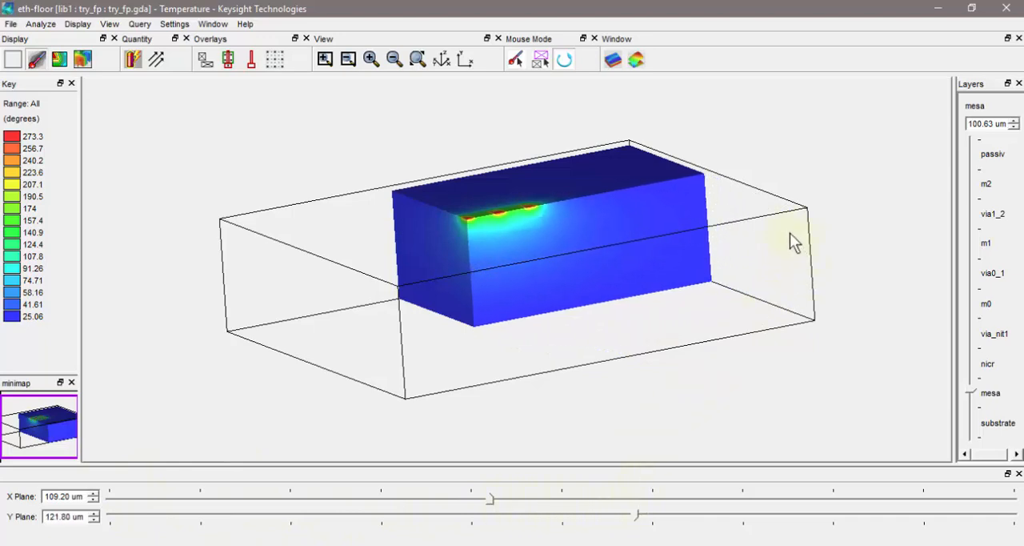
{"action": "mouse_move", "coordinate": [813, 224]}
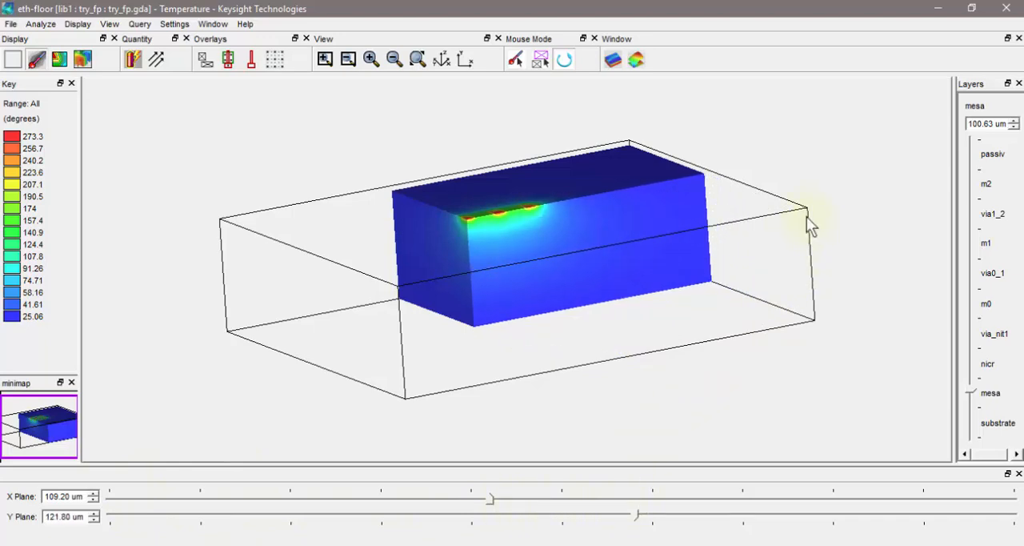
{"action": "mouse_move", "coordinate": [856, 192]}
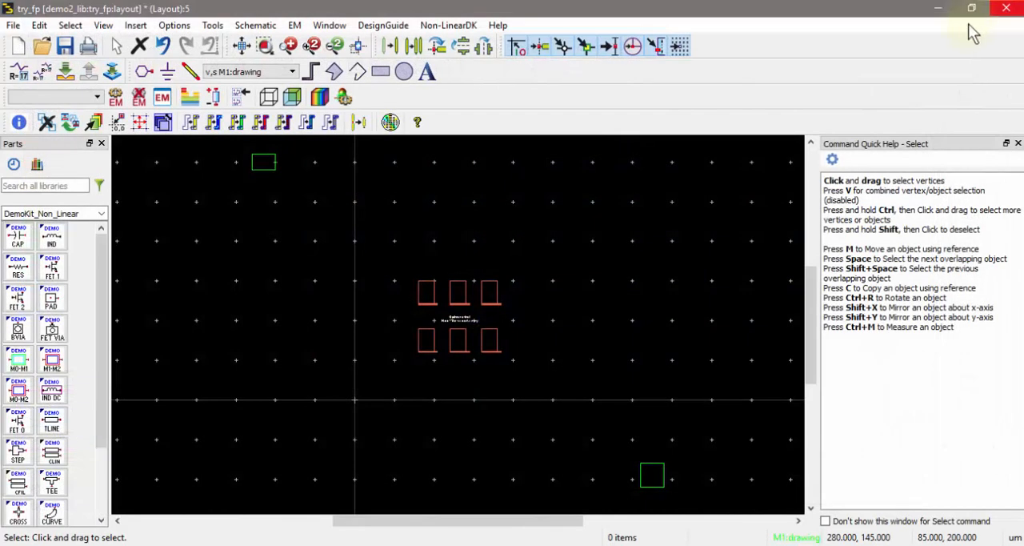
{"action": "mouse_move", "coordinate": [387, 233]}
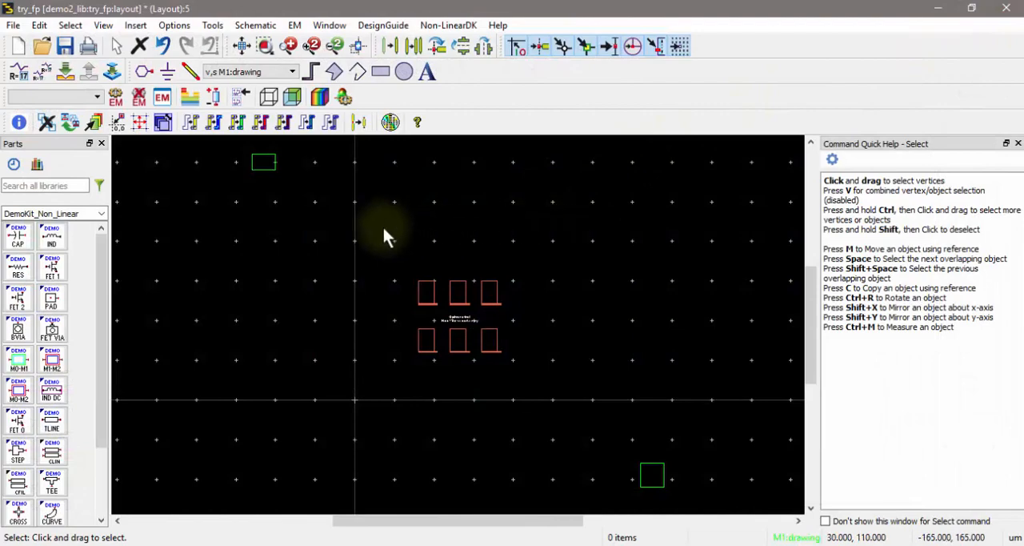
Step: Start a new heat source from the Thermal Floorplanner tools
{"action": "left_click", "coordinate": [134, 25]}
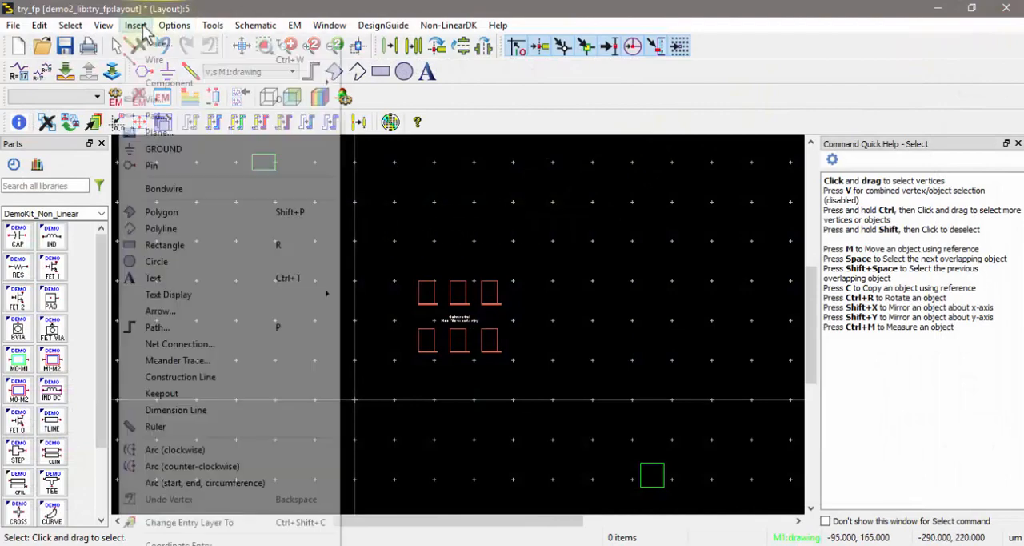
{"action": "left_click", "coordinate": [211, 25]}
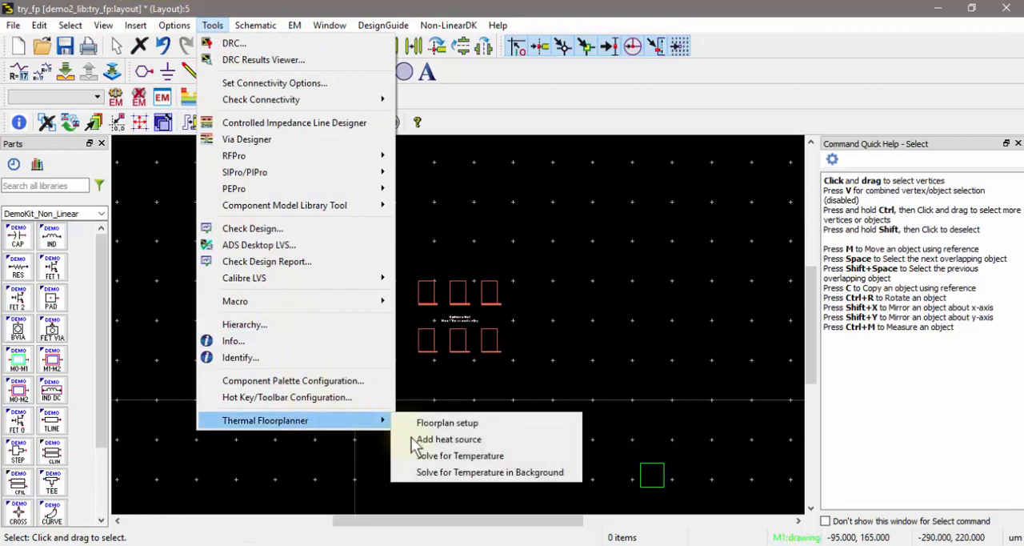
{"action": "left_click", "coordinate": [448, 438]}
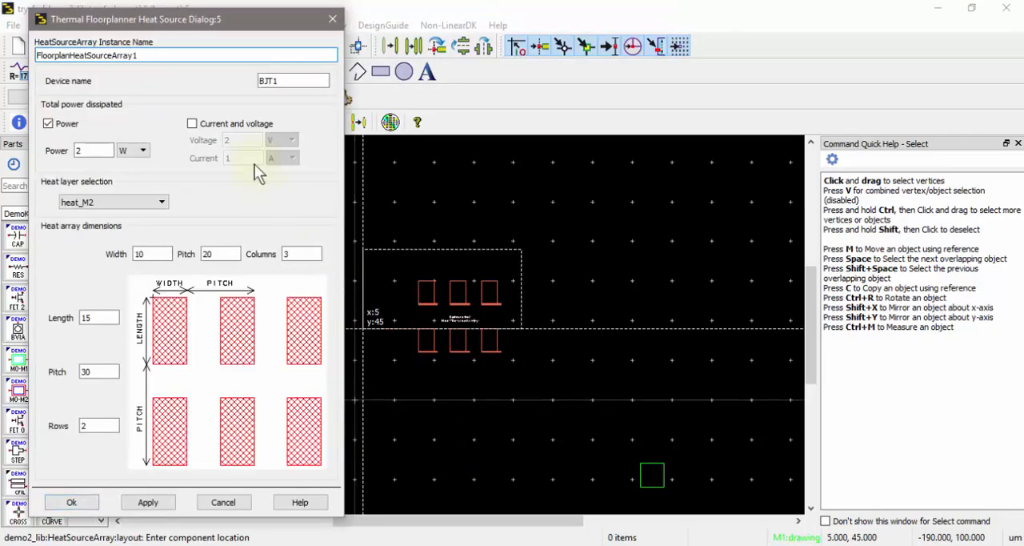
Step: Define heat source 'res' at 0.5 W on the heat_nicr layer, width 100, 1 column by 1 row, and confirm
{"action": "triple_click", "coordinate": [185, 55]}
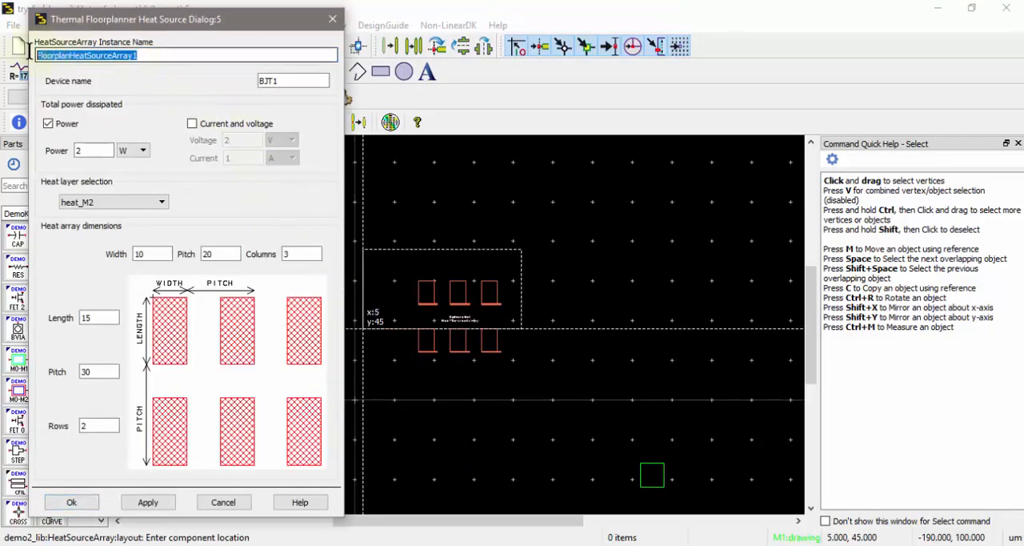
{"action": "type", "text": "res"}
{"action": "left_click", "coordinate": [293, 80]}
{"action": "type", "text": "R1"}
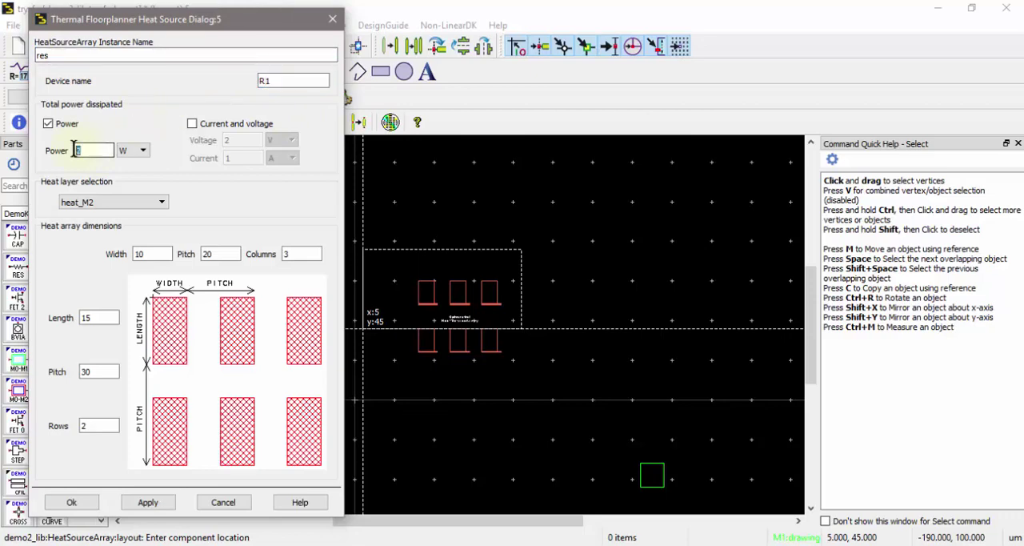
{"action": "type", "text": "0.5"}
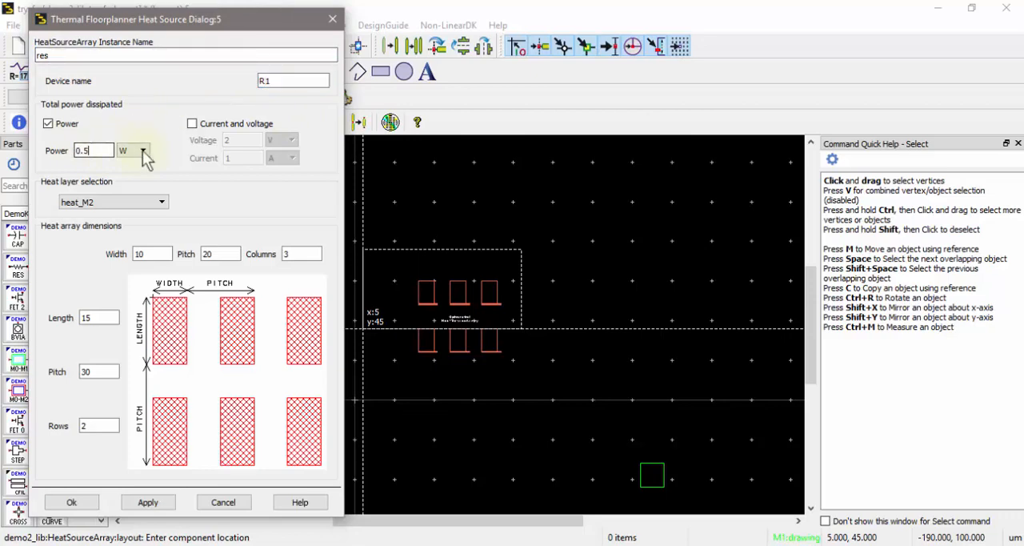
{"action": "mouse_move", "coordinate": [124, 120]}
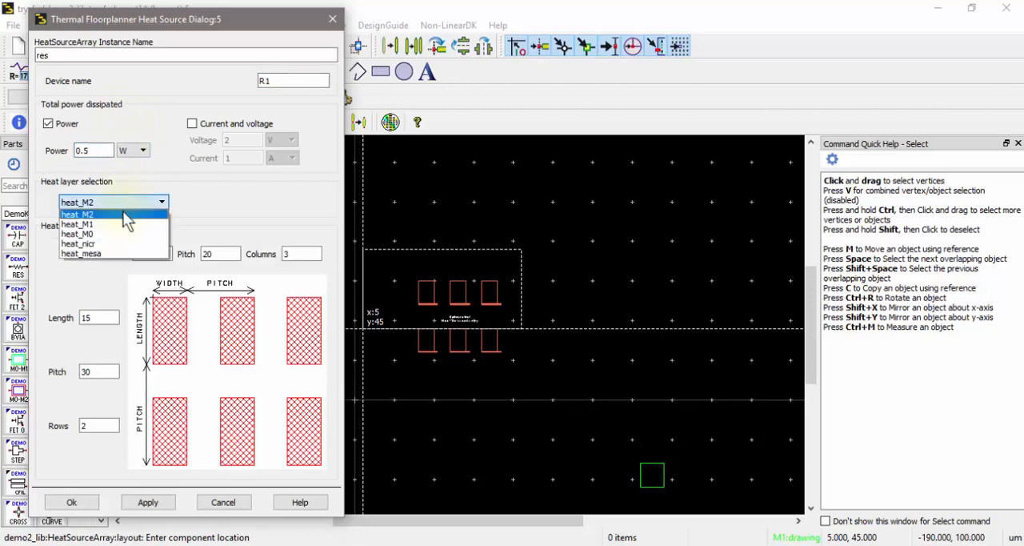
{"action": "left_click", "coordinate": [79, 243]}
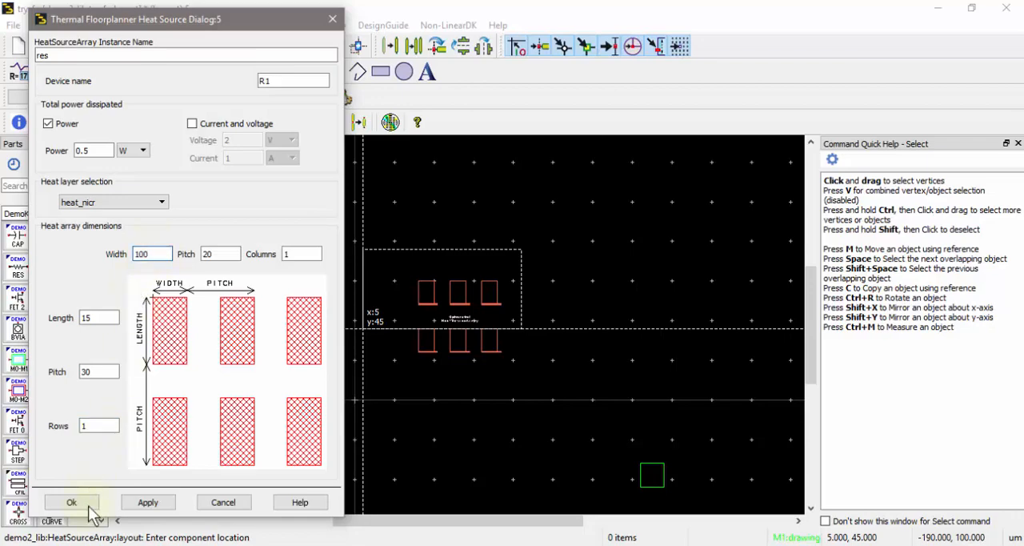
{"action": "left_click", "coordinate": [70, 502]}
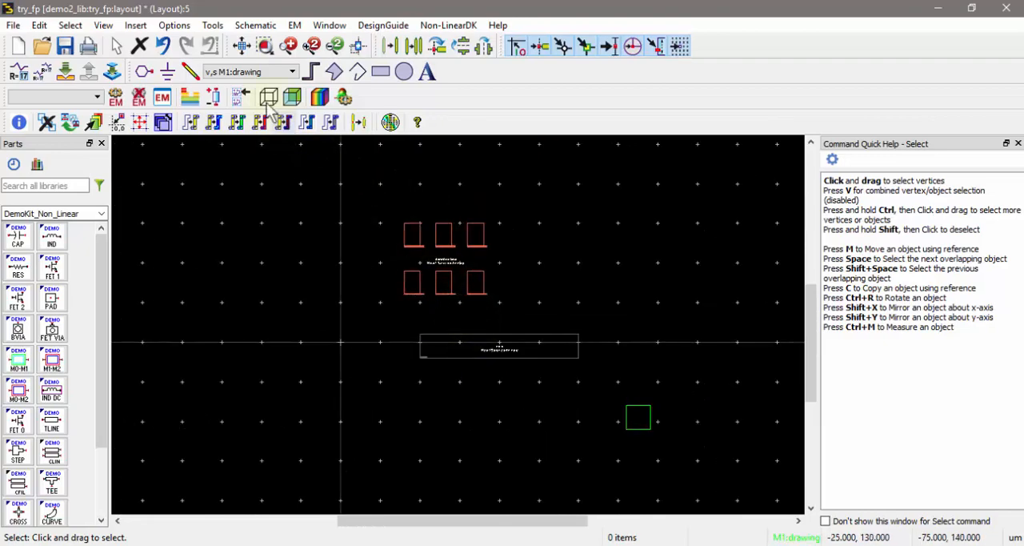
{"action": "left_click", "coordinate": [211, 26]}
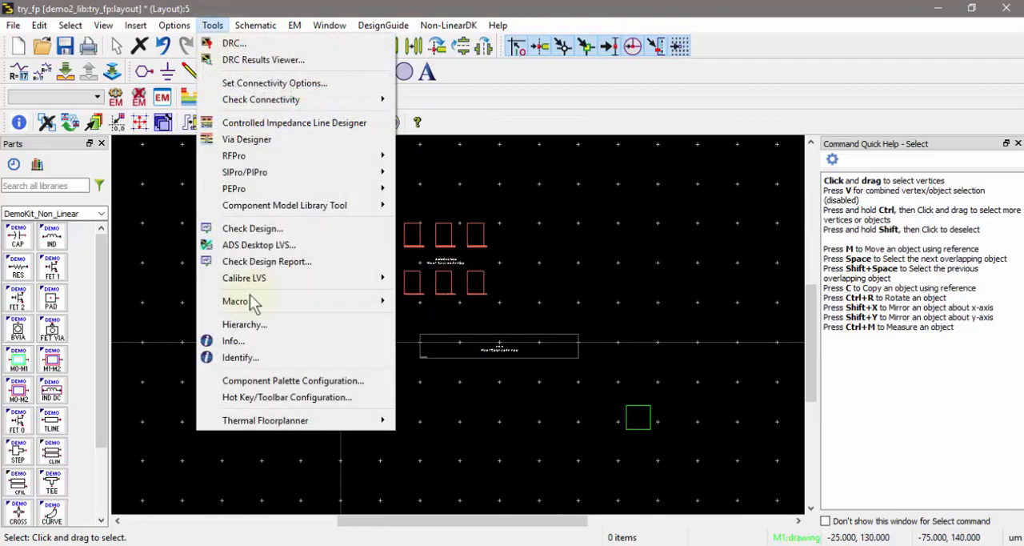
{"action": "mouse_move", "coordinate": [266, 419]}
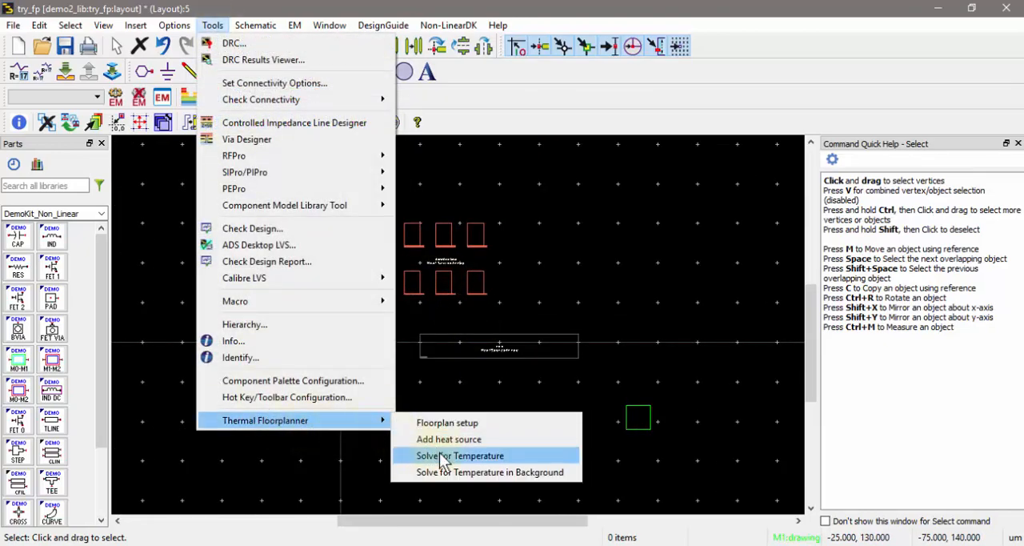
{"action": "left_click", "coordinate": [461, 455]}
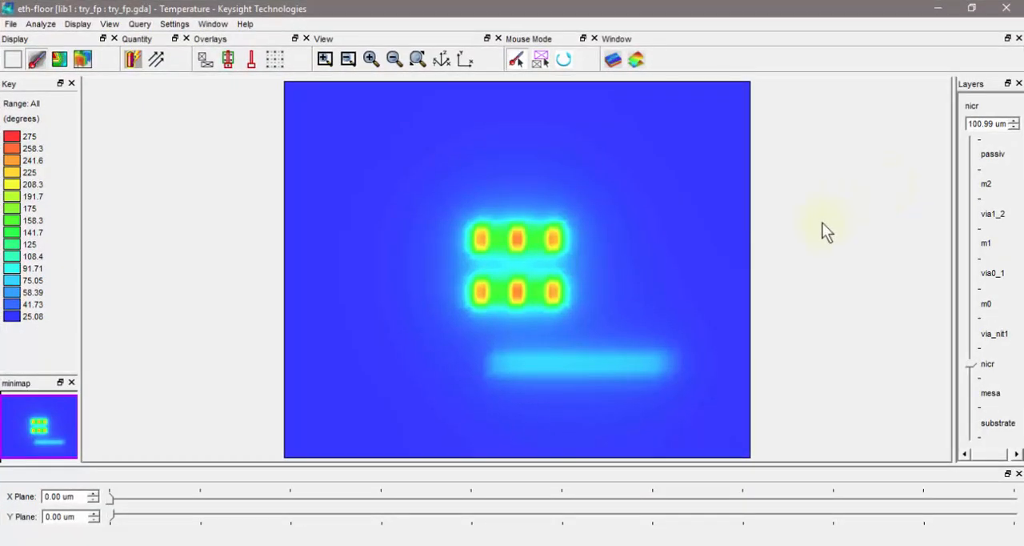
{"action": "mouse_move", "coordinate": [975, 371]}
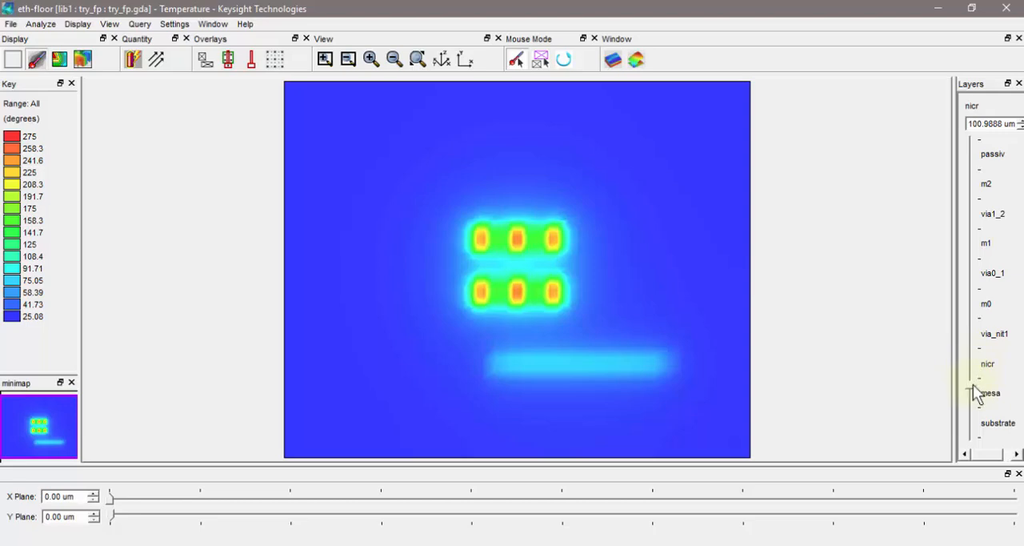
{"action": "left_click", "coordinate": [991, 394]}
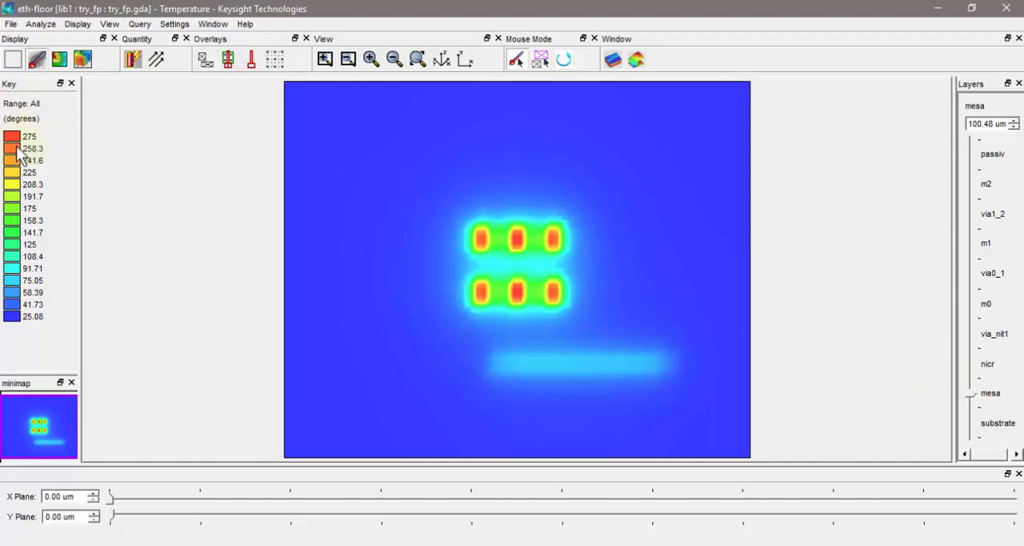
{"action": "mouse_move", "coordinate": [511, 291]}
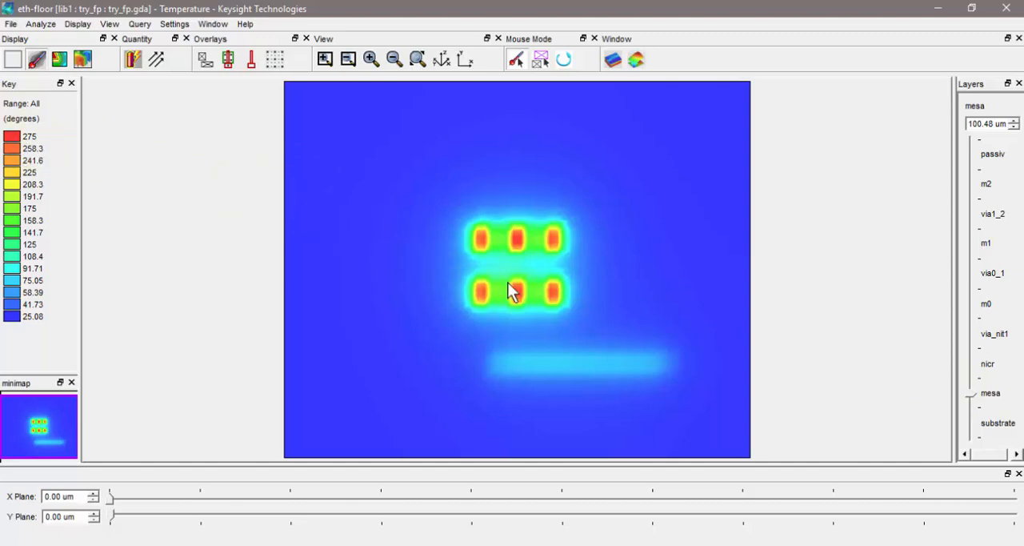
{"action": "mouse_move", "coordinate": [653, 292]}
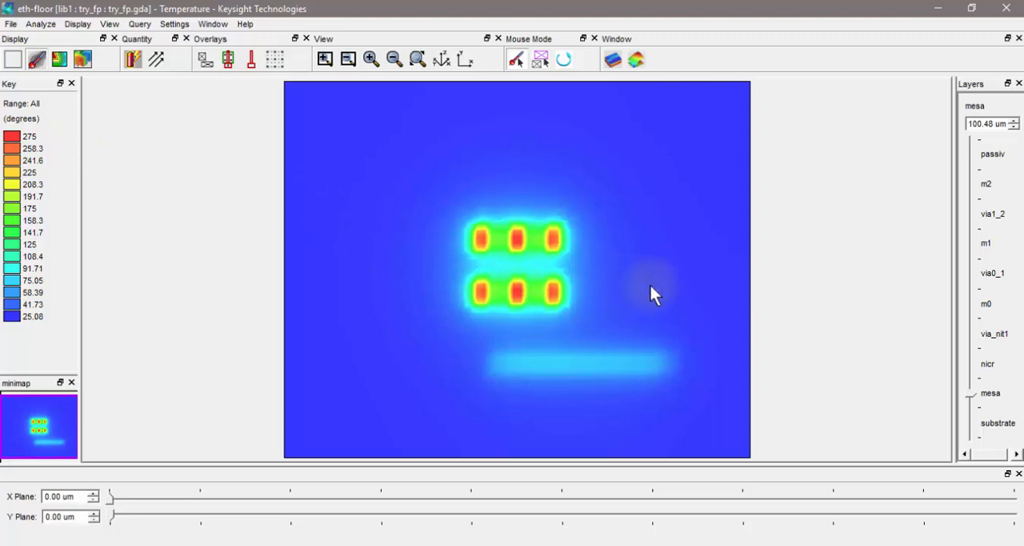
{"action": "mouse_move", "coordinate": [703, 279]}
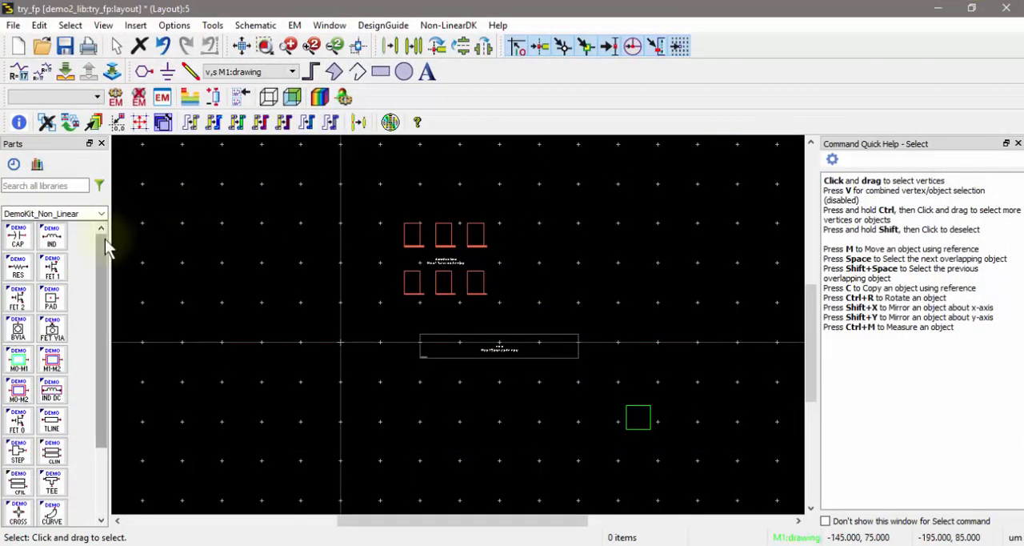
{"action": "mouse_move", "coordinate": [80, 288]}
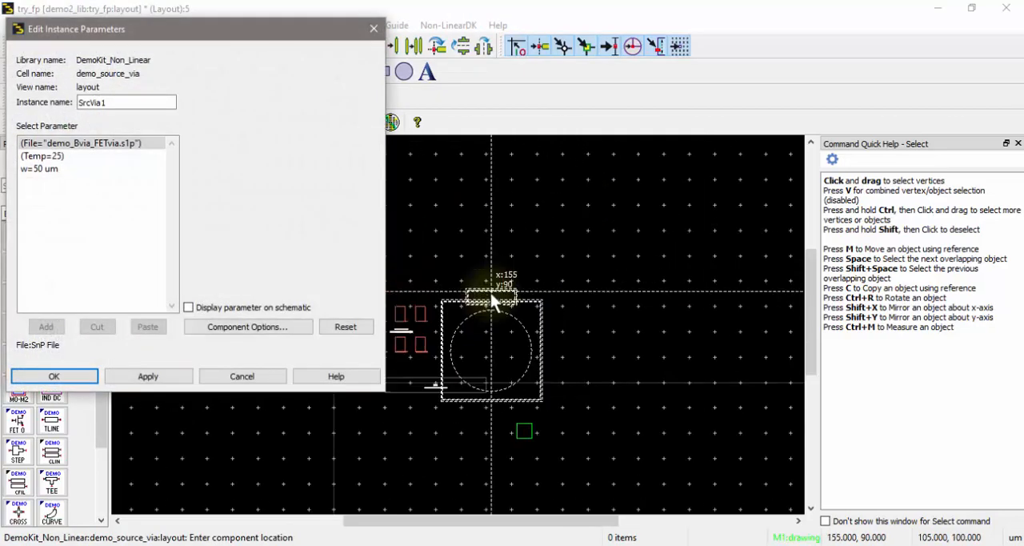
{"action": "mouse_move", "coordinate": [477, 275]}
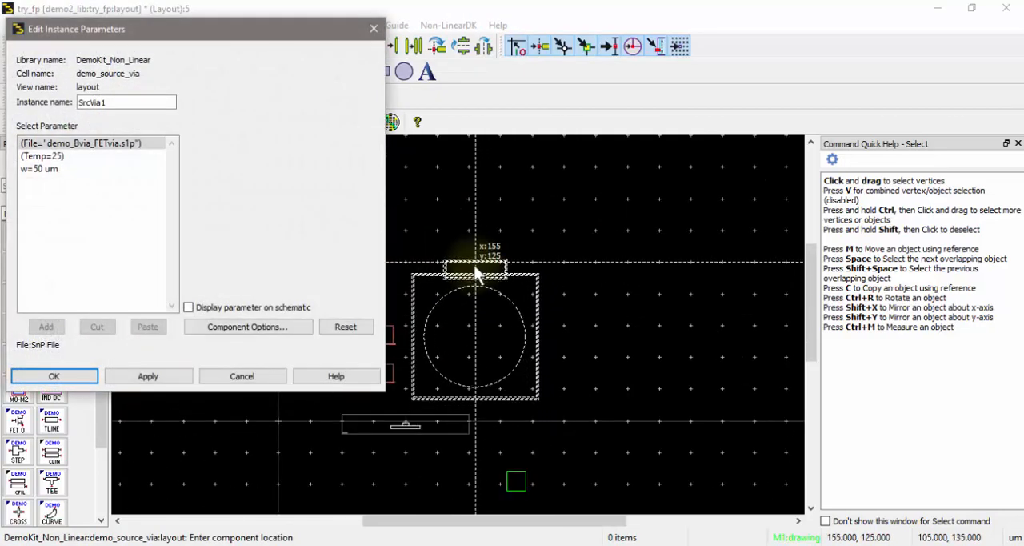
Step: Place the demo_source_via instance right of the squares and outline the array with a rectangle
{"action": "left_click", "coordinate": [55, 376]}
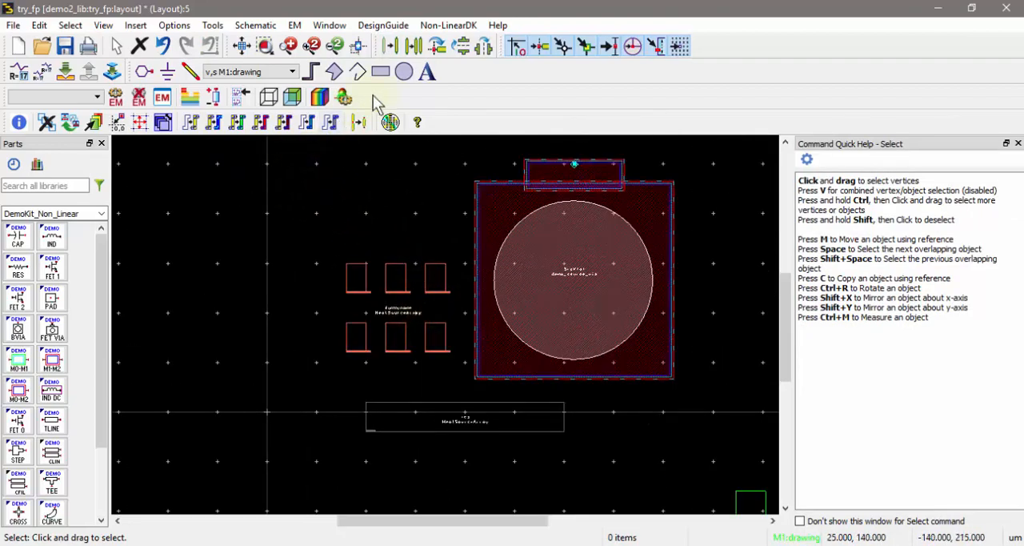
{"action": "left_click", "coordinate": [381, 72]}
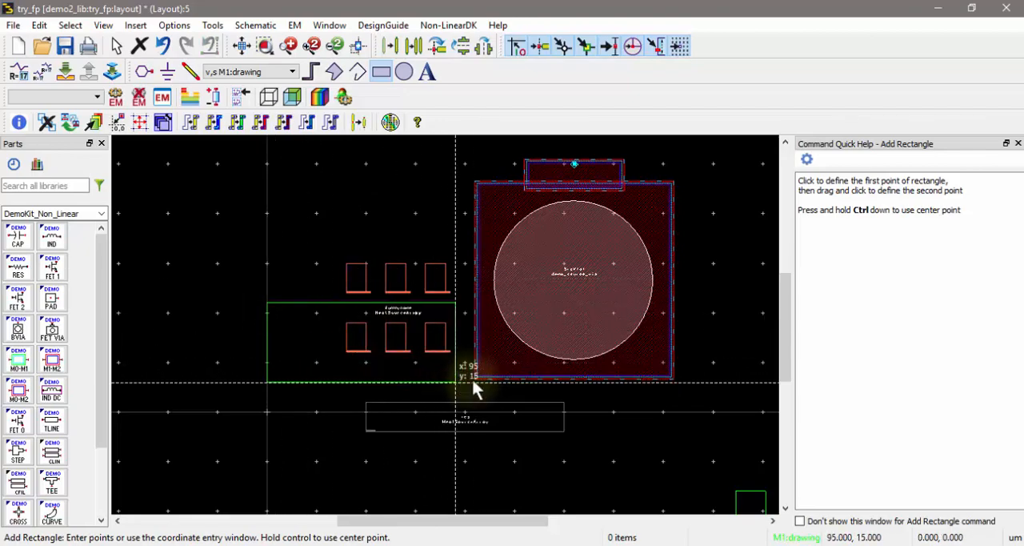
{"action": "key", "text": "Escape"}
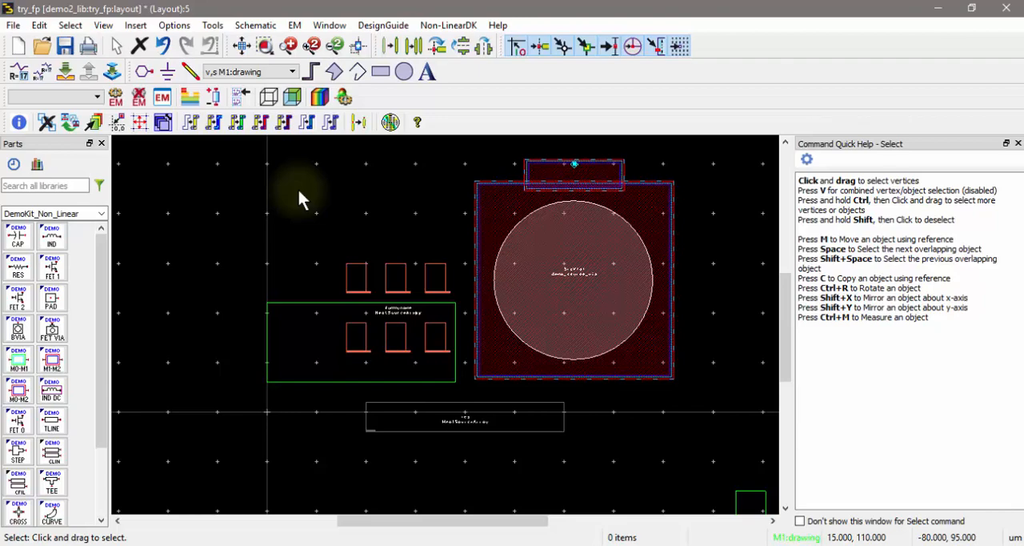
{"action": "left_click", "coordinate": [212, 25]}
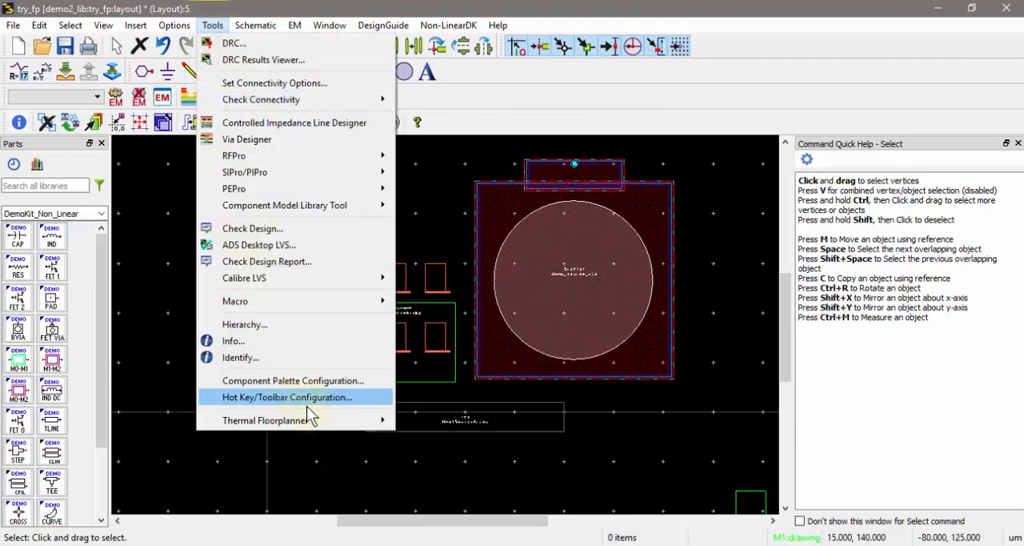
{"action": "mouse_move", "coordinate": [266, 419]}
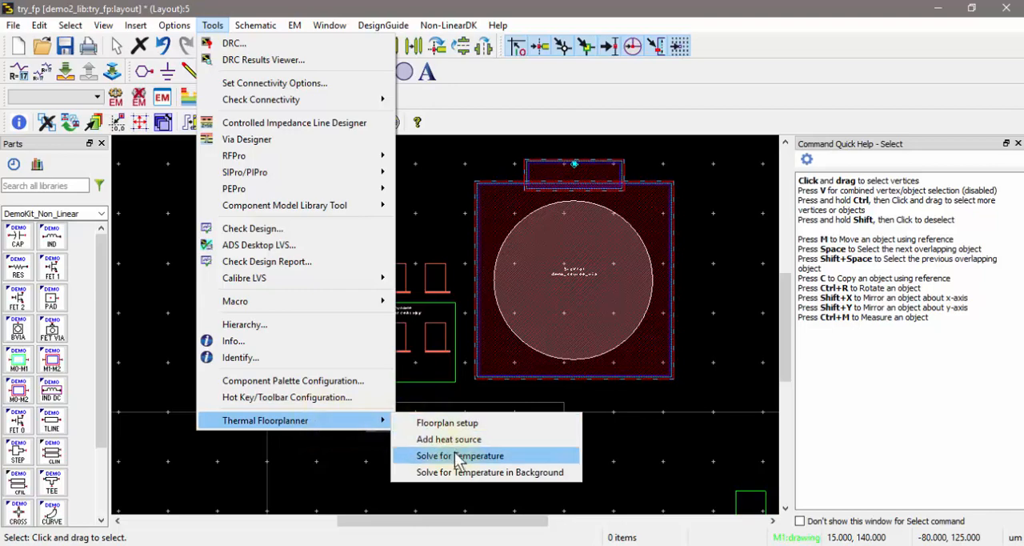
Step: Solve for temperature, then view the mesa and substrate layer maps in the Thermal Viewer
{"action": "left_click", "coordinate": [459, 455]}
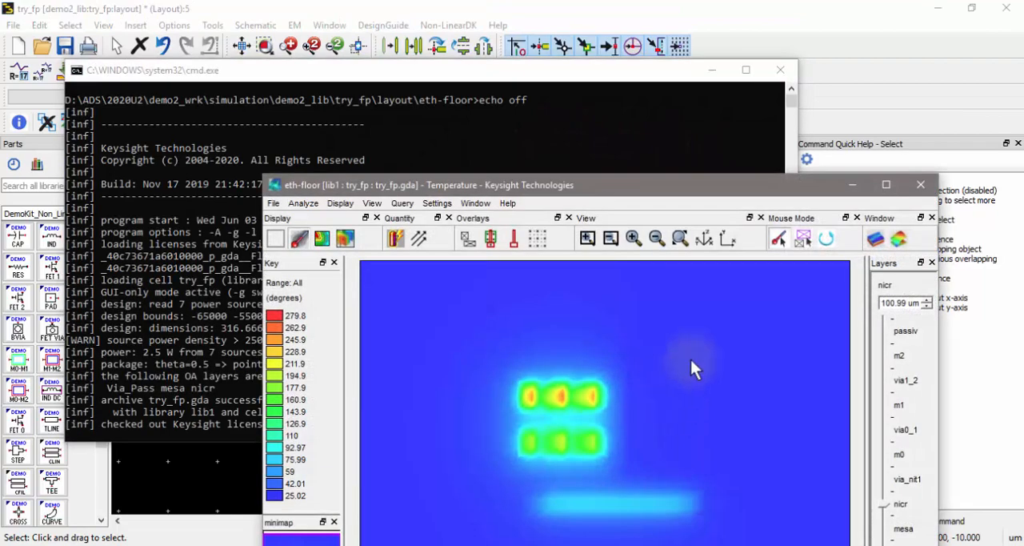
{"action": "left_click", "coordinate": [887, 184]}
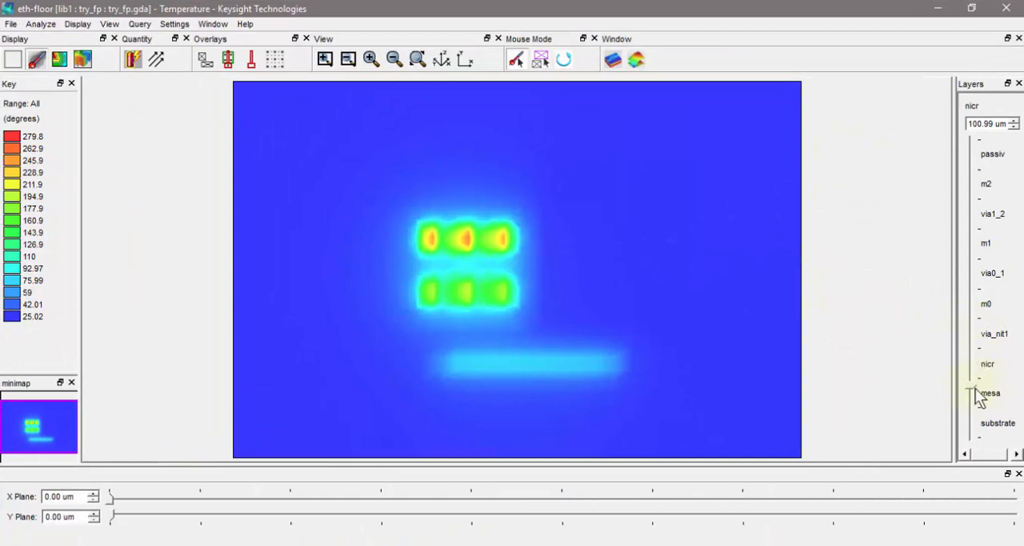
{"action": "left_click", "coordinate": [991, 394]}
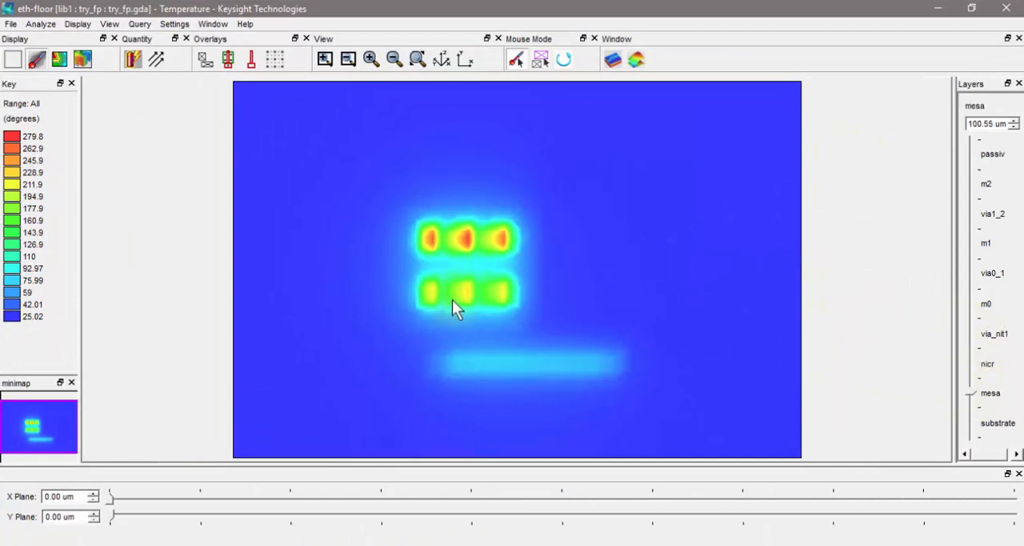
{"action": "mouse_move", "coordinate": [467, 256]}
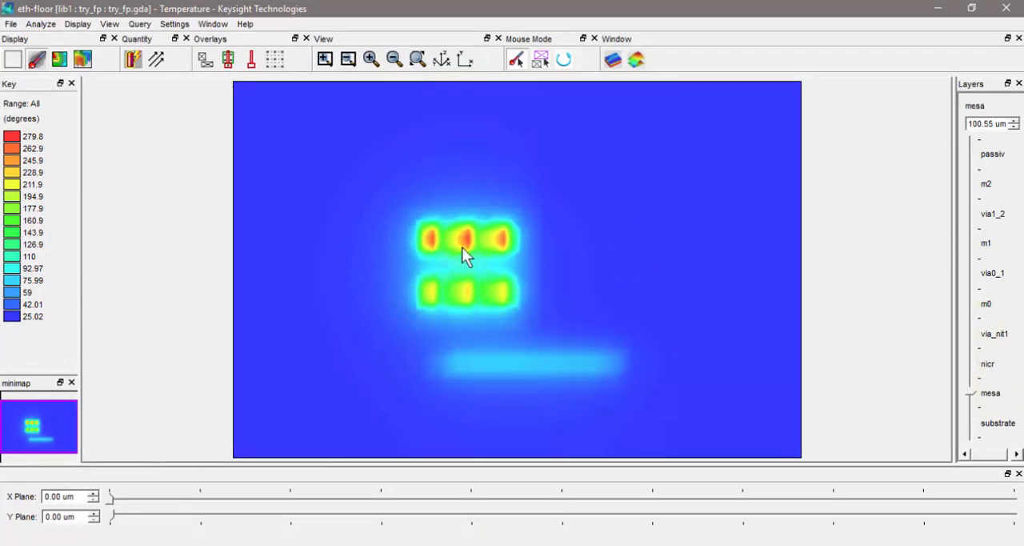
{"action": "mouse_move", "coordinate": [480, 255]}
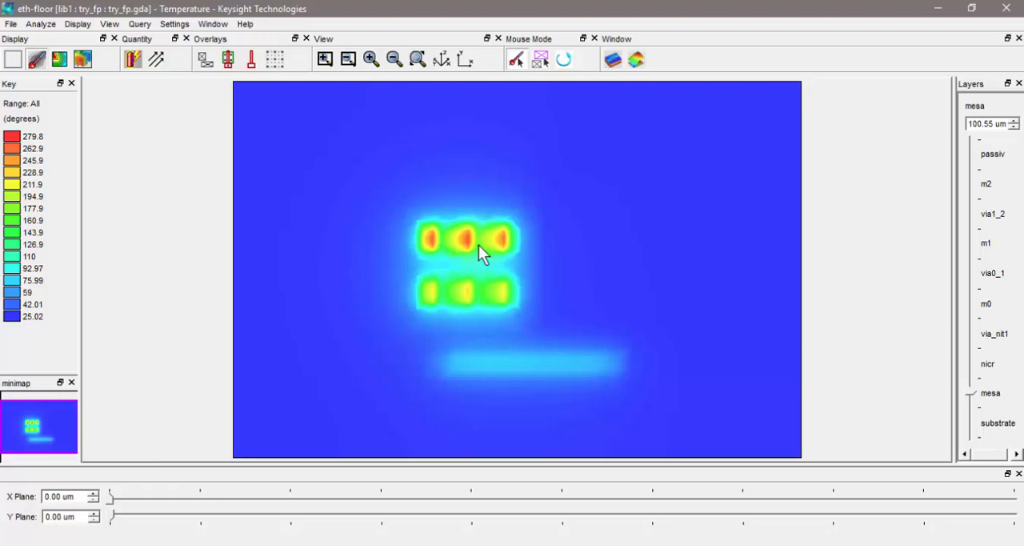
{"action": "mouse_move", "coordinate": [592, 288]}
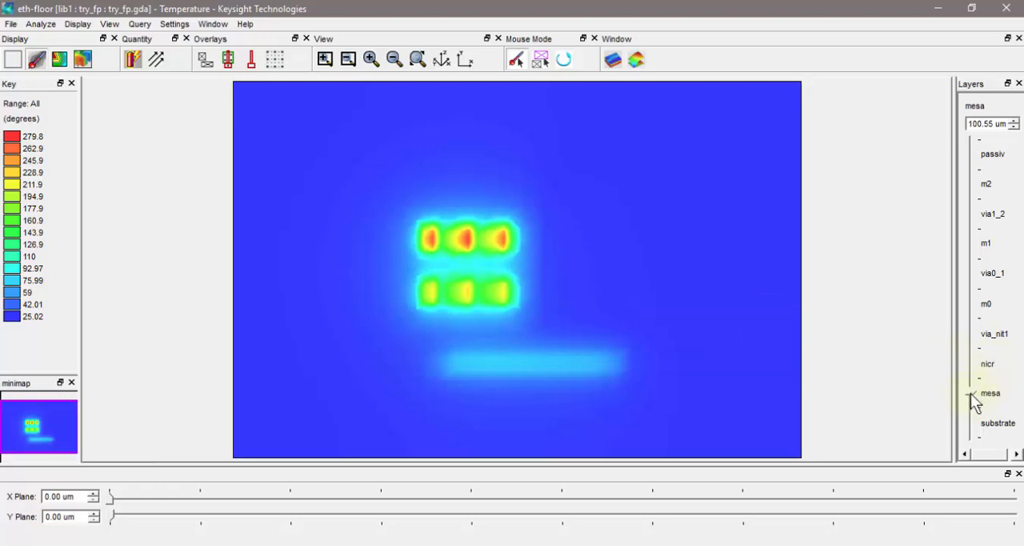
{"action": "left_click", "coordinate": [998, 422]}
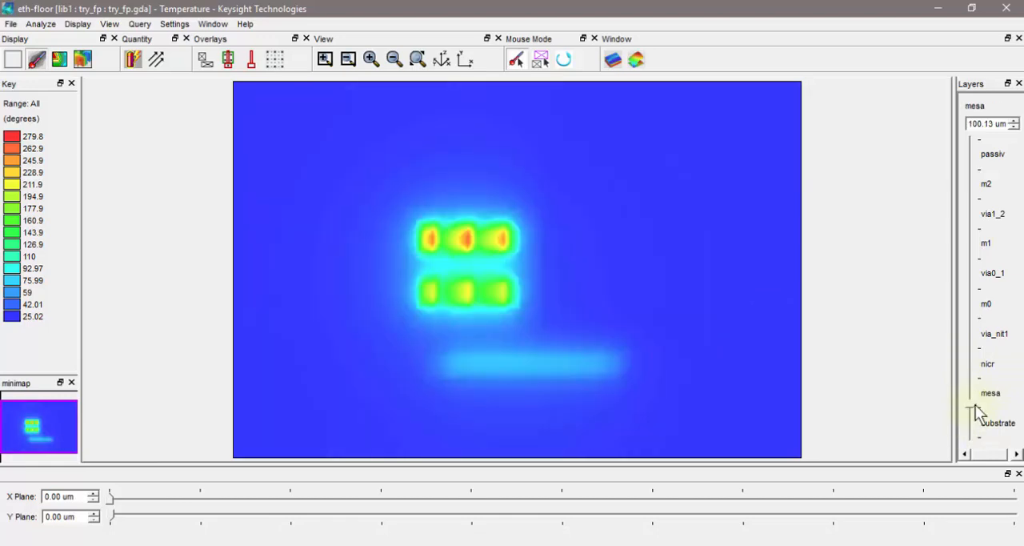
{"action": "left_click", "coordinate": [999, 422]}
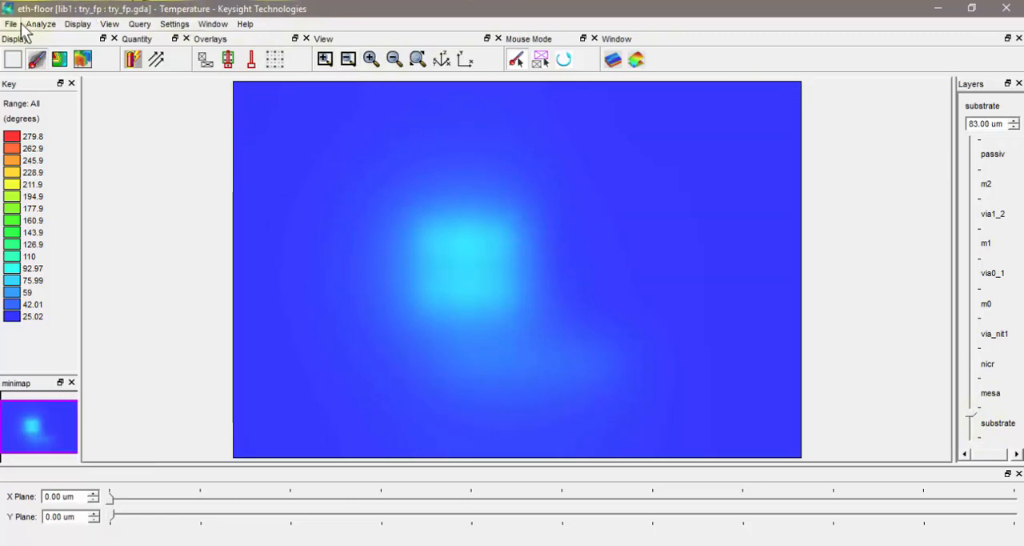
{"action": "left_click", "coordinate": [77, 22]}
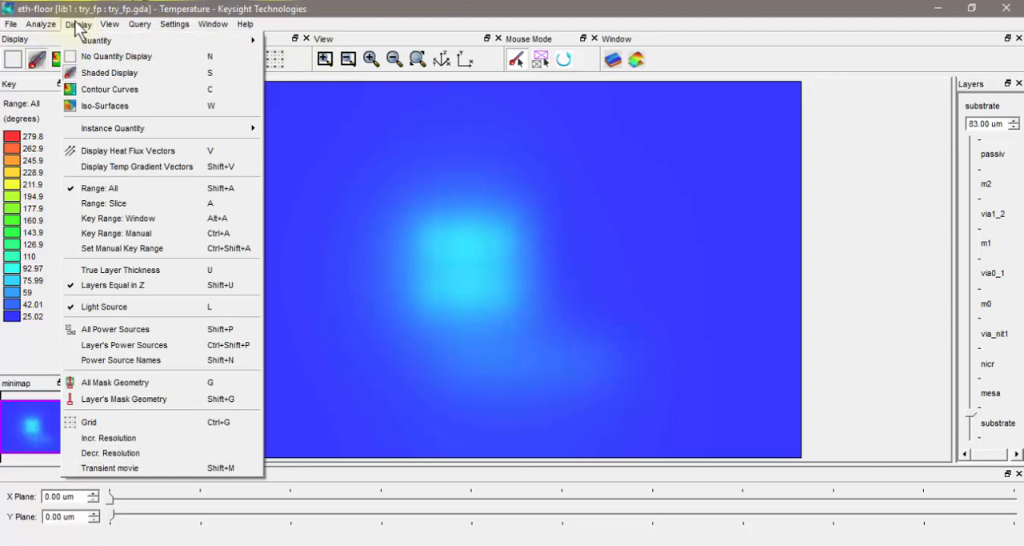
{"action": "mouse_move", "coordinate": [99, 187]}
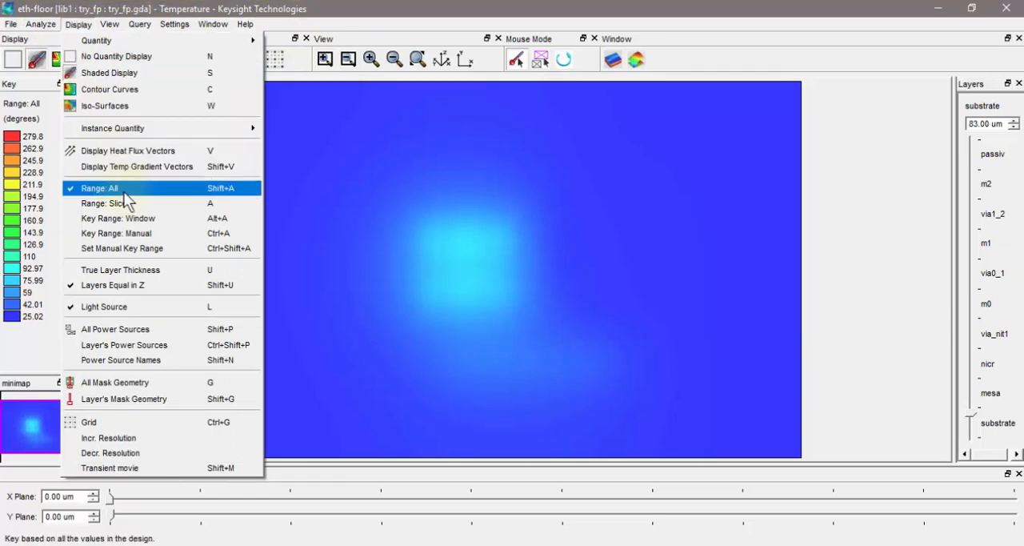
{"action": "mouse_move", "coordinate": [142, 192]}
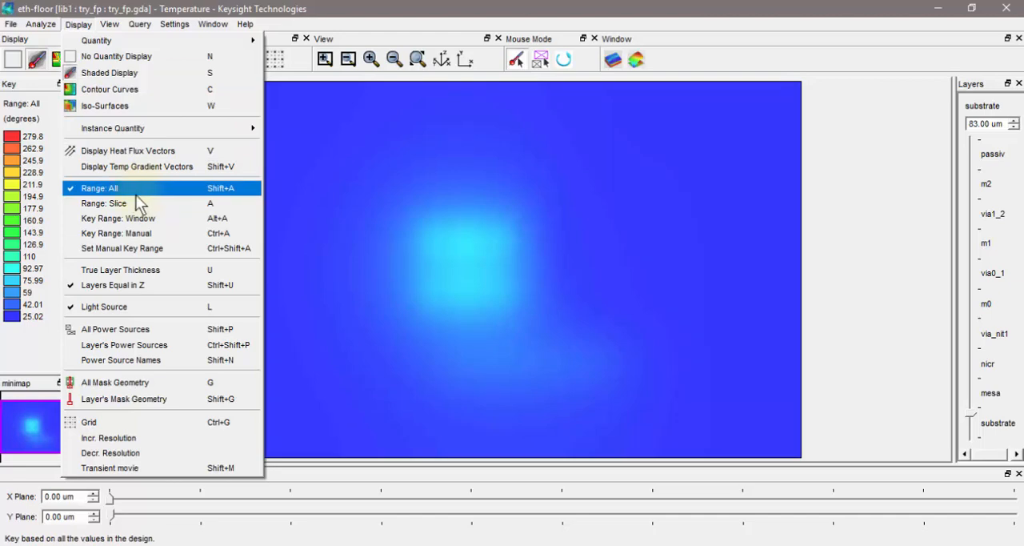
{"action": "mouse_move", "coordinate": [104, 202]}
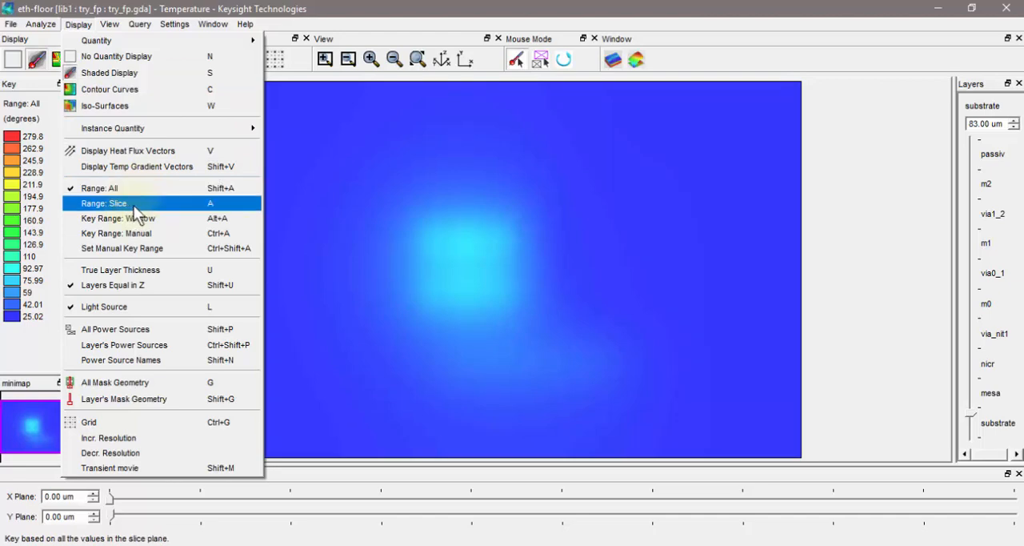
{"action": "left_click", "coordinate": [104, 201]}
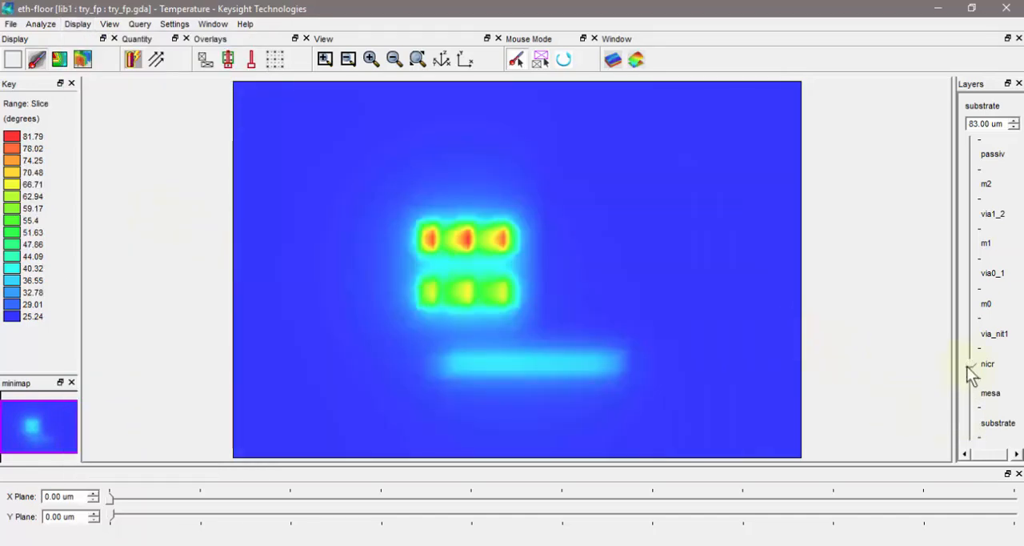
{"action": "left_click", "coordinate": [987, 363]}
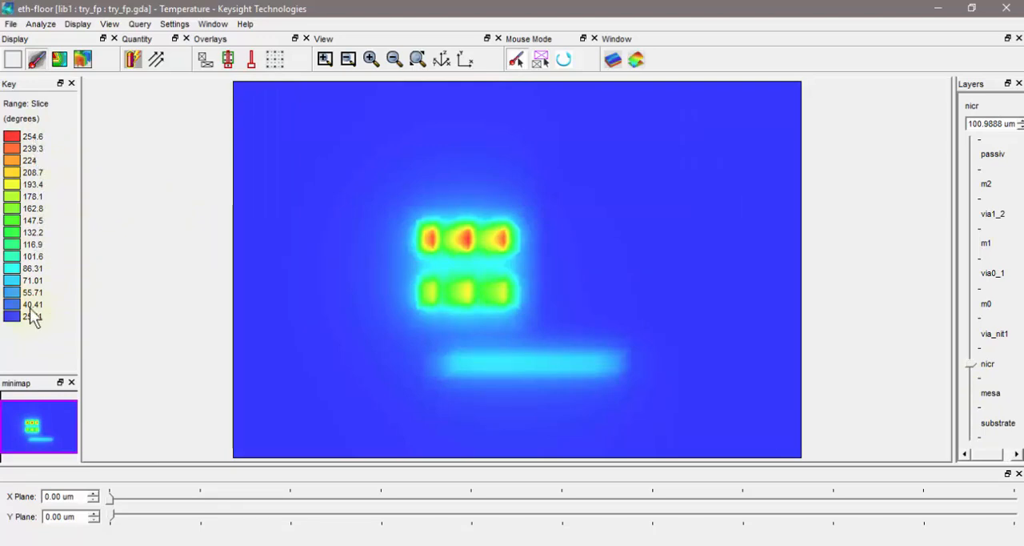
{"action": "mouse_move", "coordinate": [845, 360]}
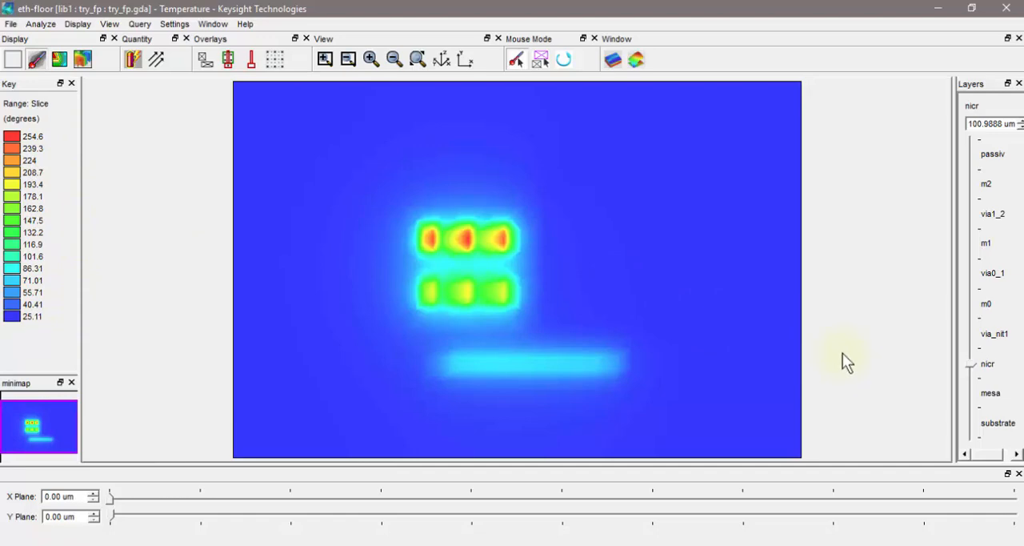
{"action": "mouse_move", "coordinate": [957, 360]}
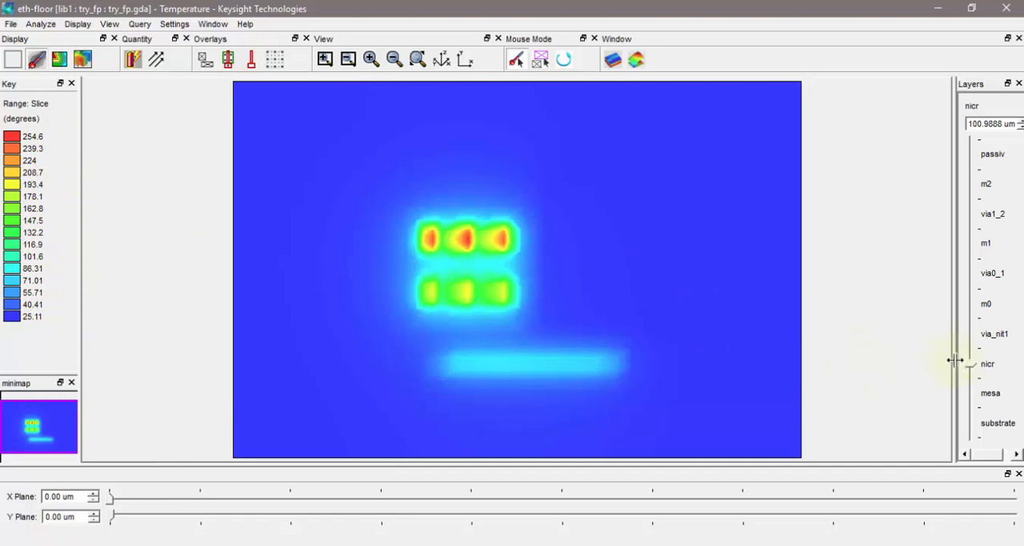
{"action": "mouse_move", "coordinate": [976, 372]}
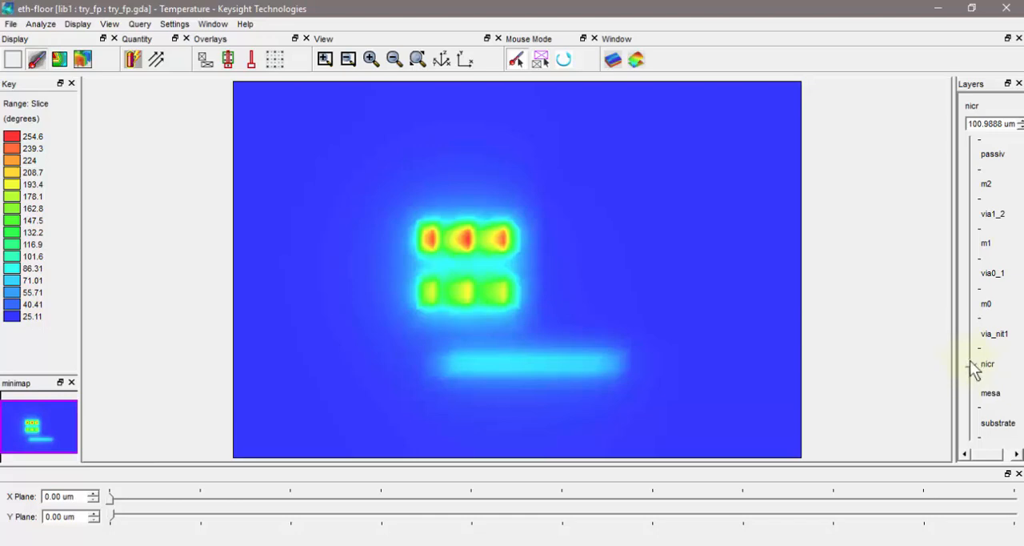
{"action": "left_click", "coordinate": [998, 422]}
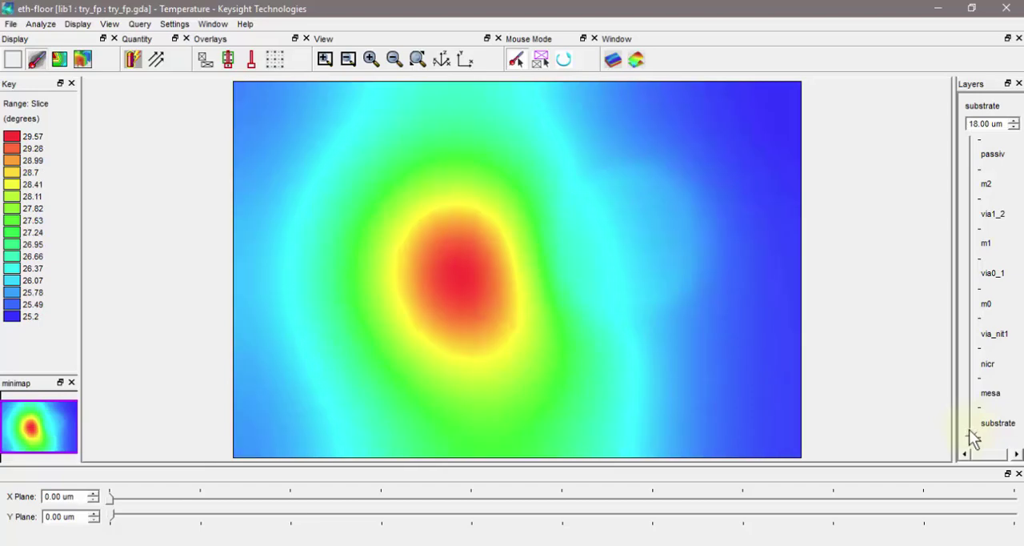
{"action": "mouse_move", "coordinate": [679, 234]}
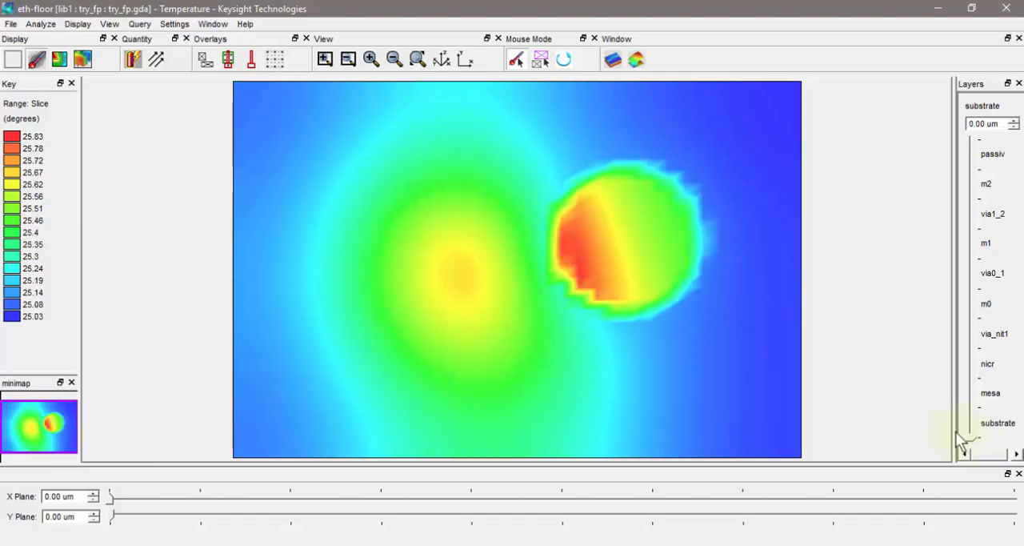
{"action": "mouse_move", "coordinate": [637, 270]}
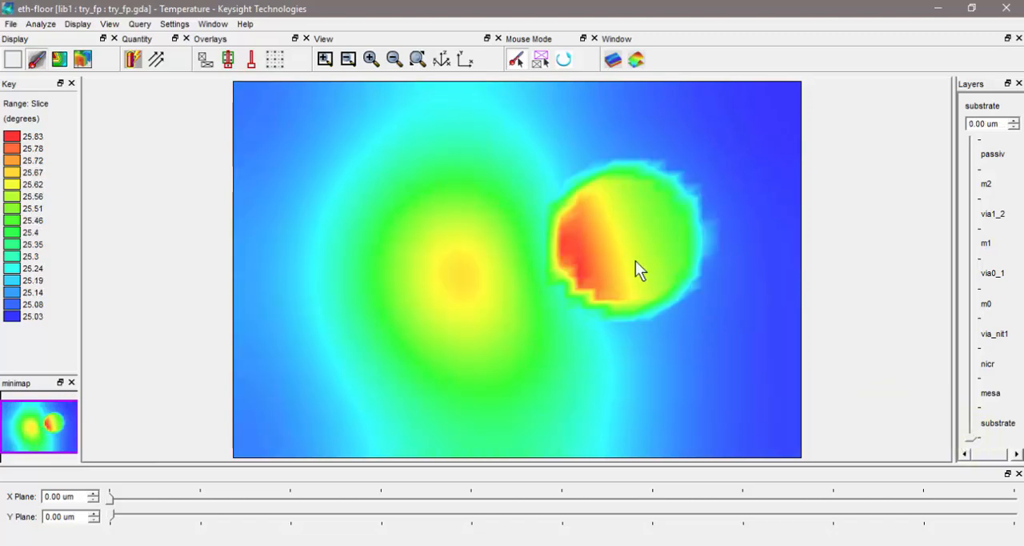
{"action": "mouse_move", "coordinate": [221, 96]}
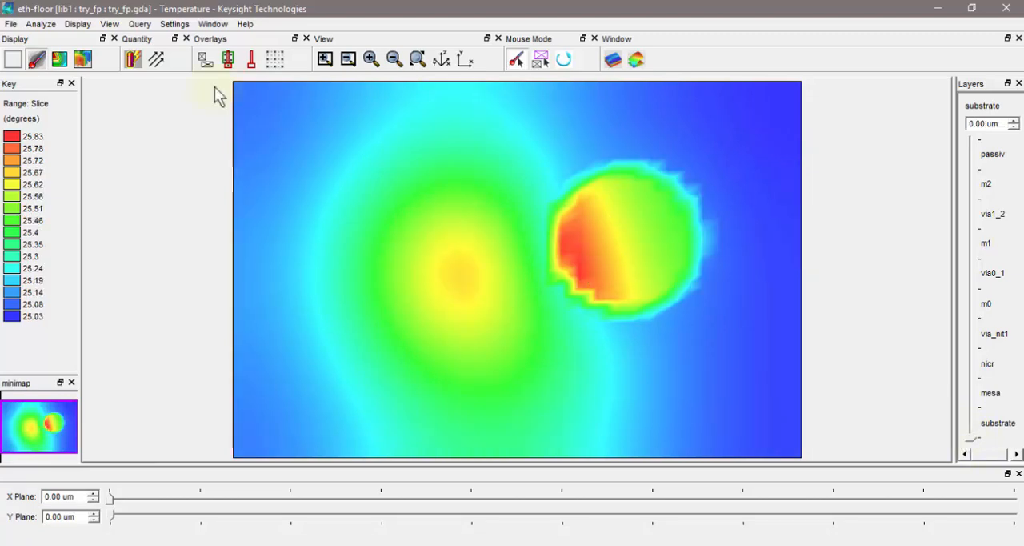
{"action": "mouse_move", "coordinate": [744, 227]}
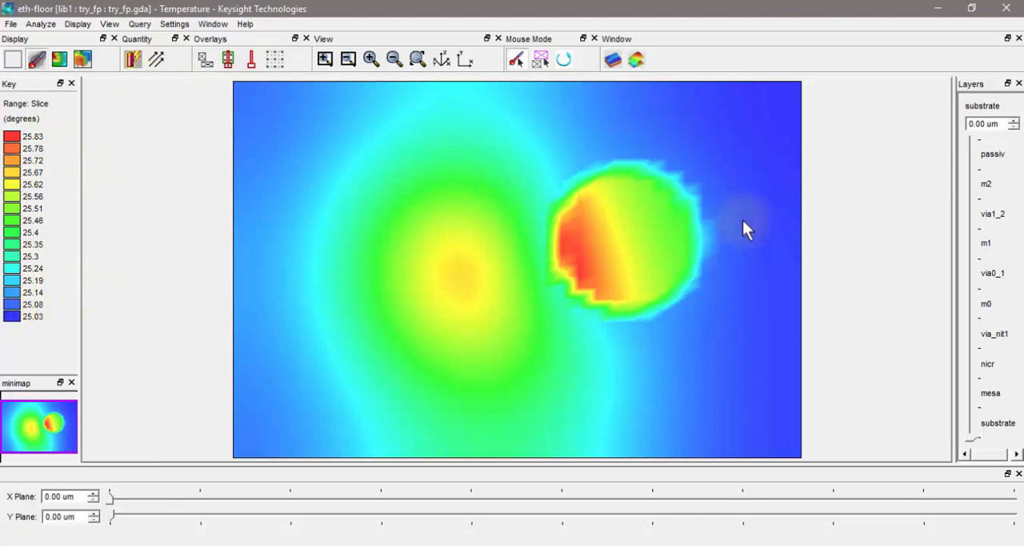
{"action": "mouse_move", "coordinate": [616, 256]}
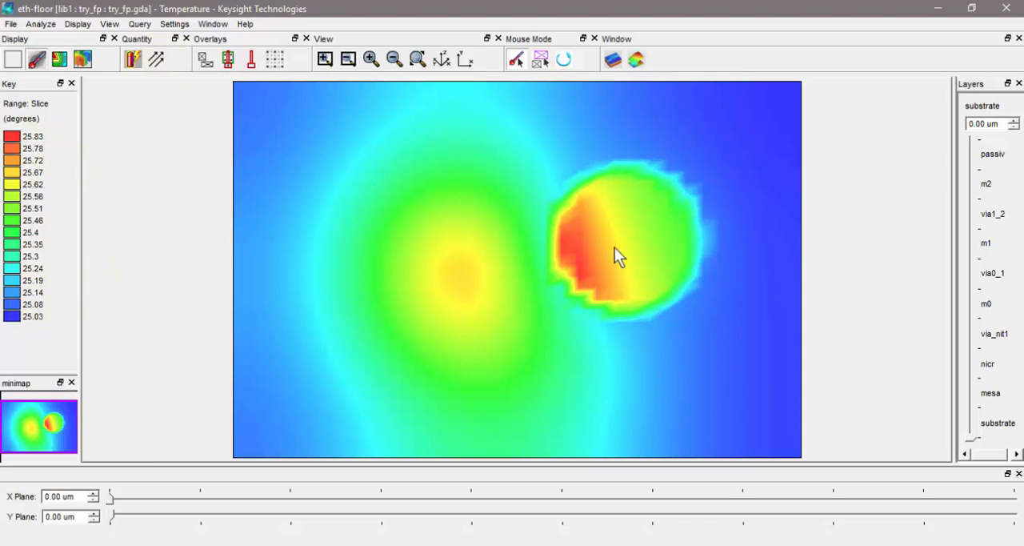
{"action": "mouse_move", "coordinate": [636, 275]}
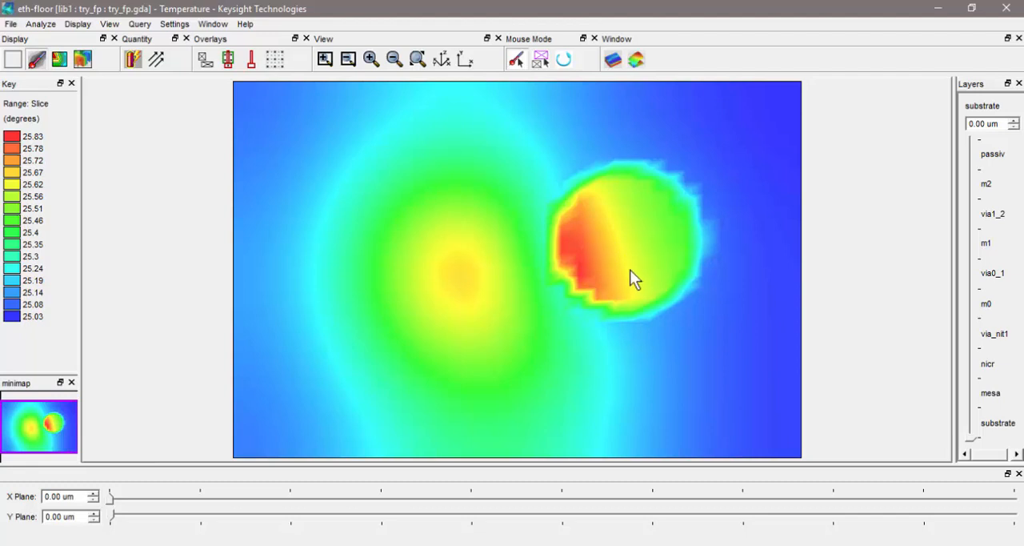
{"action": "mouse_move", "coordinate": [840, 179]}
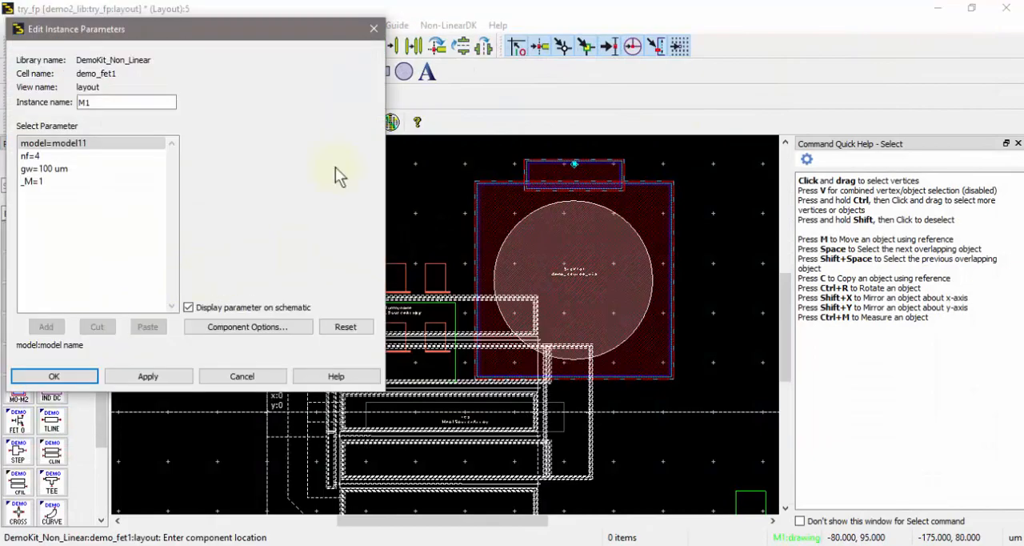
Step: Confirm the demo_fet1 parameters, place it beside the heat sources, and dismiss the stretch error list
{"action": "left_click", "coordinate": [55, 376]}
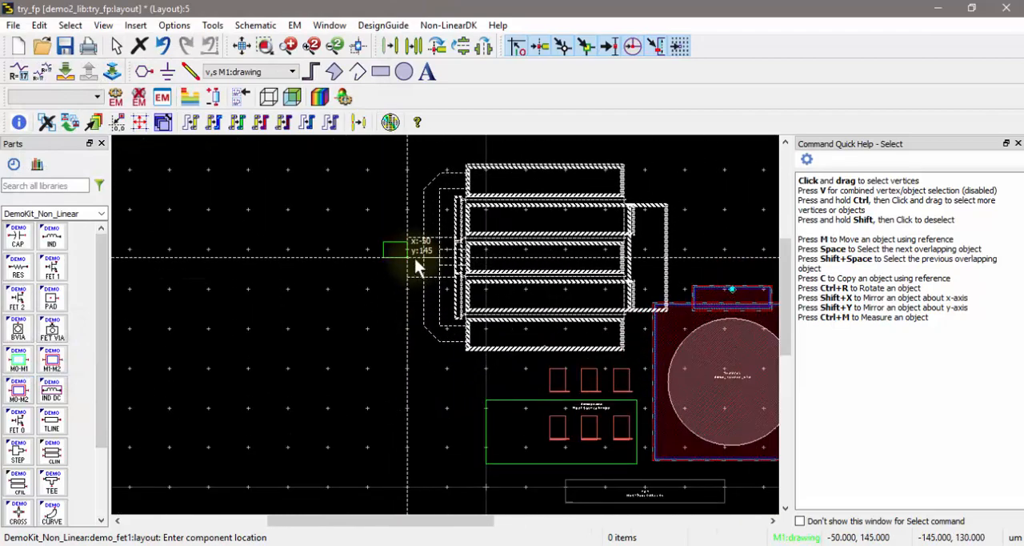
{"action": "mouse_move", "coordinate": [336, 280]}
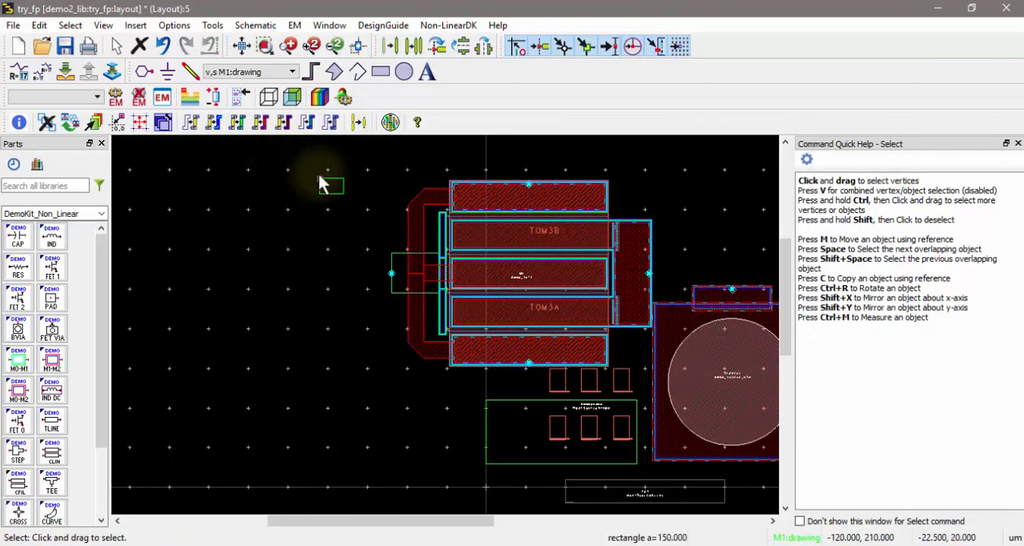
{"action": "mouse_move", "coordinate": [333, 184]}
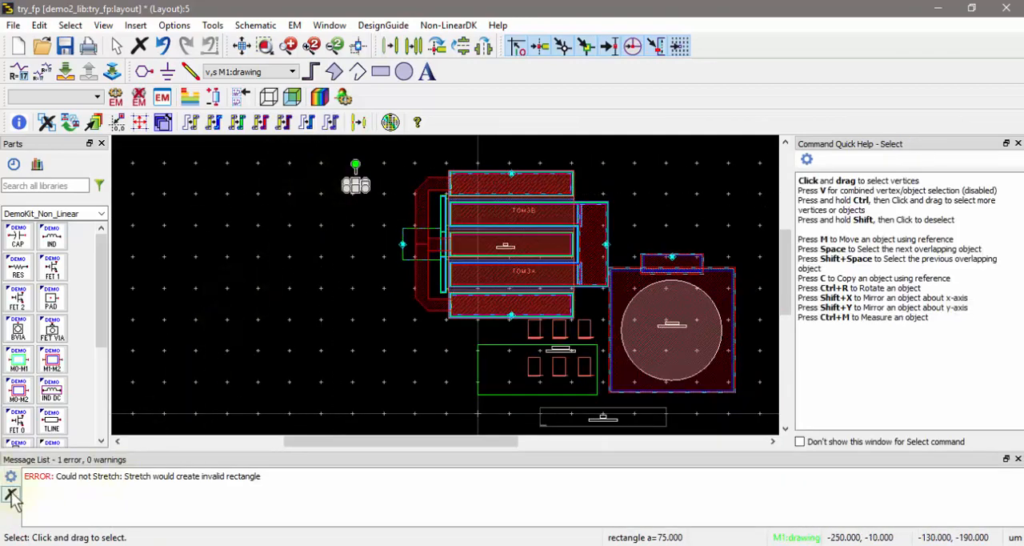
{"action": "left_click", "coordinate": [11, 493]}
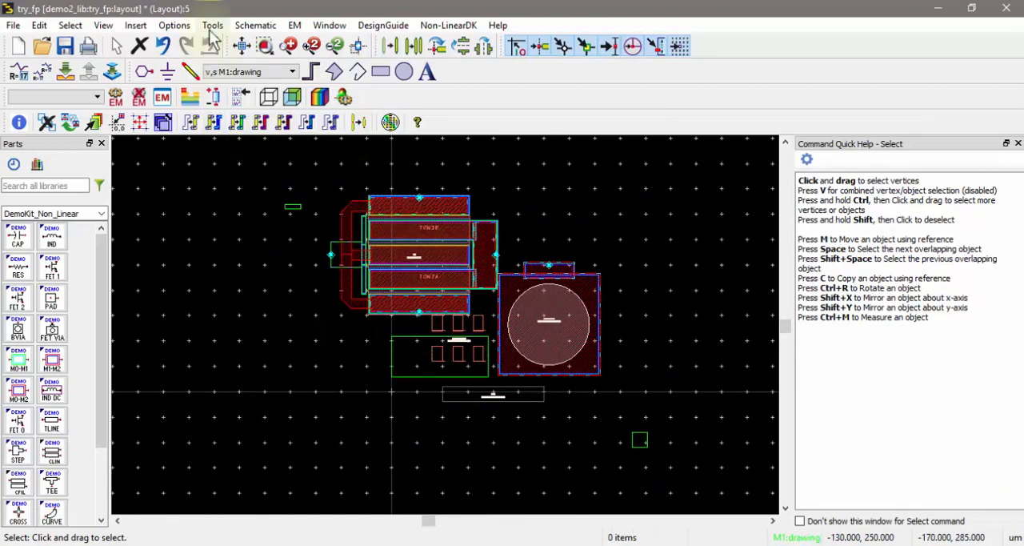
{"action": "mouse_move", "coordinate": [248, 183]}
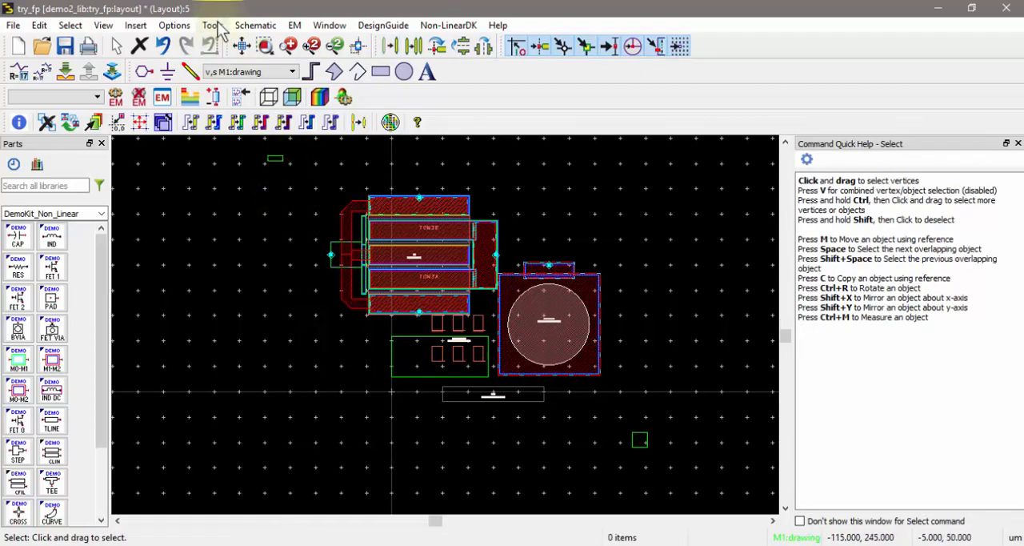
Step: Solve the FET layout for temperature and bring forward the warning about TOM3A and TOM3B lacking power values
{"action": "left_click", "coordinate": [211, 25]}
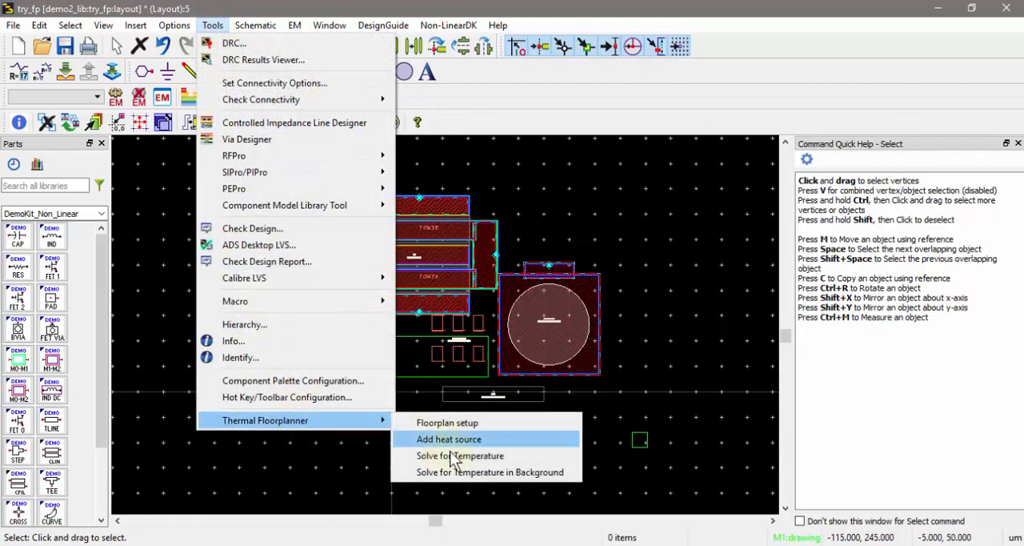
{"action": "left_click", "coordinate": [461, 454]}
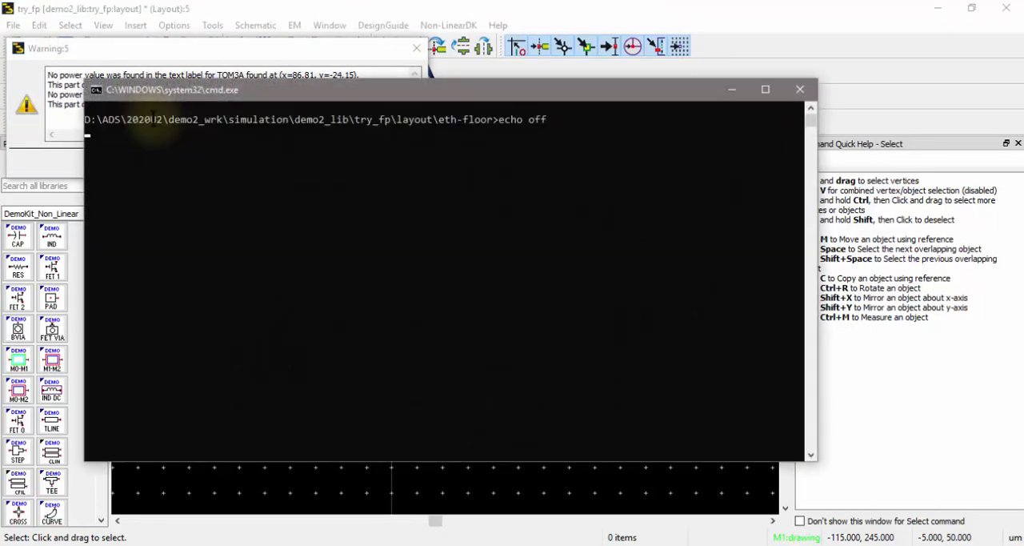
{"action": "left_click", "coordinate": [798, 90]}
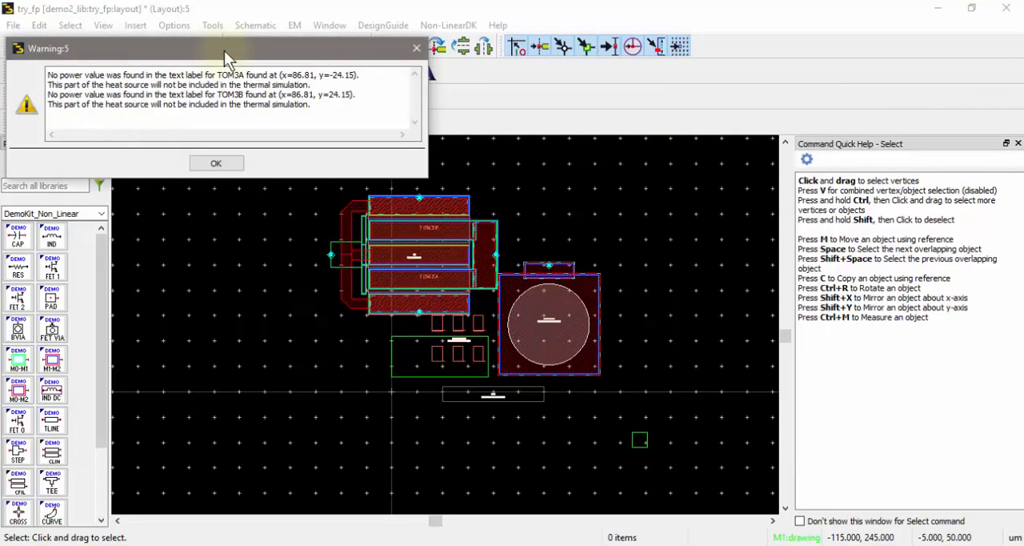
{"action": "mouse_move", "coordinate": [256, 211]}
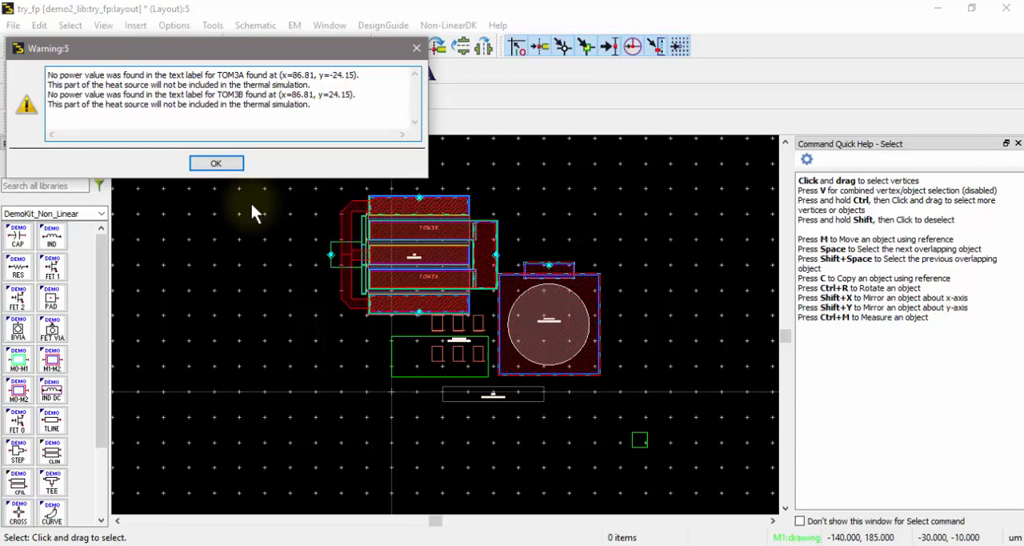
{"action": "mouse_move", "coordinate": [259, 64]}
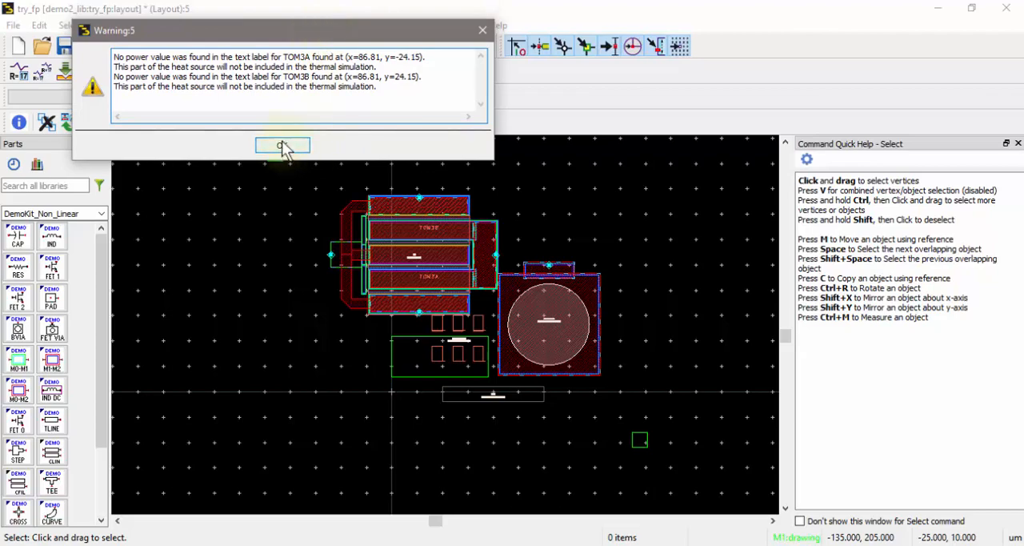
Step: Dismiss the missing-power warning and bring the new temperature map window forward
{"action": "left_click", "coordinate": [282, 144]}
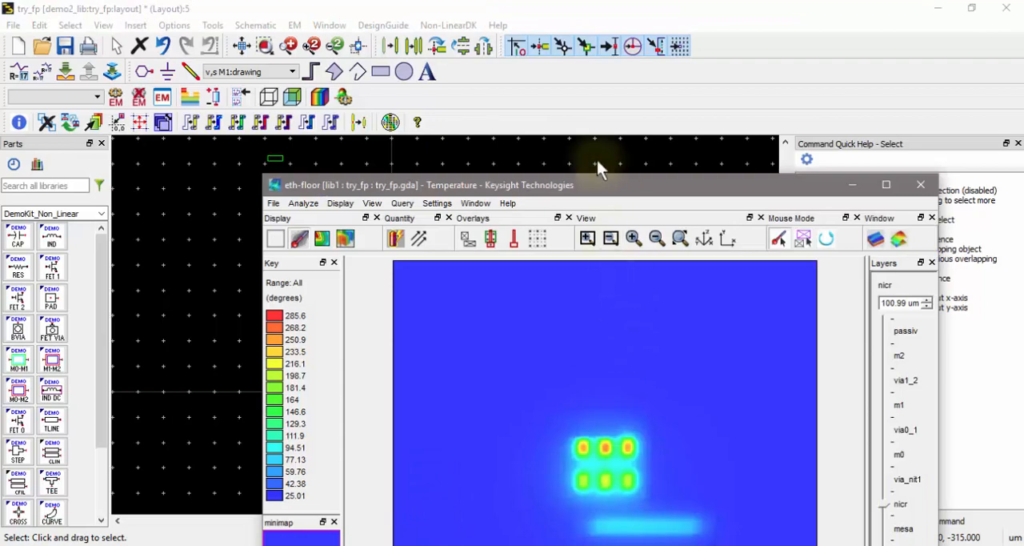
{"action": "left_click", "coordinate": [886, 184]}
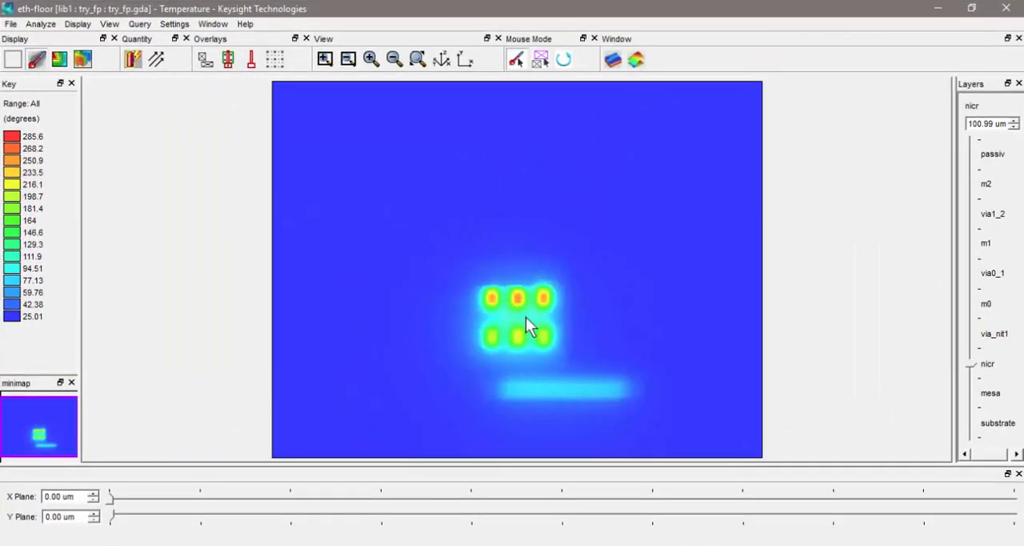
{"action": "mouse_move", "coordinate": [536, 304]}
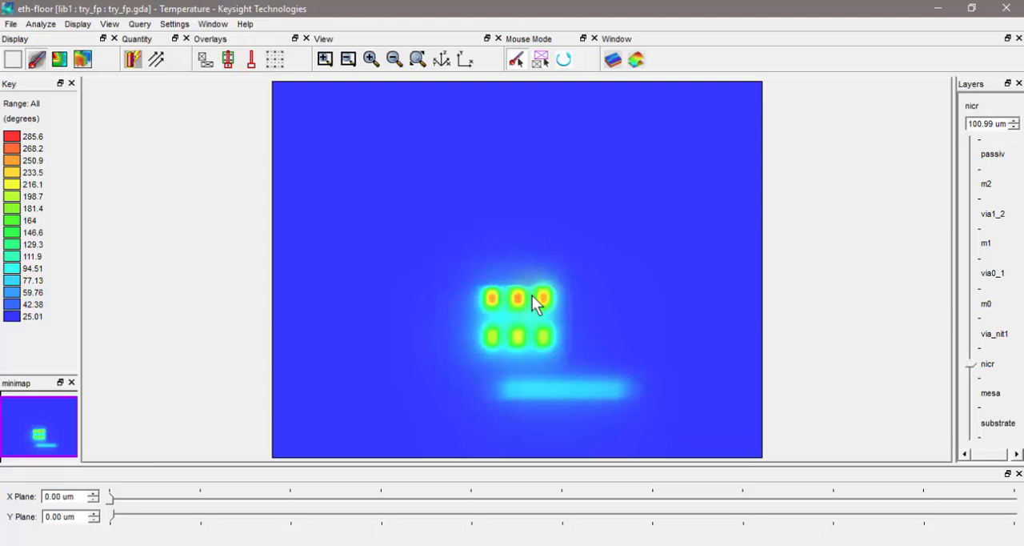
{"action": "mouse_move", "coordinate": [556, 296]}
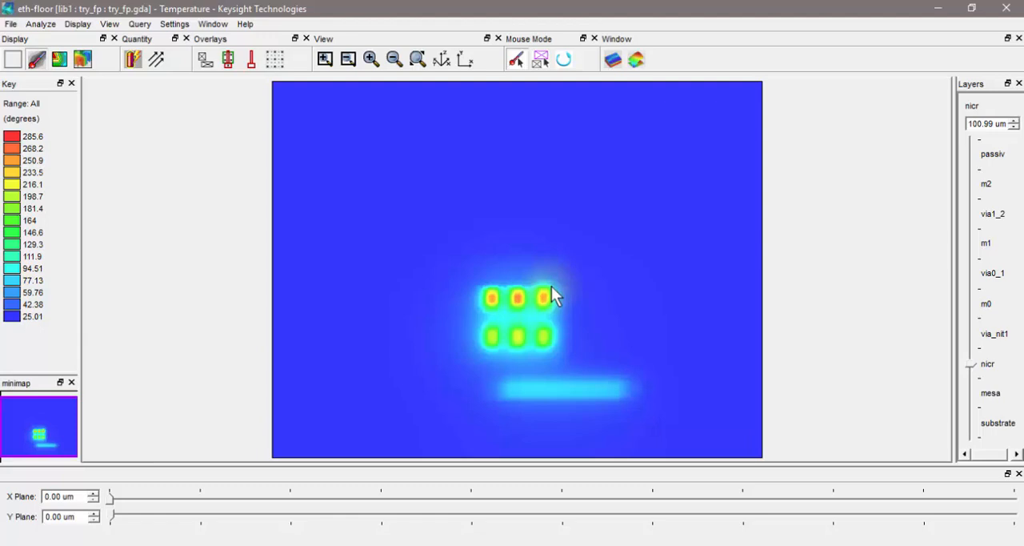
{"action": "mouse_move", "coordinate": [579, 281]}
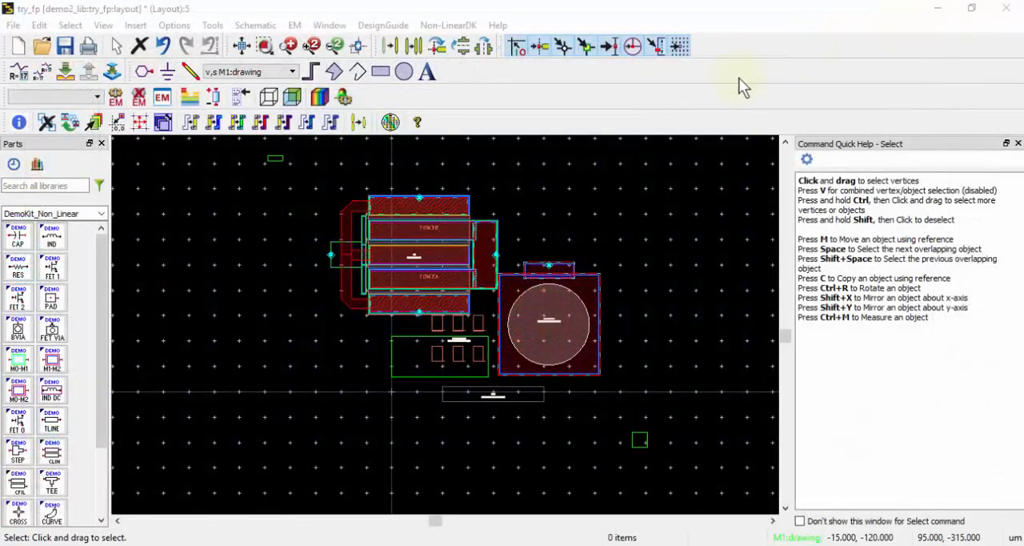
{"action": "mouse_move", "coordinate": [360, 339]}
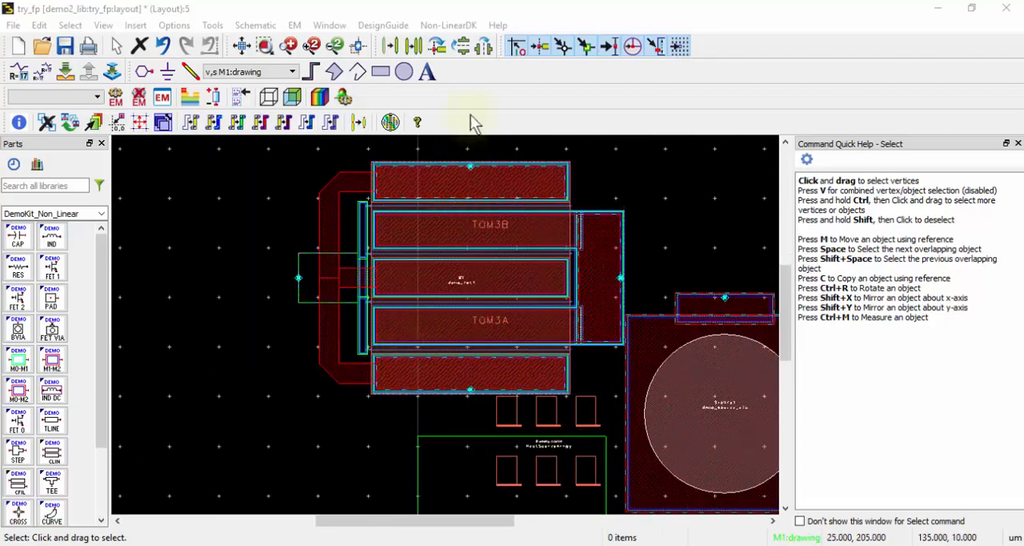
{"action": "mouse_move", "coordinate": [464, 104]}
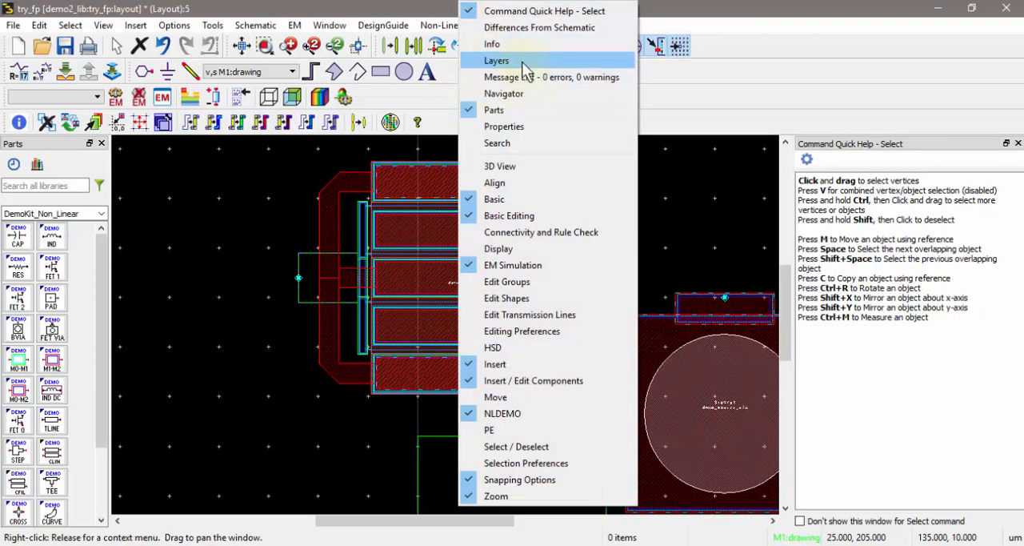
Step: Show the Layers panel and make heat_mesa the active layer over the TOM3A and TOM3B fingers
{"action": "left_click", "coordinate": [496, 61]}
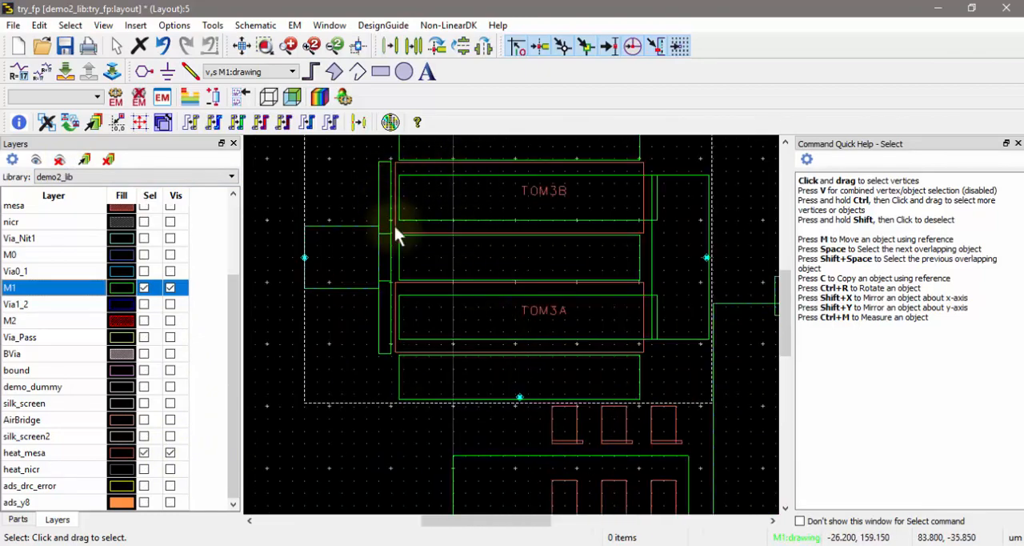
{"action": "mouse_move", "coordinate": [604, 256]}
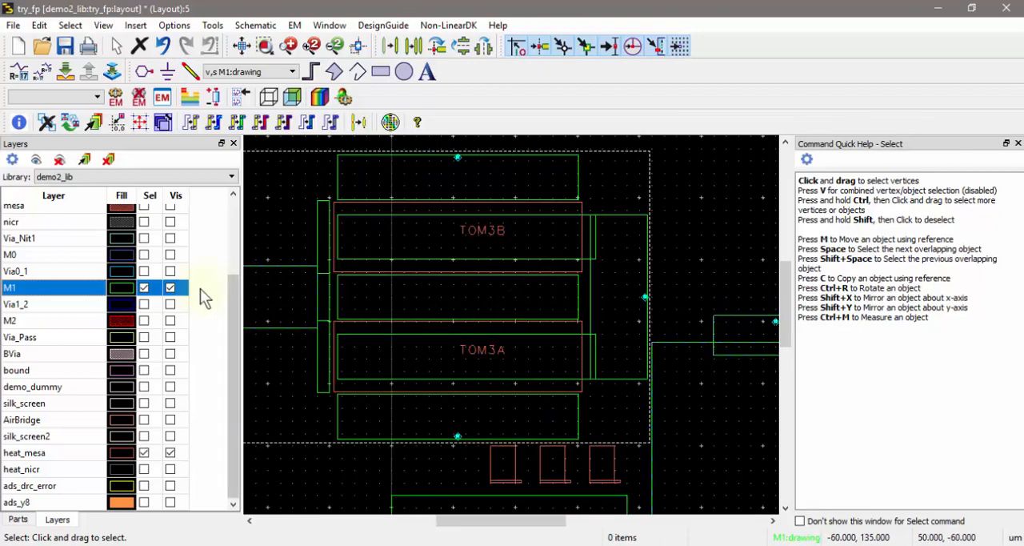
{"action": "left_click", "coordinate": [54, 451]}
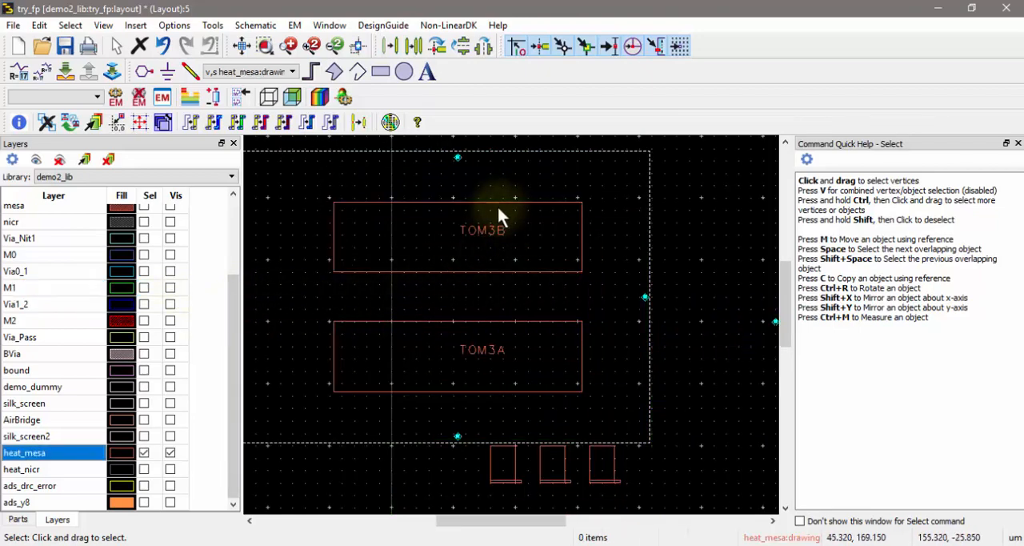
{"action": "mouse_move", "coordinate": [467, 217]}
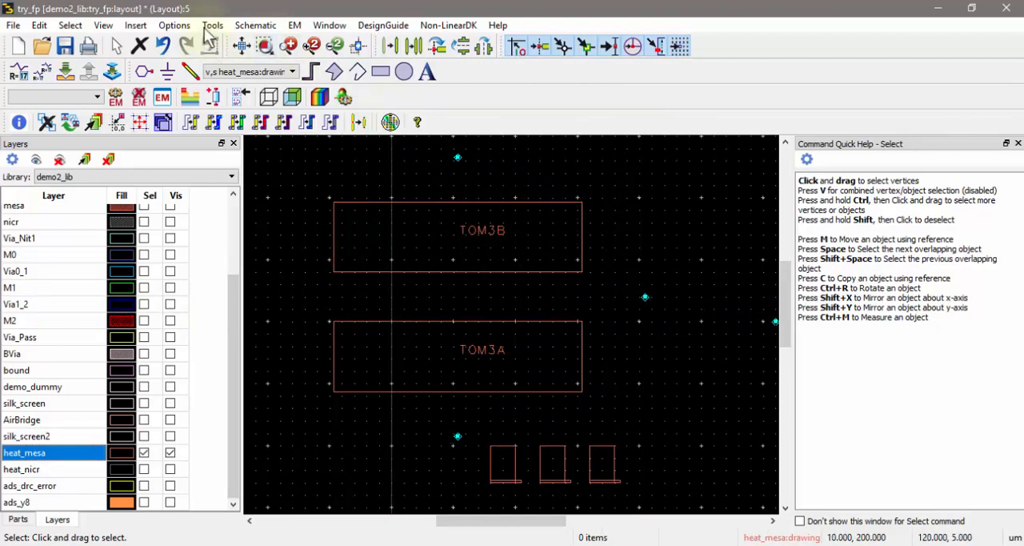
Step: Reach the Thermal Floorplanner commands to add a heat source array over the FET
{"action": "left_click", "coordinate": [211, 25]}
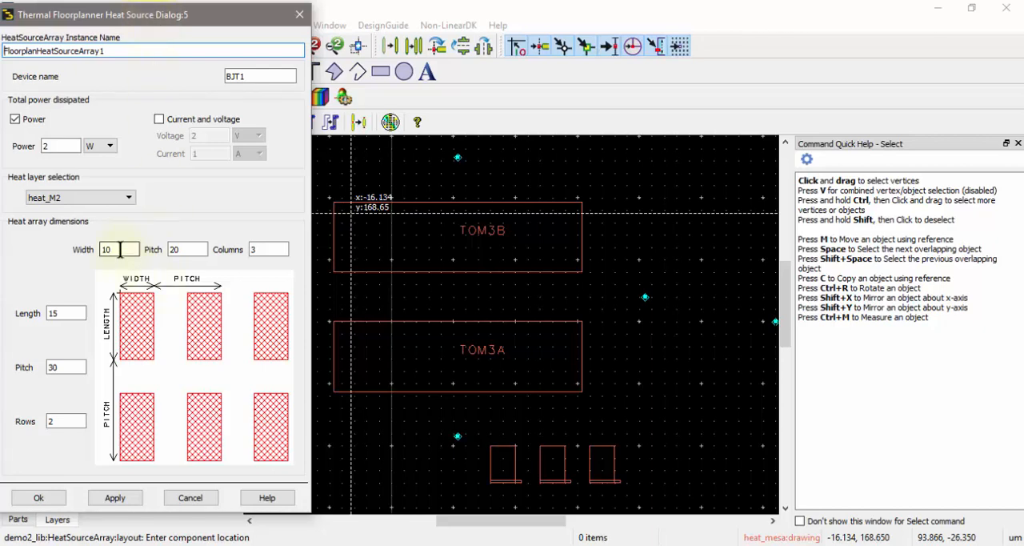
{"action": "mouse_move", "coordinate": [369, 223]}
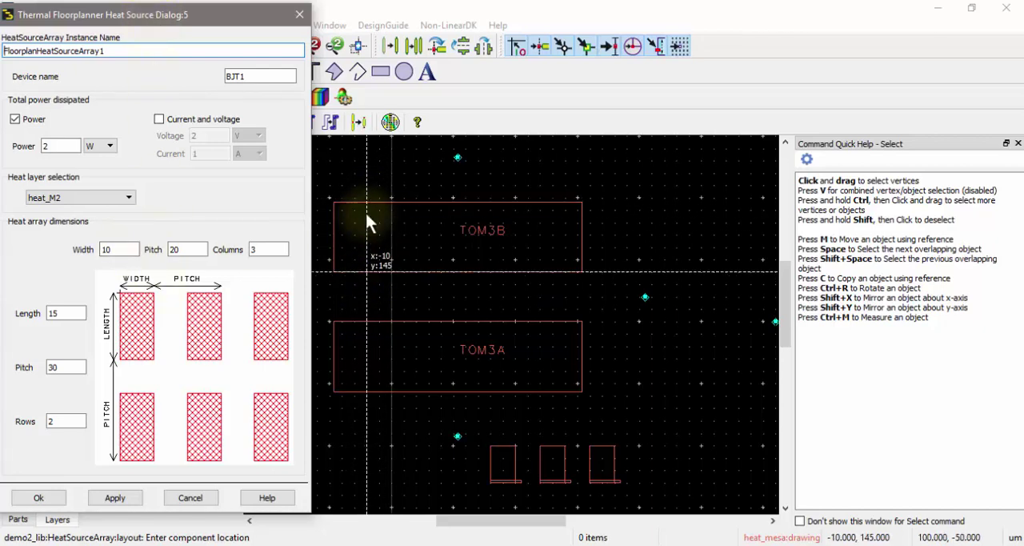